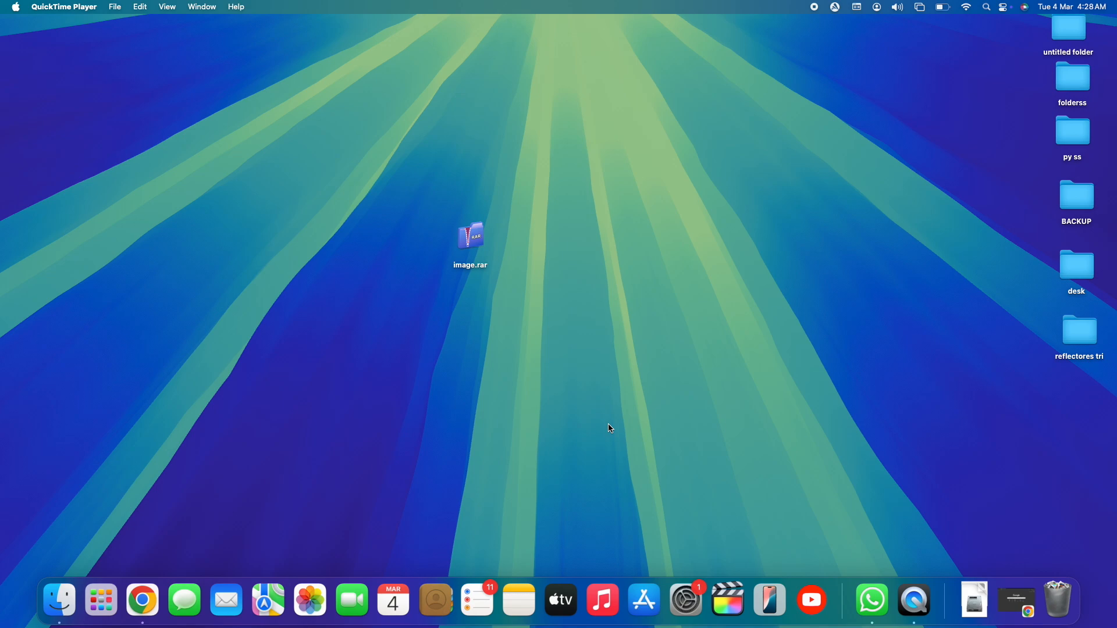
{"action": "mouse_move", "coordinate": [571, 332]}
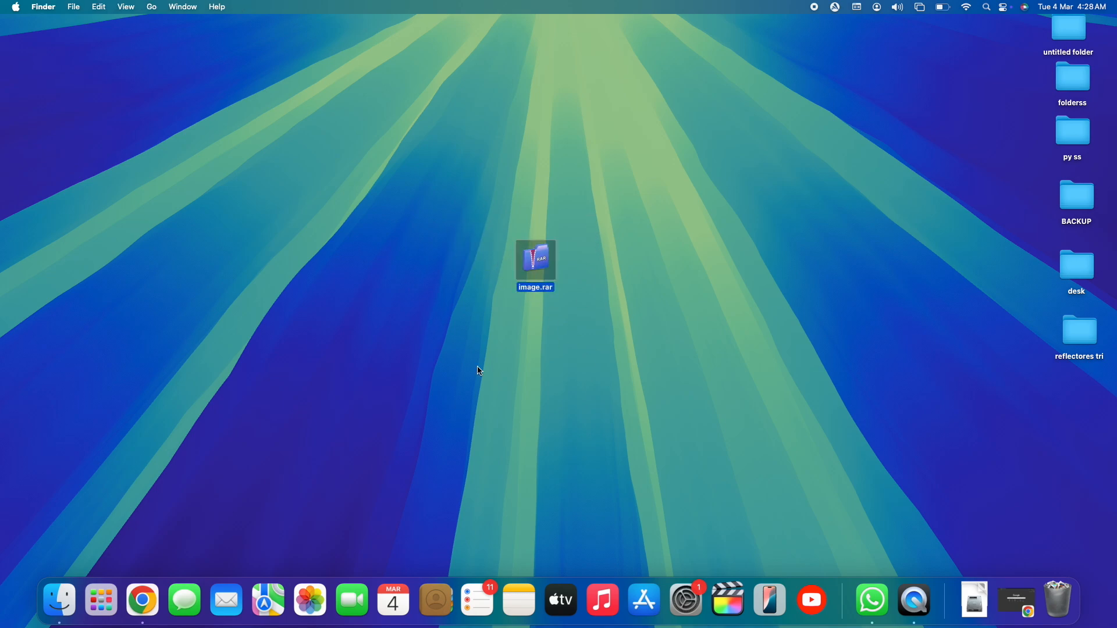
Step: View the file details of image.rar on the desktop, then close them
{"action": "left_click", "coordinate": [644, 357]}
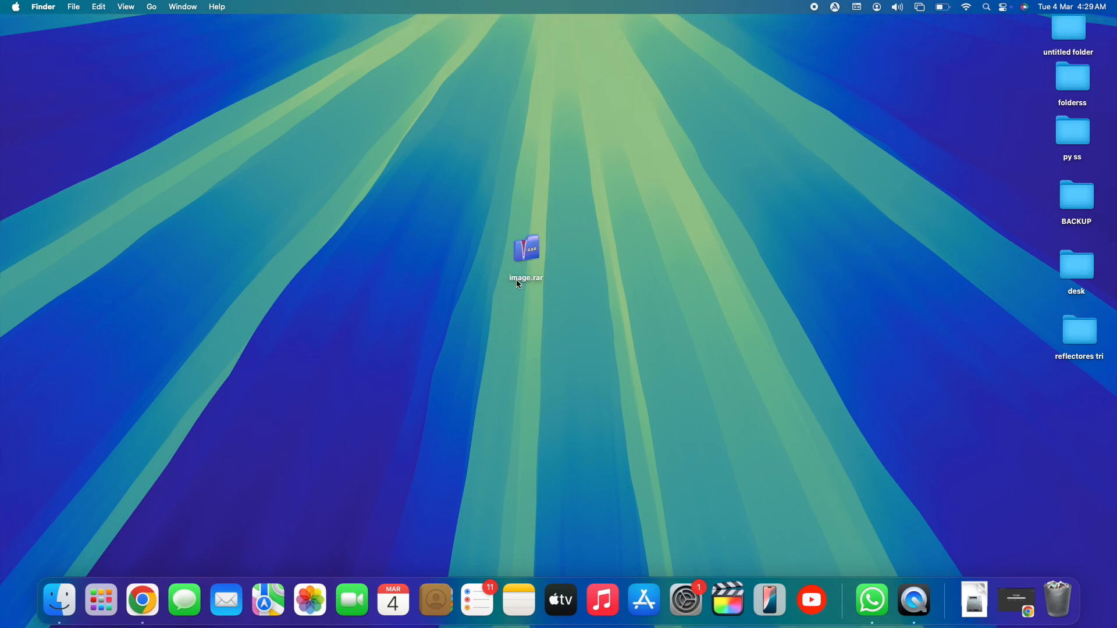
{"action": "mouse_move", "coordinate": [536, 285]}
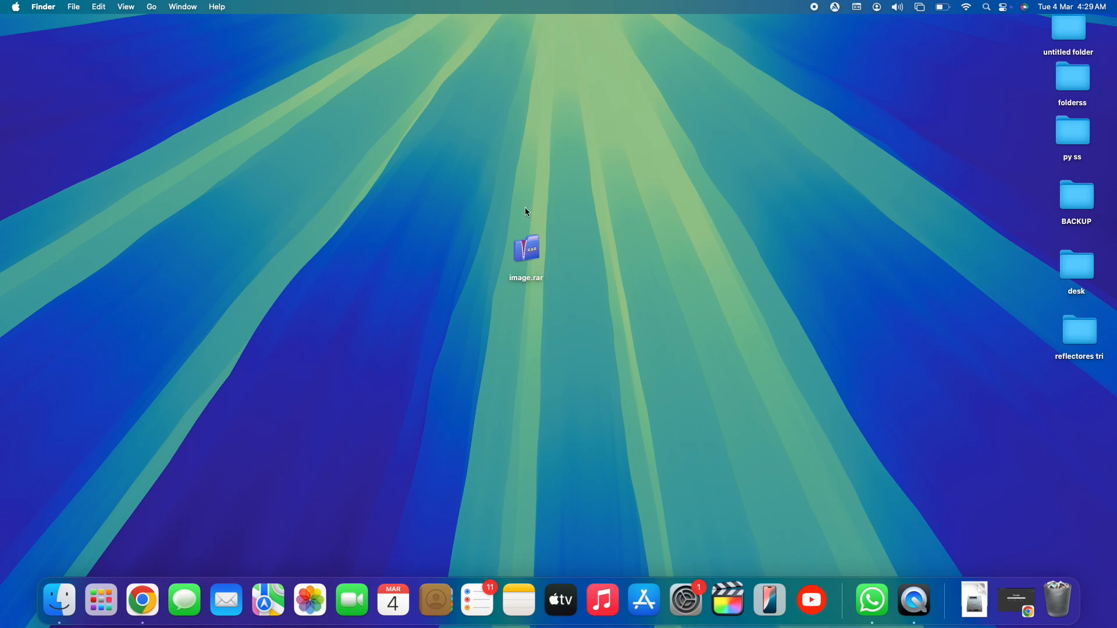
{"action": "mouse_move", "coordinate": [575, 266]}
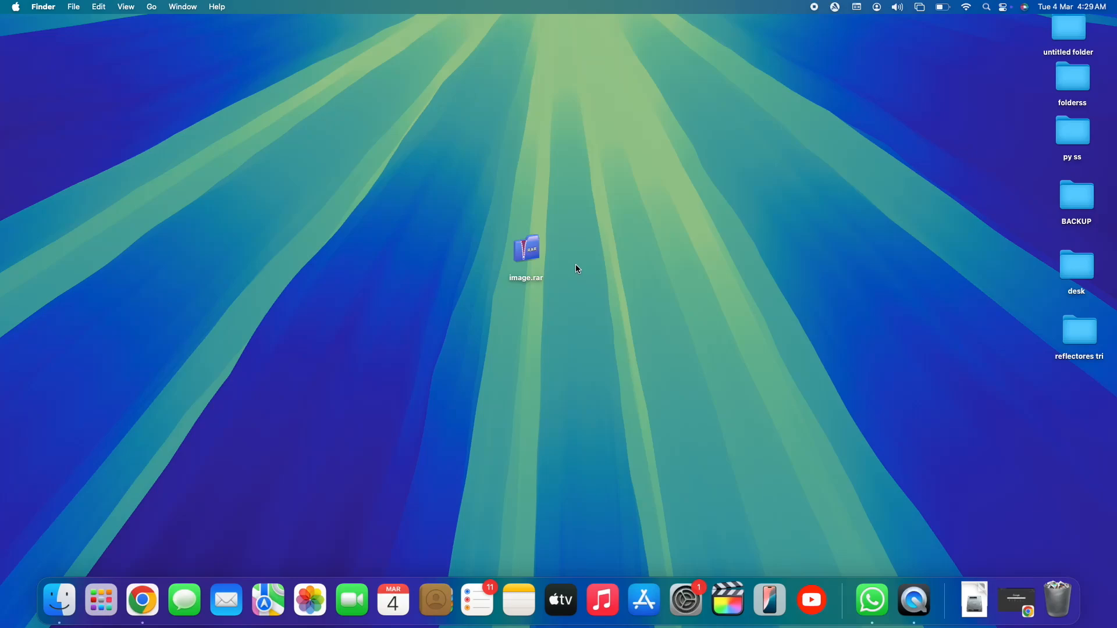
{"action": "mouse_move", "coordinate": [489, 307]}
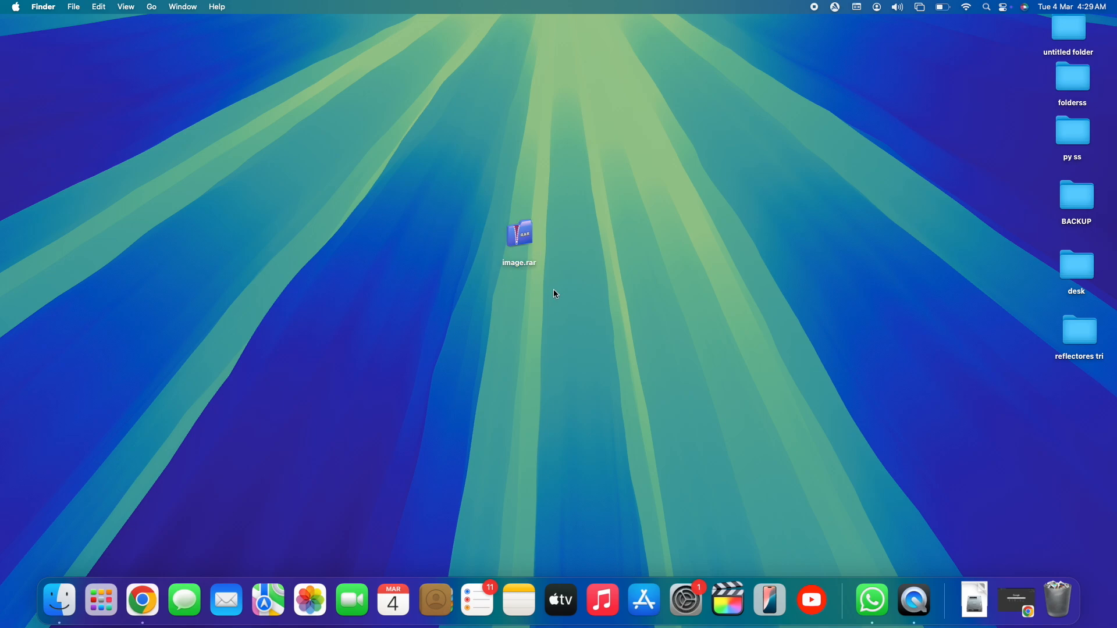
{"action": "mouse_move", "coordinate": [520, 196]}
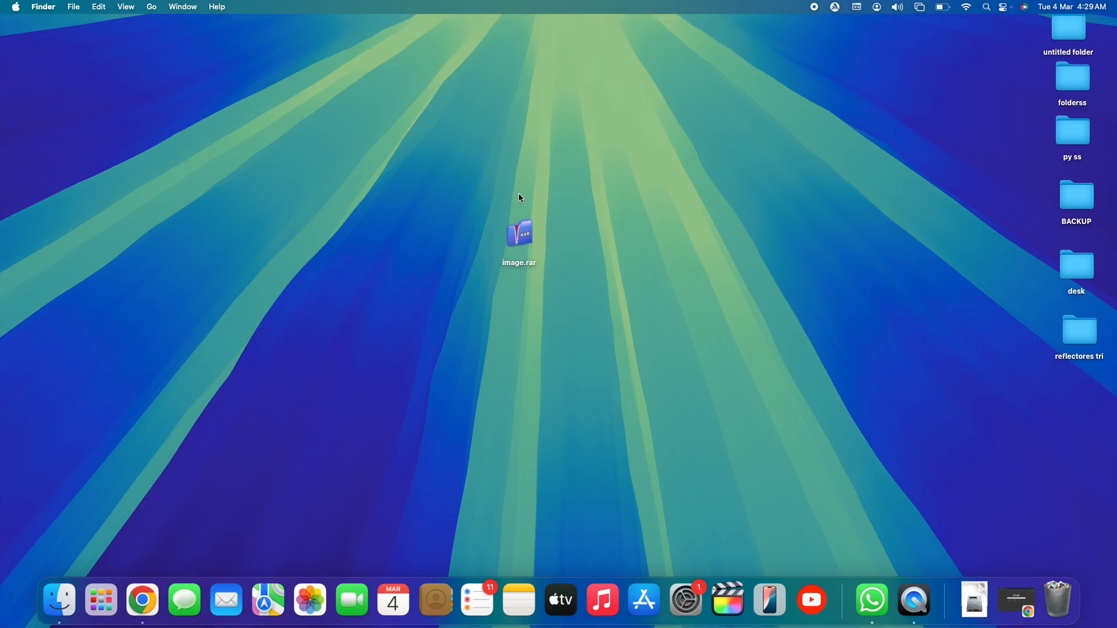
{"action": "mouse_move", "coordinate": [573, 227]}
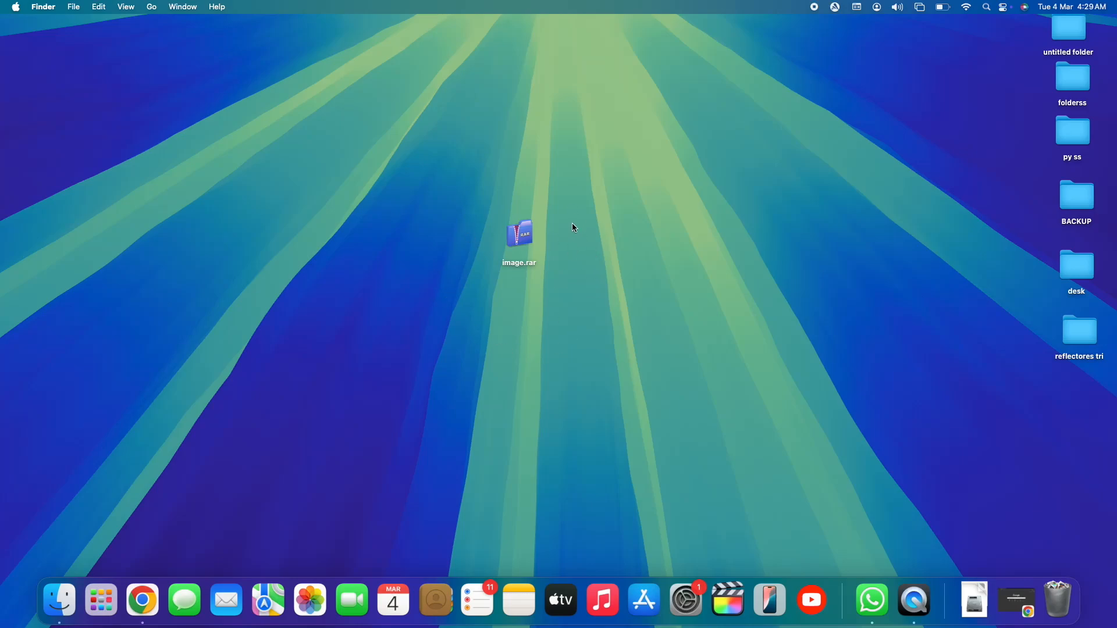
{"action": "mouse_move", "coordinate": [541, 233]}
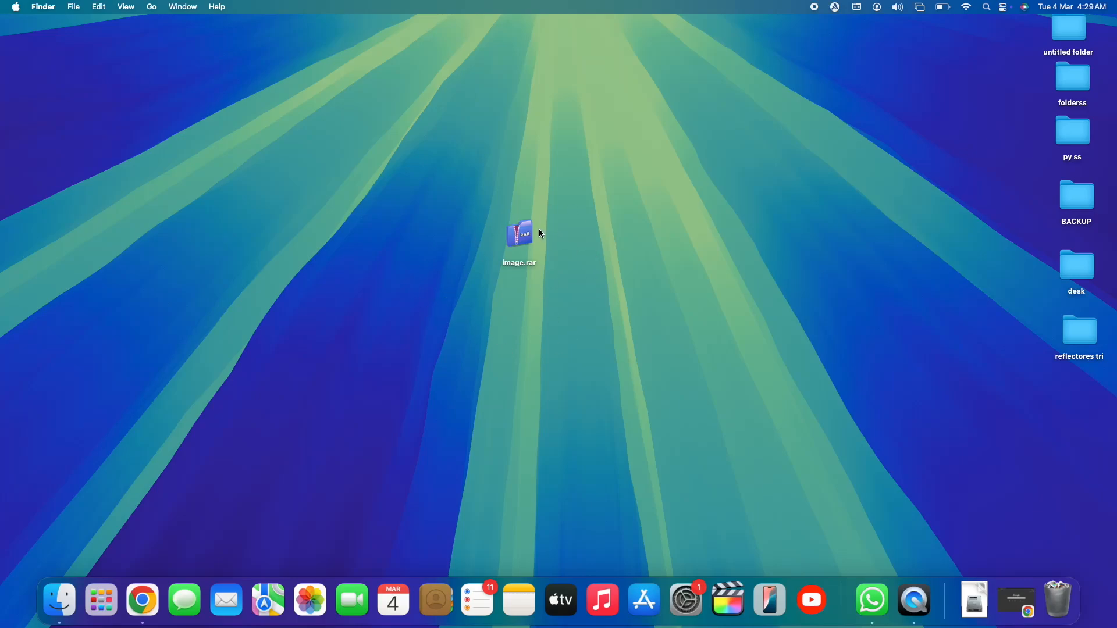
{"action": "mouse_move", "coordinate": [526, 248]}
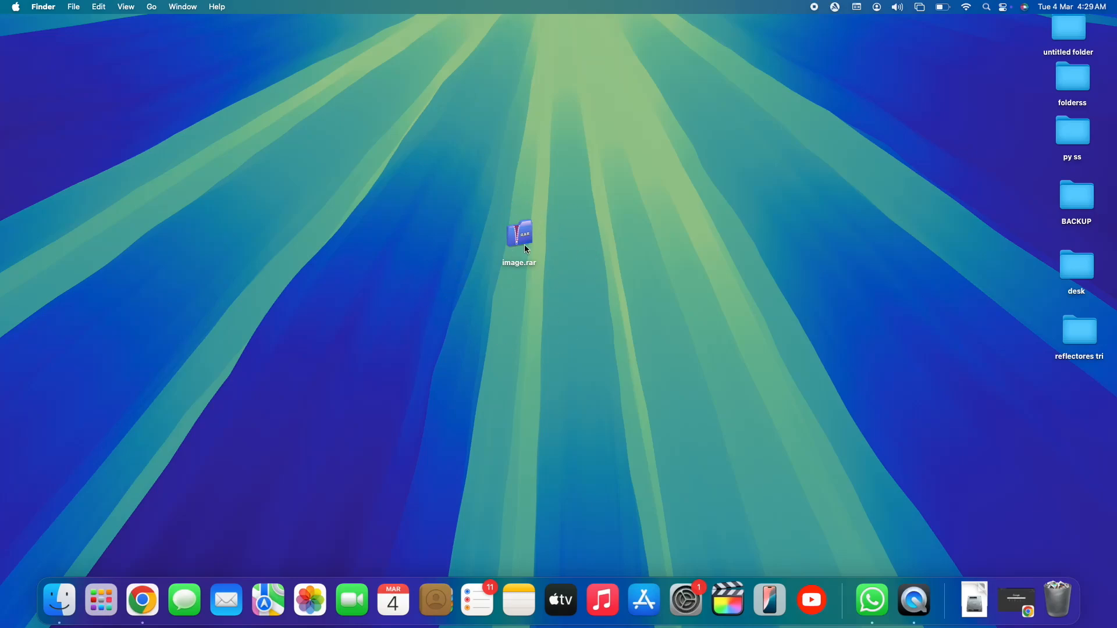
{"action": "mouse_move", "coordinate": [508, 245]}
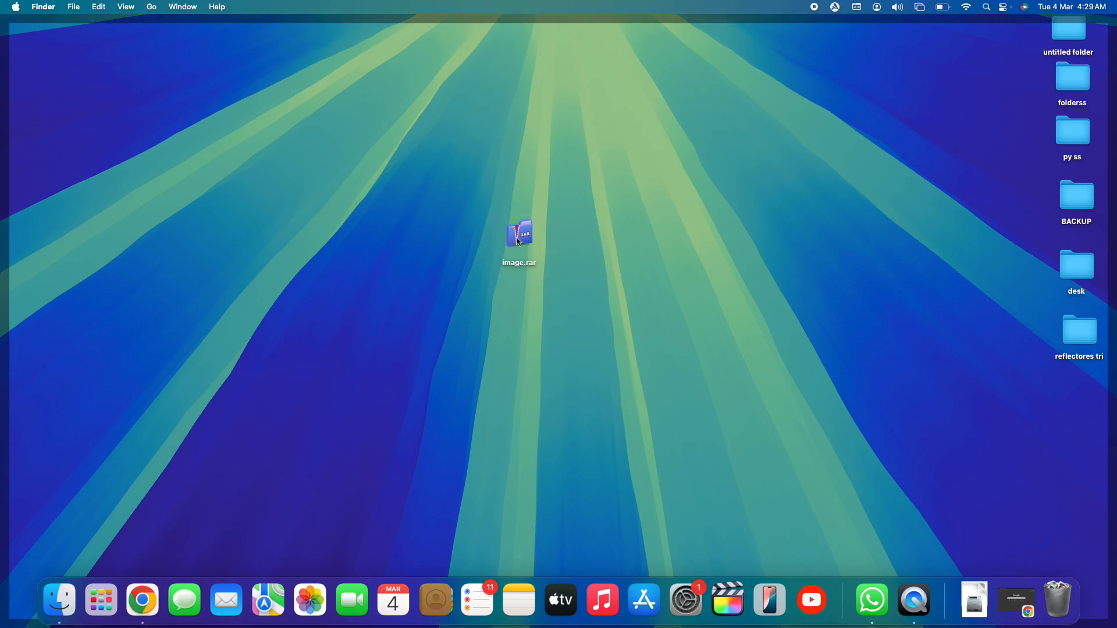
{"action": "right_click", "coordinate": [518, 238]}
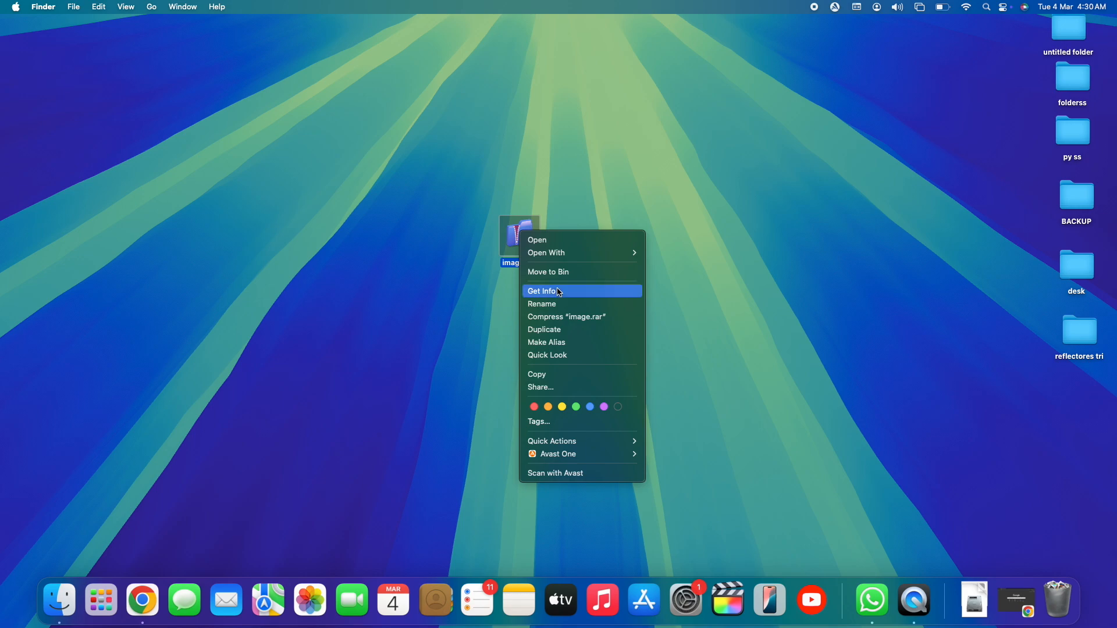
{"action": "left_click", "coordinate": [543, 291]}
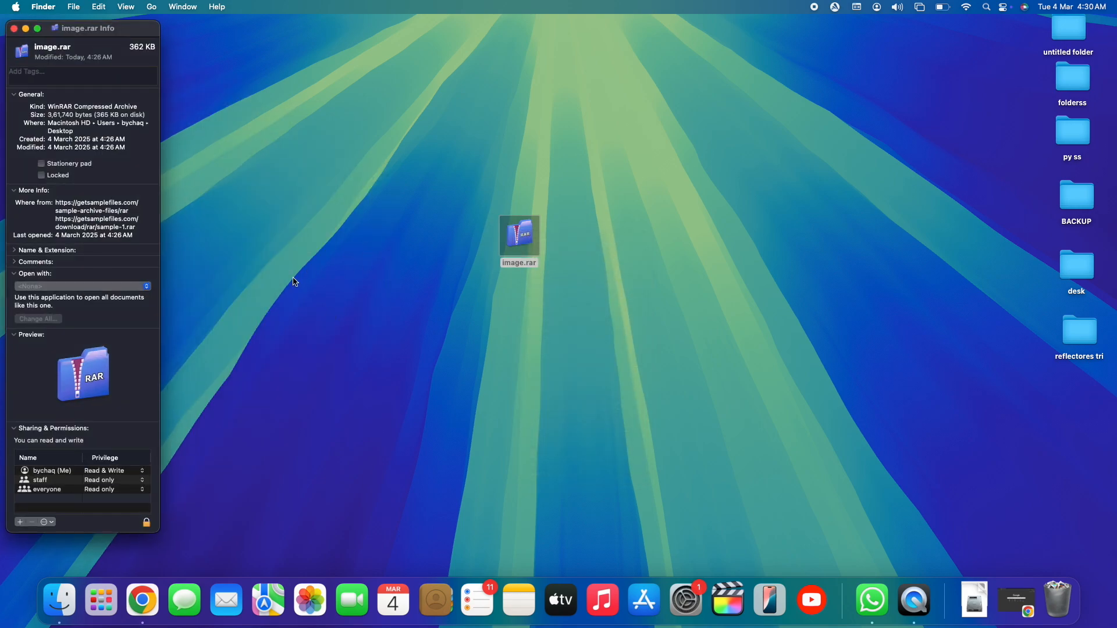
{"action": "mouse_move", "coordinate": [532, 256]}
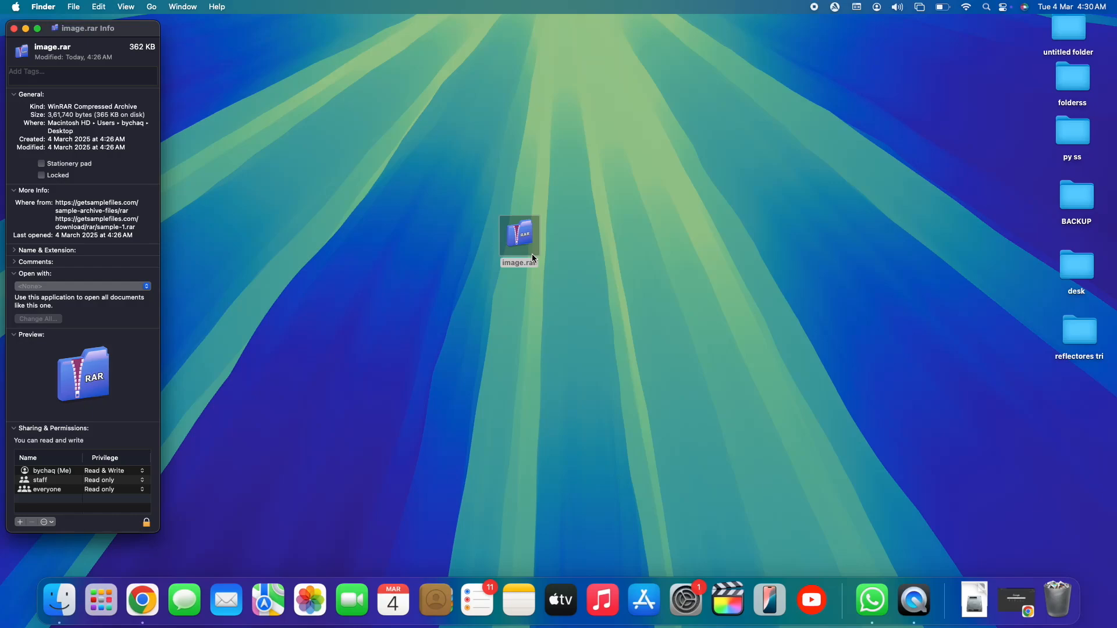
{"action": "mouse_move", "coordinate": [541, 267]}
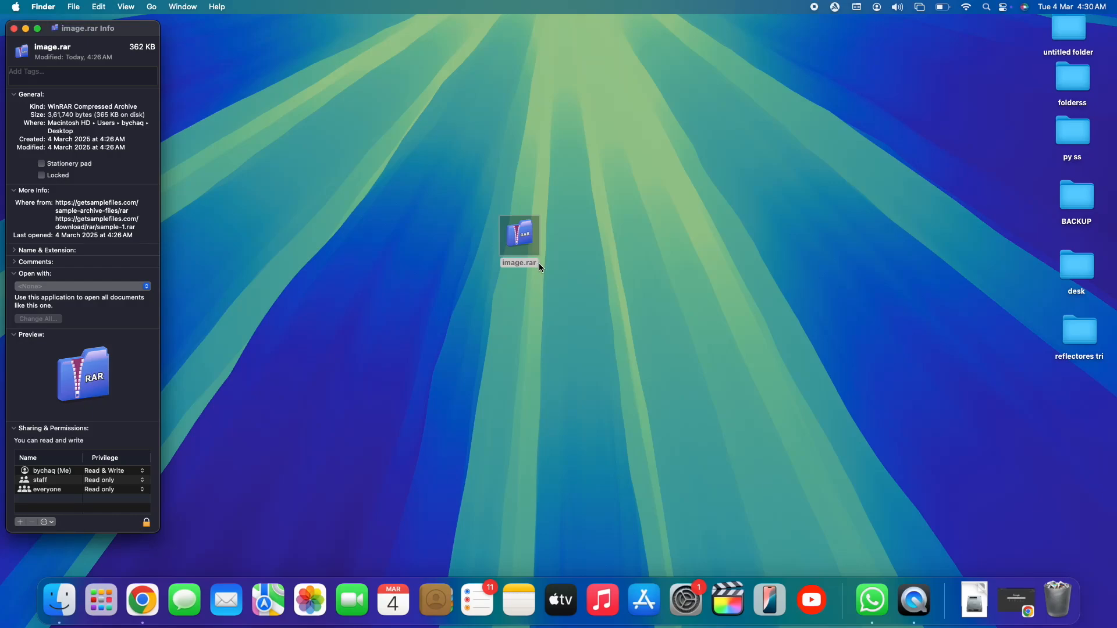
{"action": "mouse_move", "coordinate": [544, 169]}
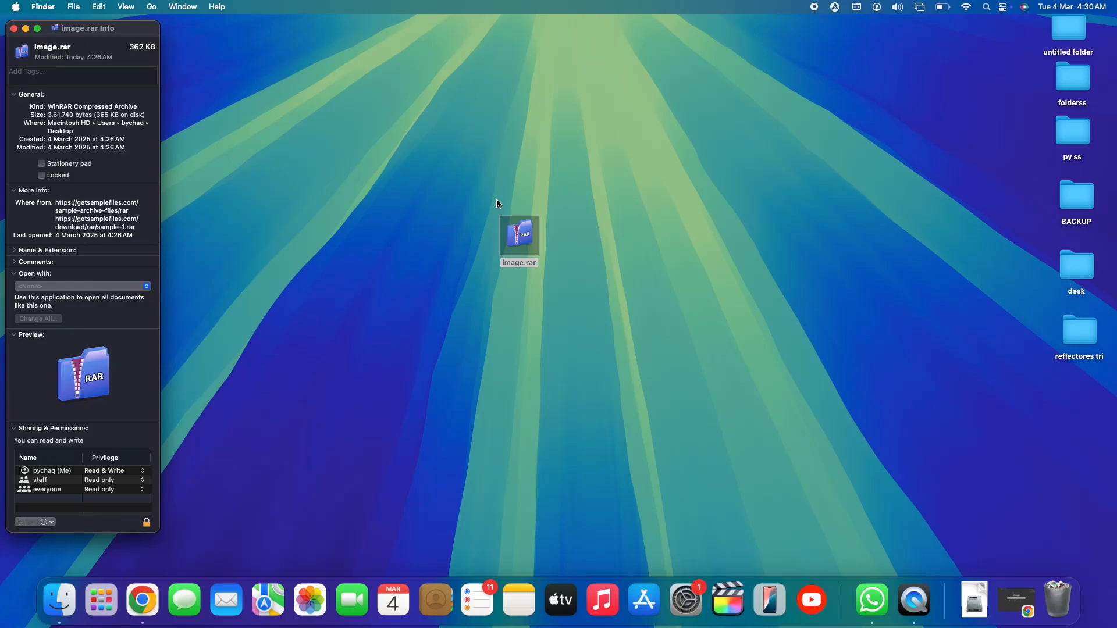
{"action": "mouse_move", "coordinate": [600, 221]}
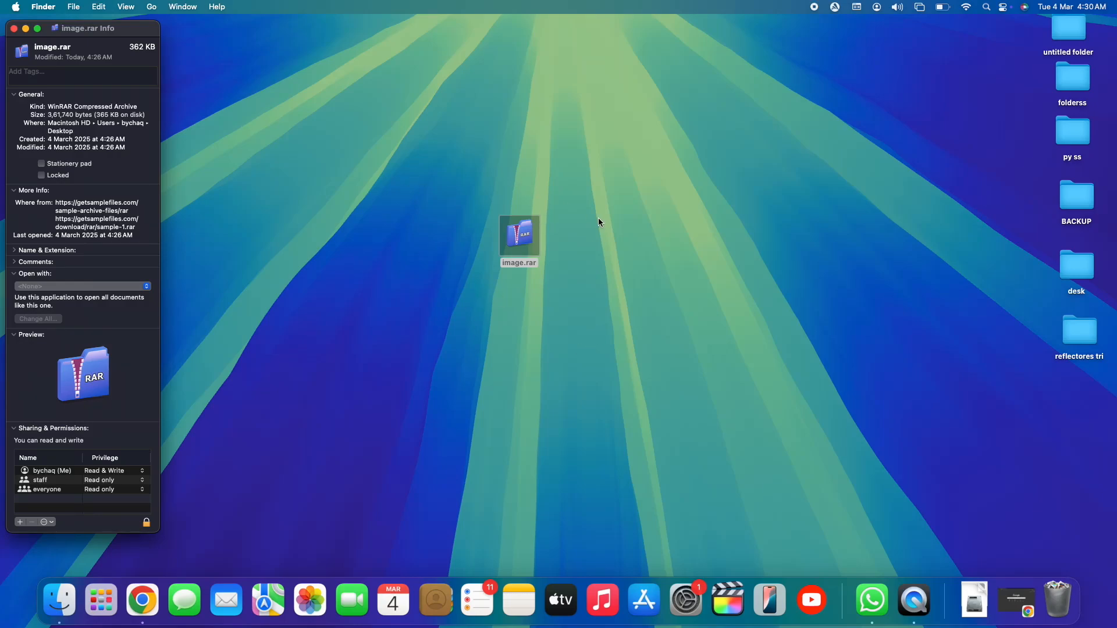
{"action": "left_click", "coordinate": [24, 34]}
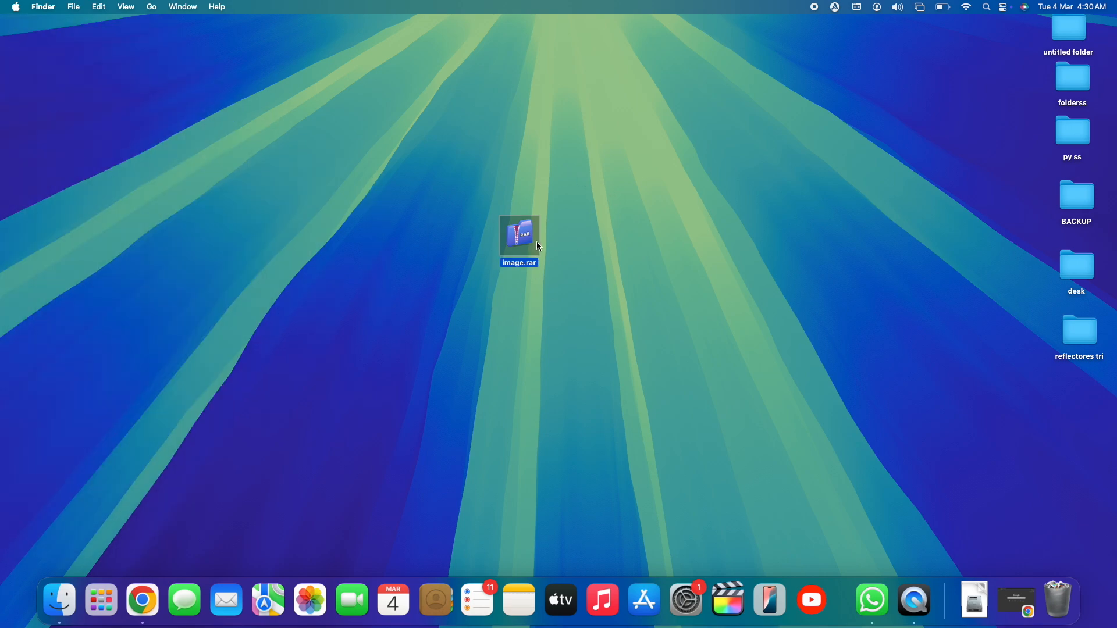
{"action": "mouse_move", "coordinate": [554, 251]}
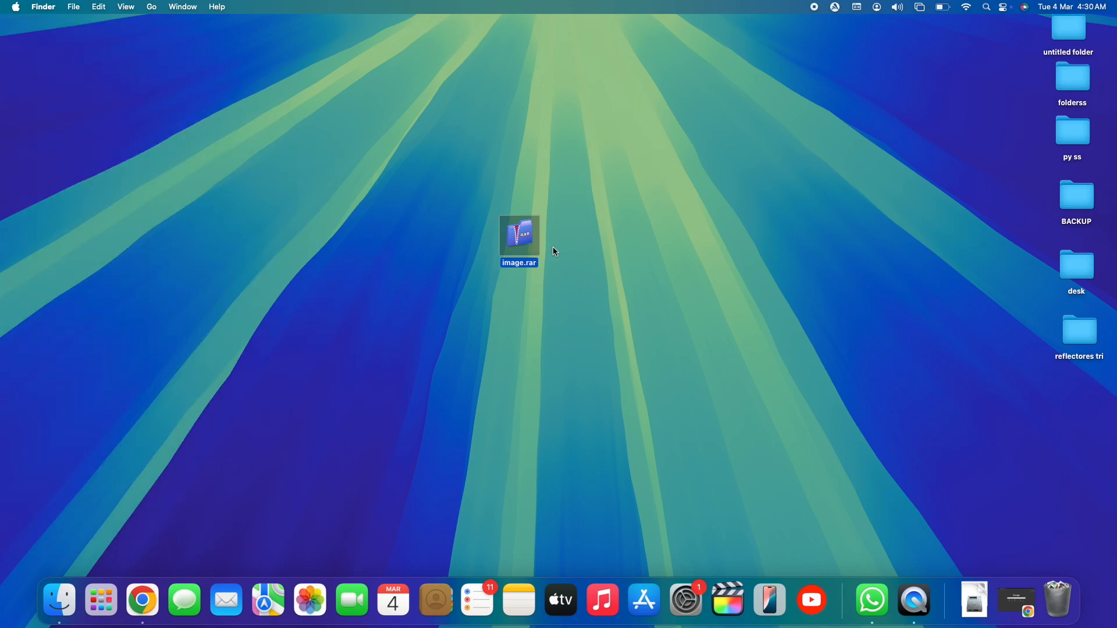
{"action": "left_click", "coordinate": [587, 252]}
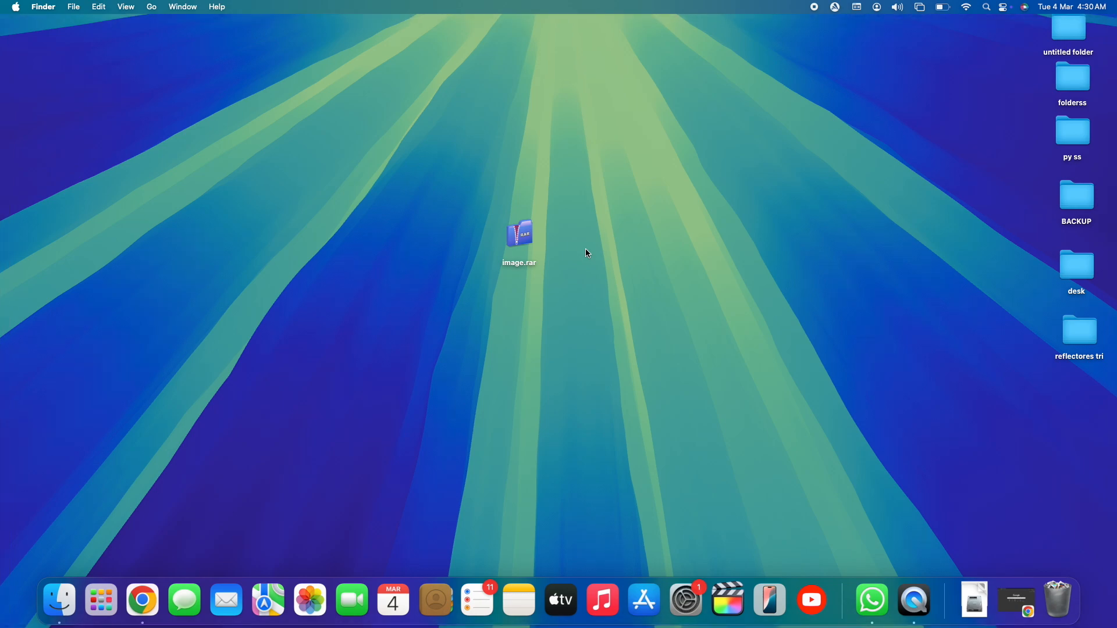
{"action": "mouse_move", "coordinate": [584, 241]}
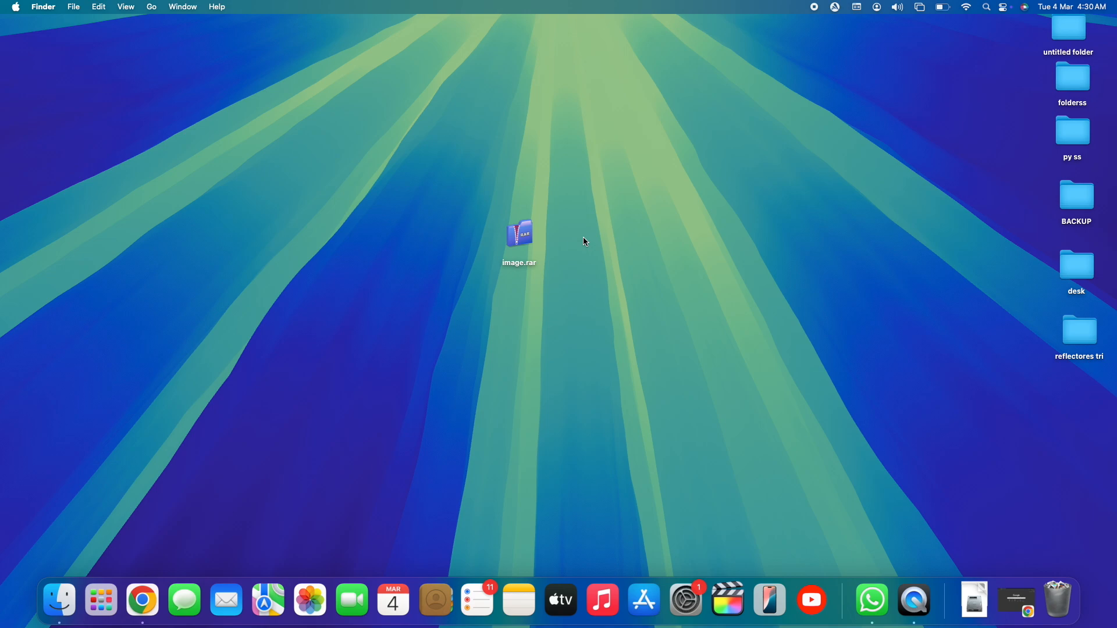
{"action": "mouse_move", "coordinate": [579, 256]}
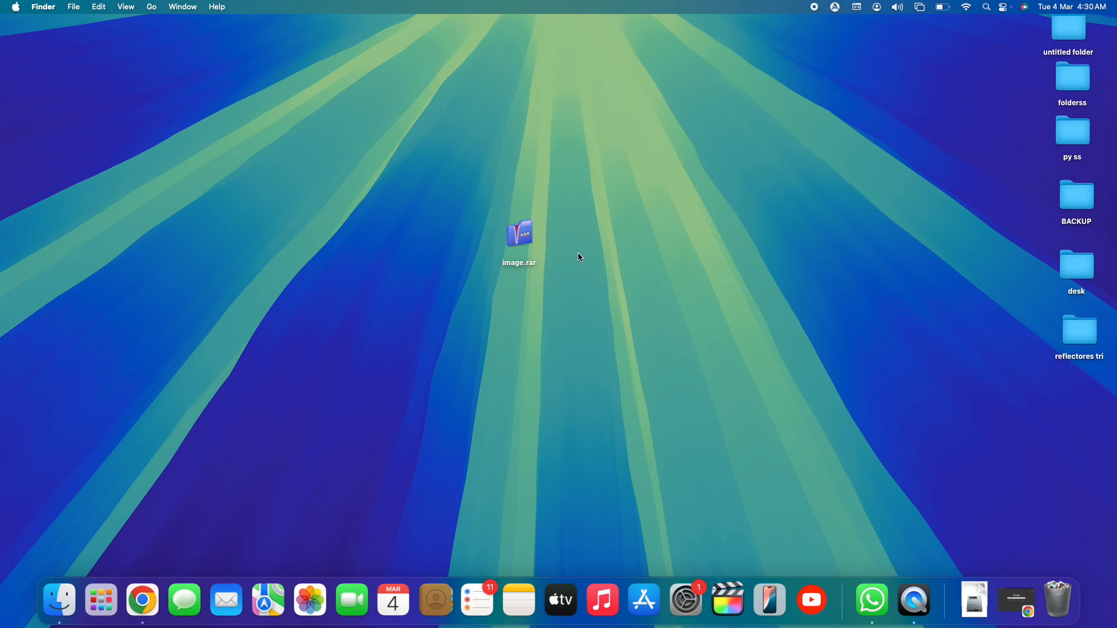
{"action": "mouse_move", "coordinate": [568, 255]}
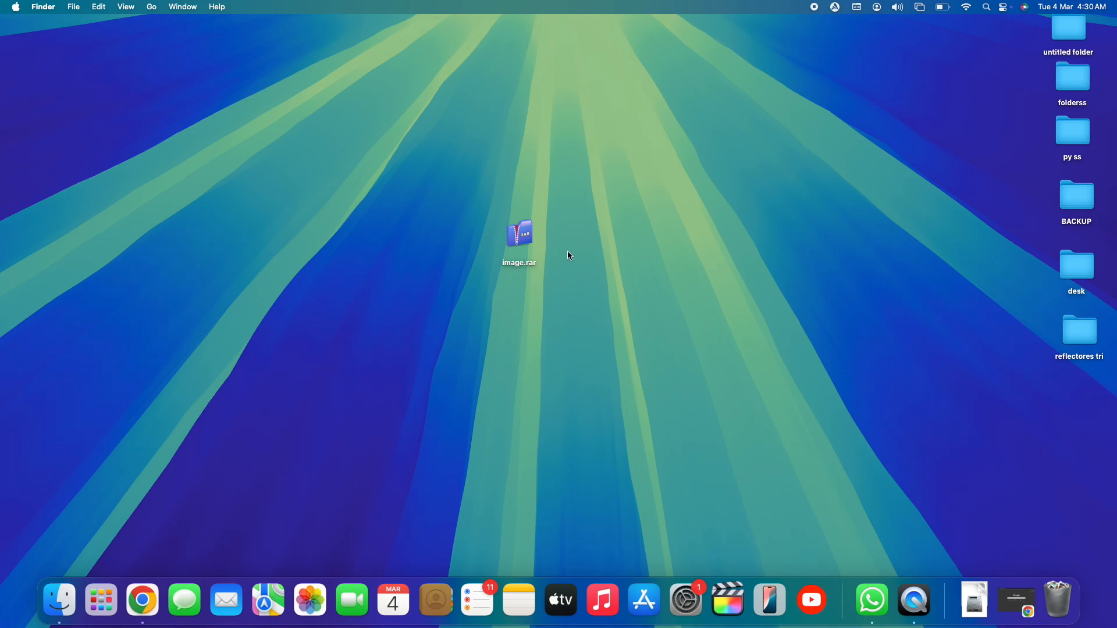
{"action": "mouse_move", "coordinate": [570, 193]}
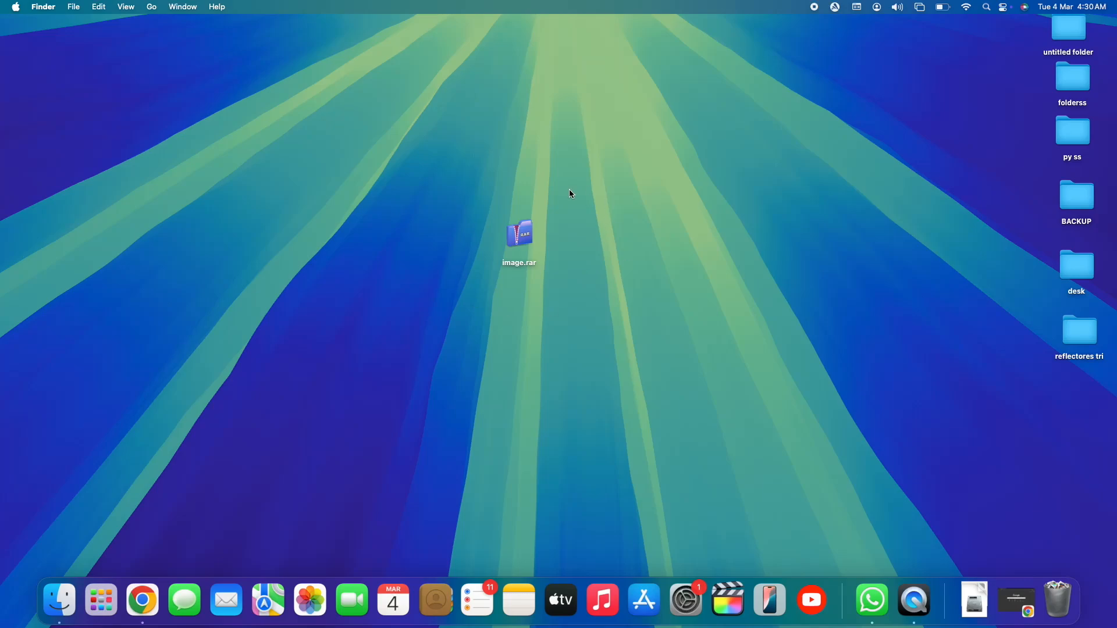
{"action": "mouse_move", "coordinate": [501, 191]}
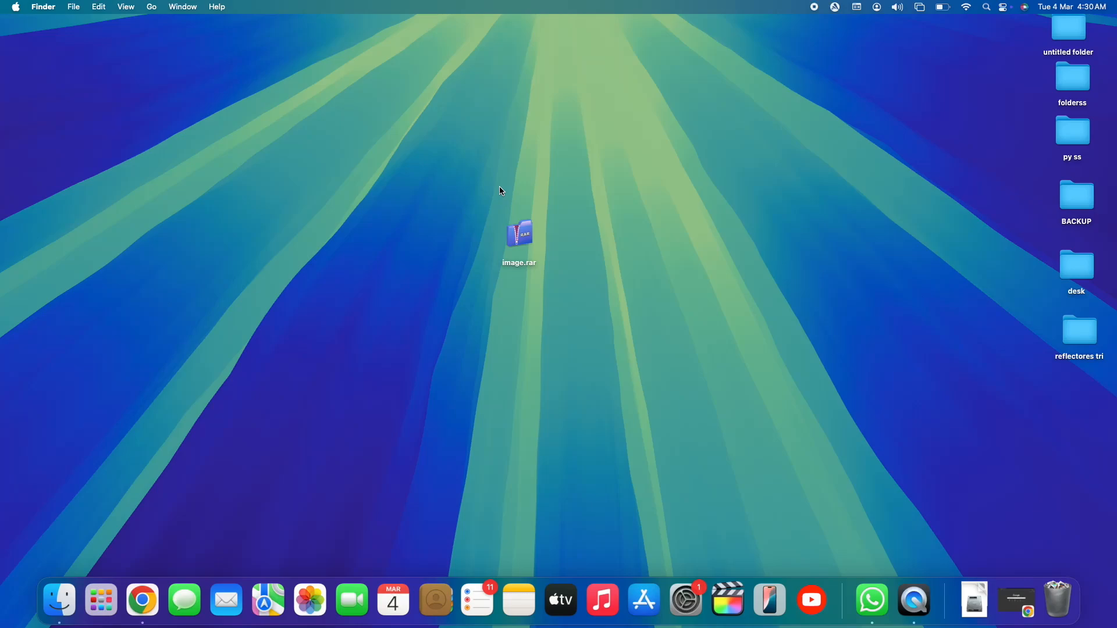
{"action": "mouse_move", "coordinate": [566, 242]}
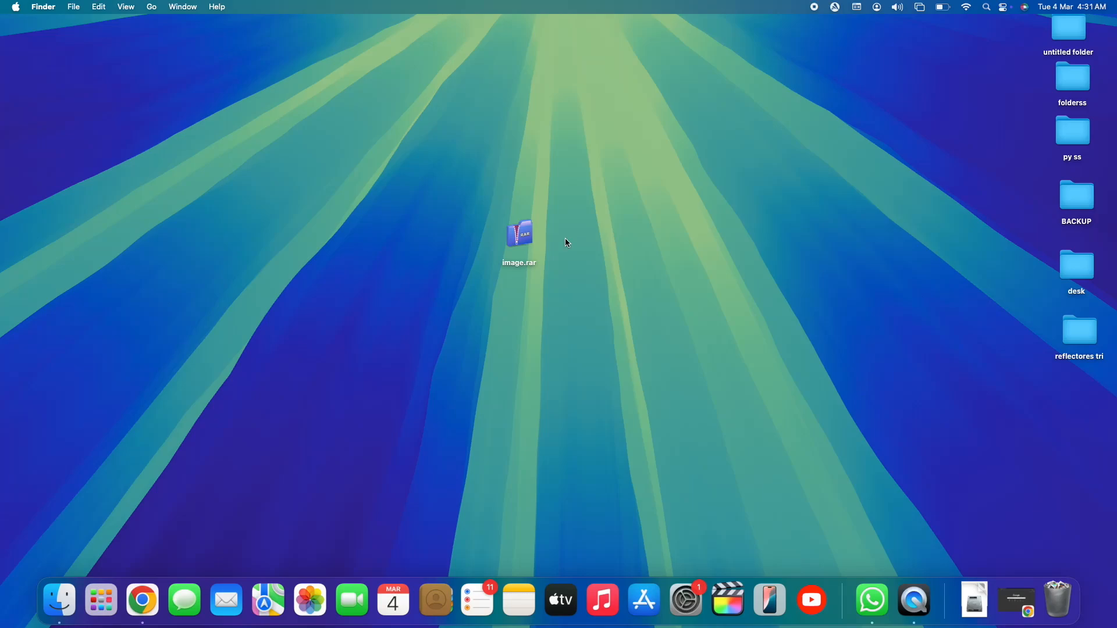
{"action": "mouse_move", "coordinate": [574, 290]}
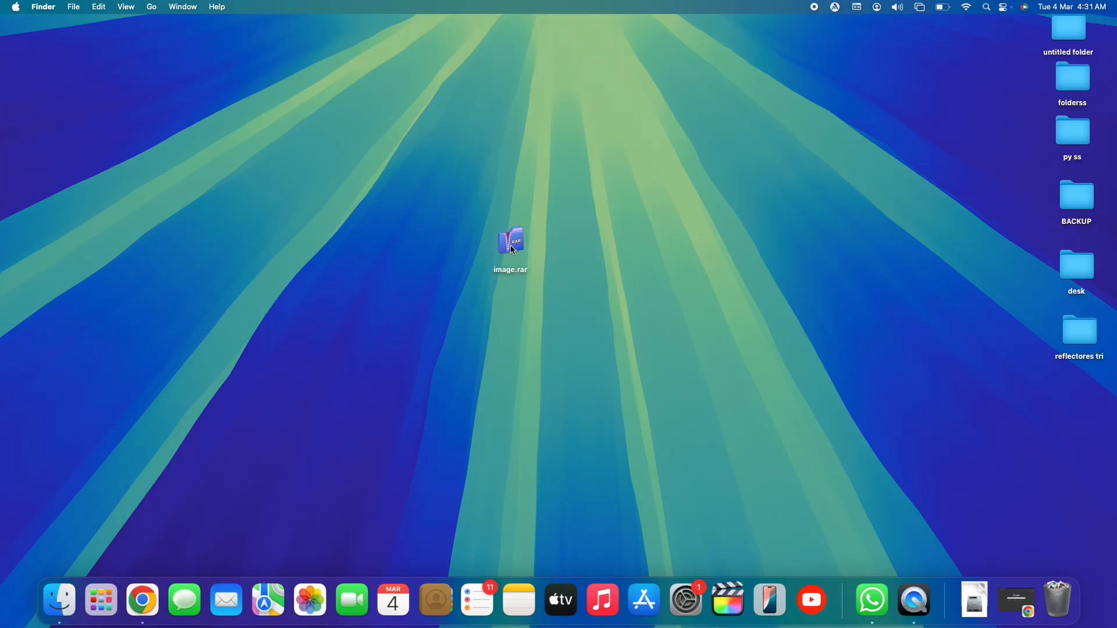
{"action": "left_click", "coordinate": [139, 605]}
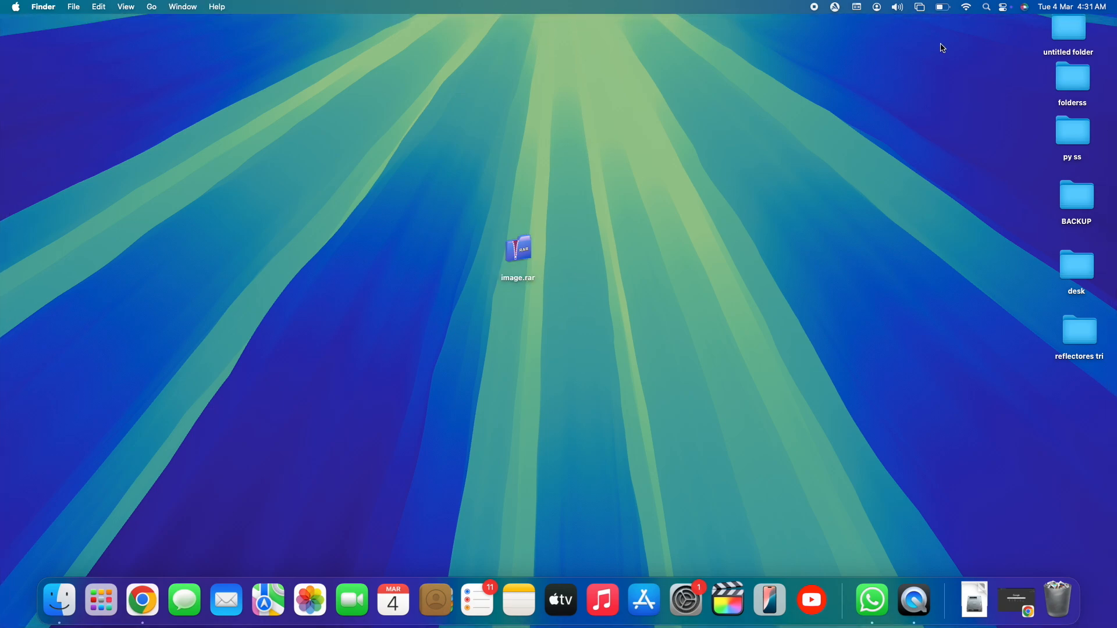
{"action": "mouse_move", "coordinate": [674, 349]}
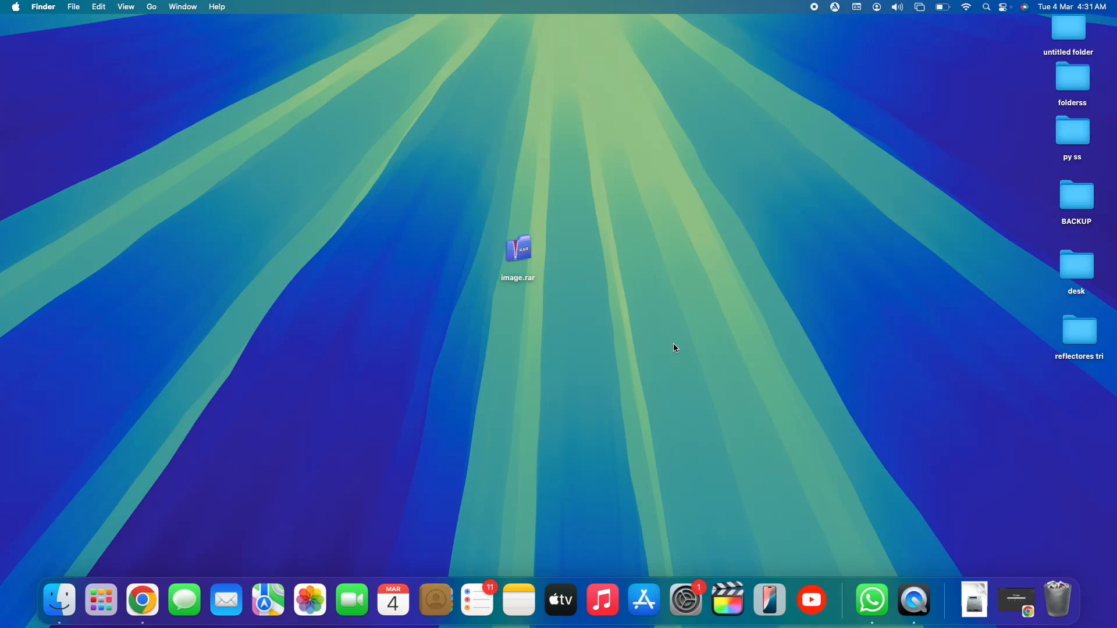
{"action": "mouse_move", "coordinate": [666, 344]}
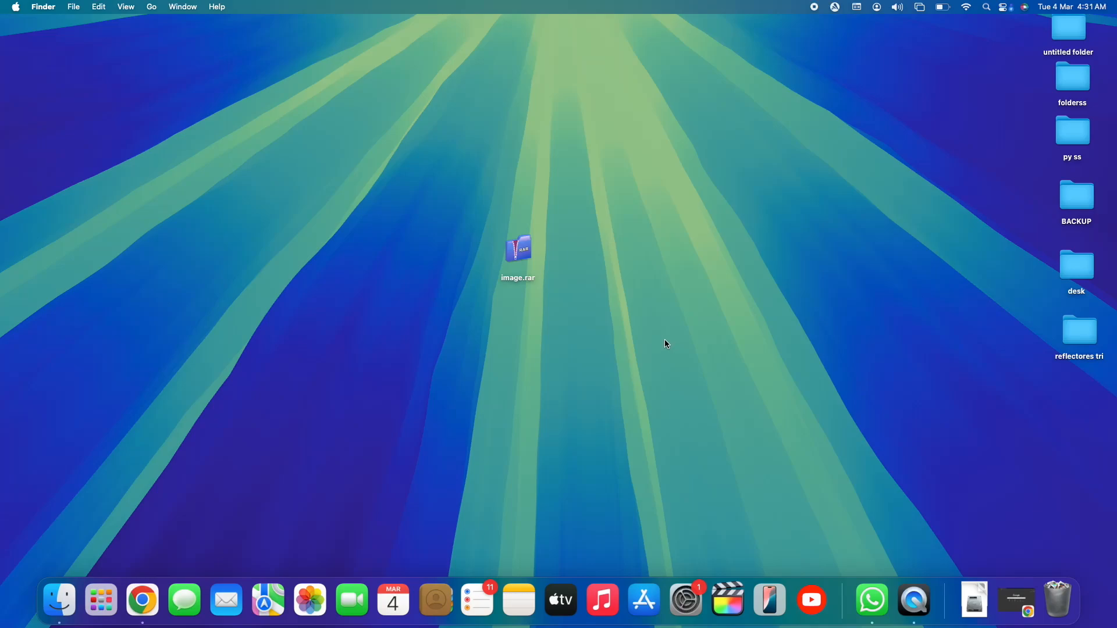
{"action": "mouse_move", "coordinate": [534, 281]}
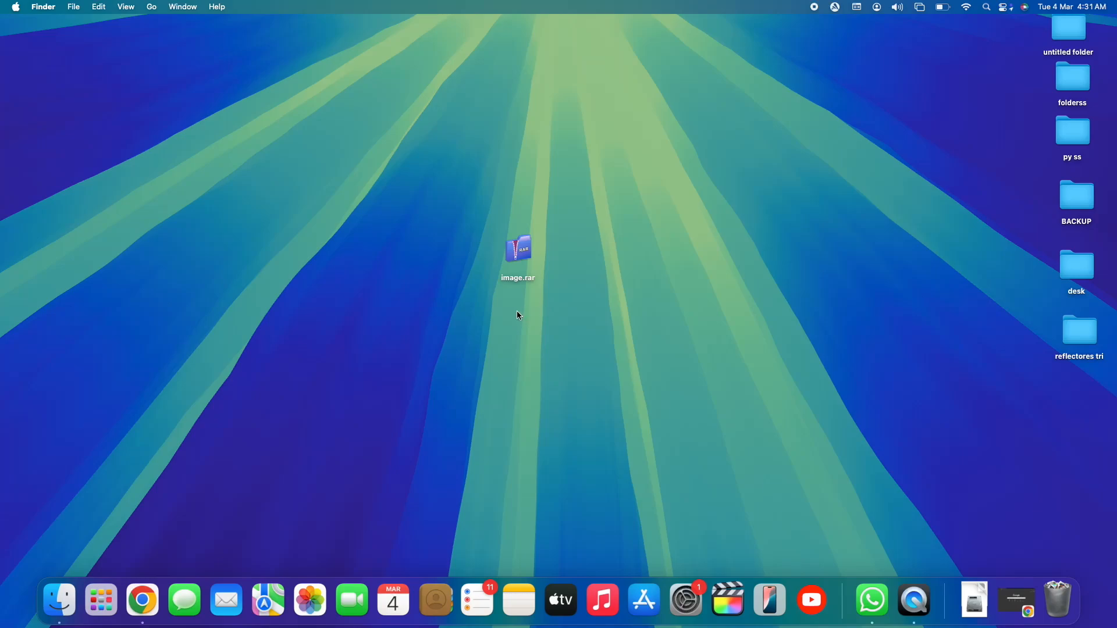
{"action": "mouse_move", "coordinate": [526, 299]}
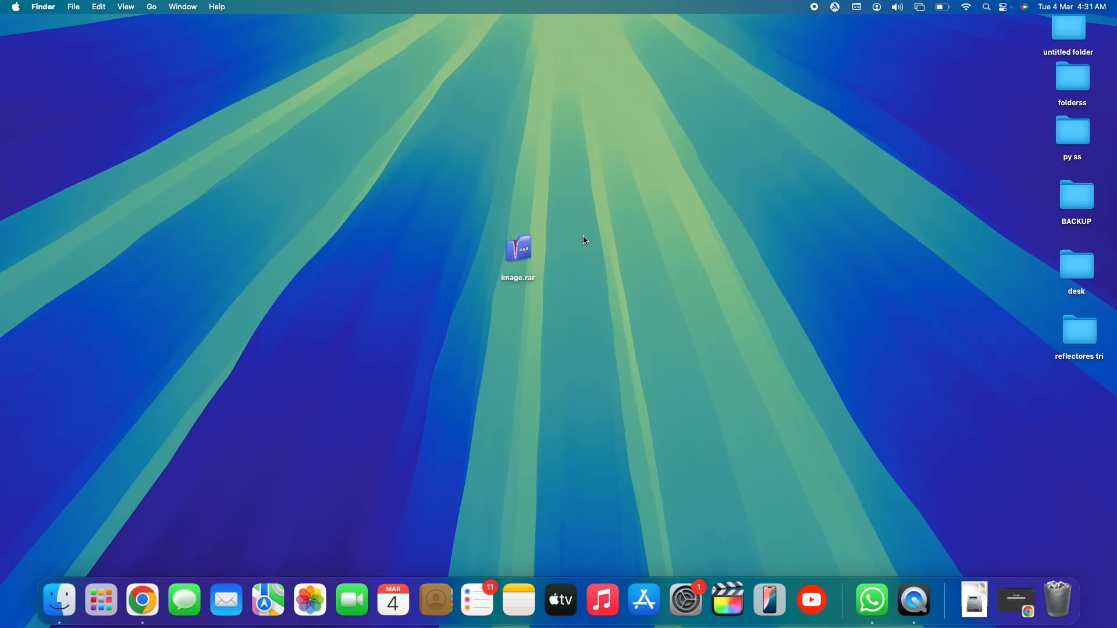
{"action": "mouse_move", "coordinate": [643, 600]}
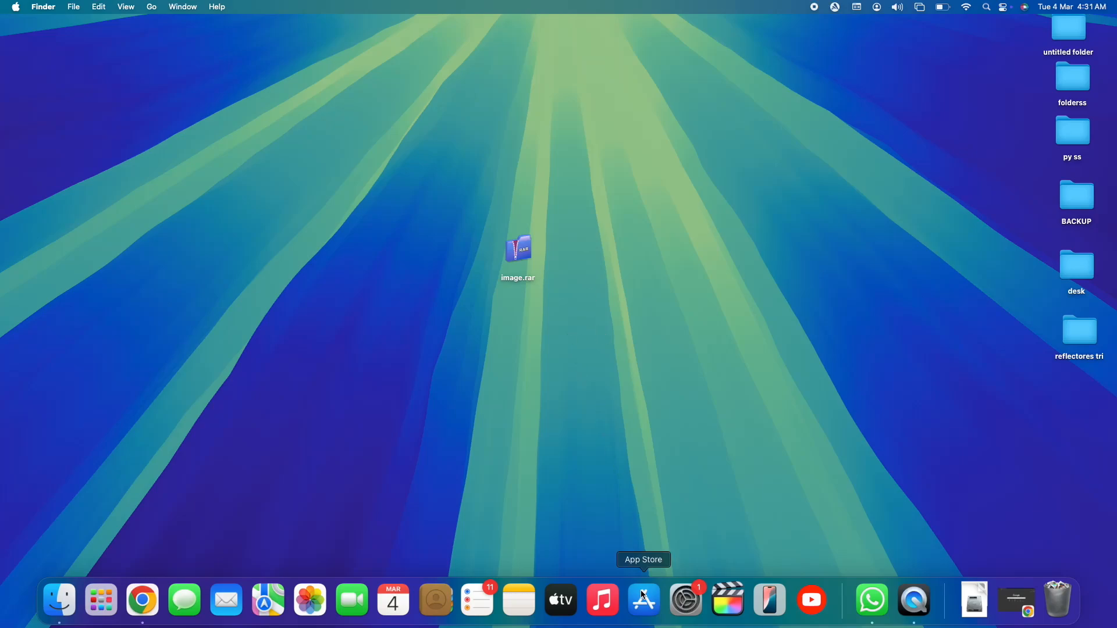
Step: Open the App Store and search for 'izip'
{"action": "left_click", "coordinate": [643, 600]}
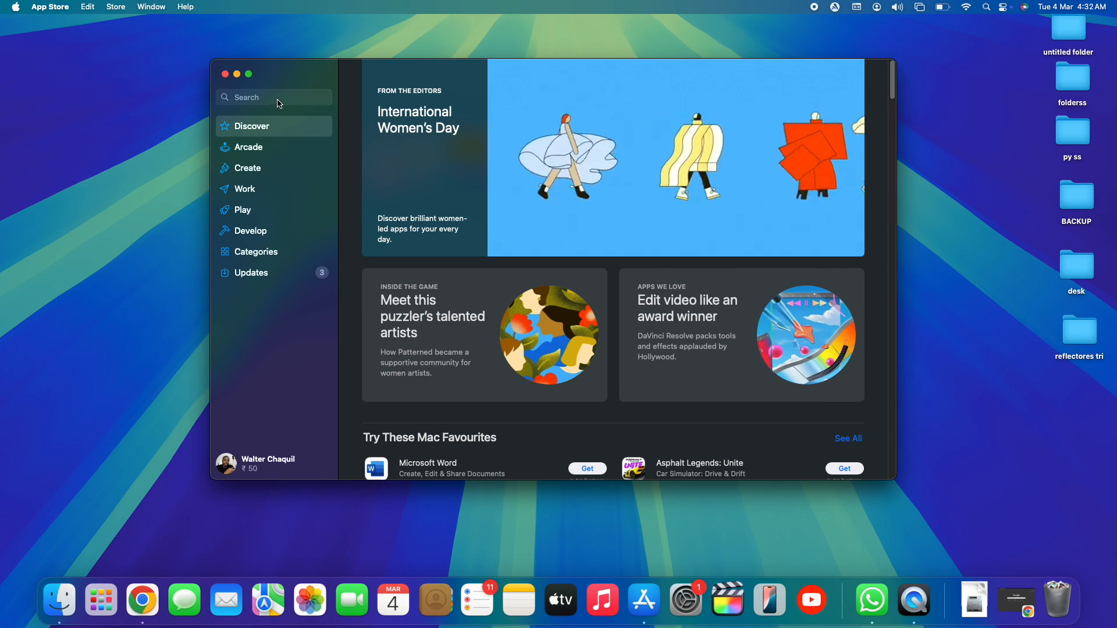
{"action": "left_click", "coordinate": [273, 97]}
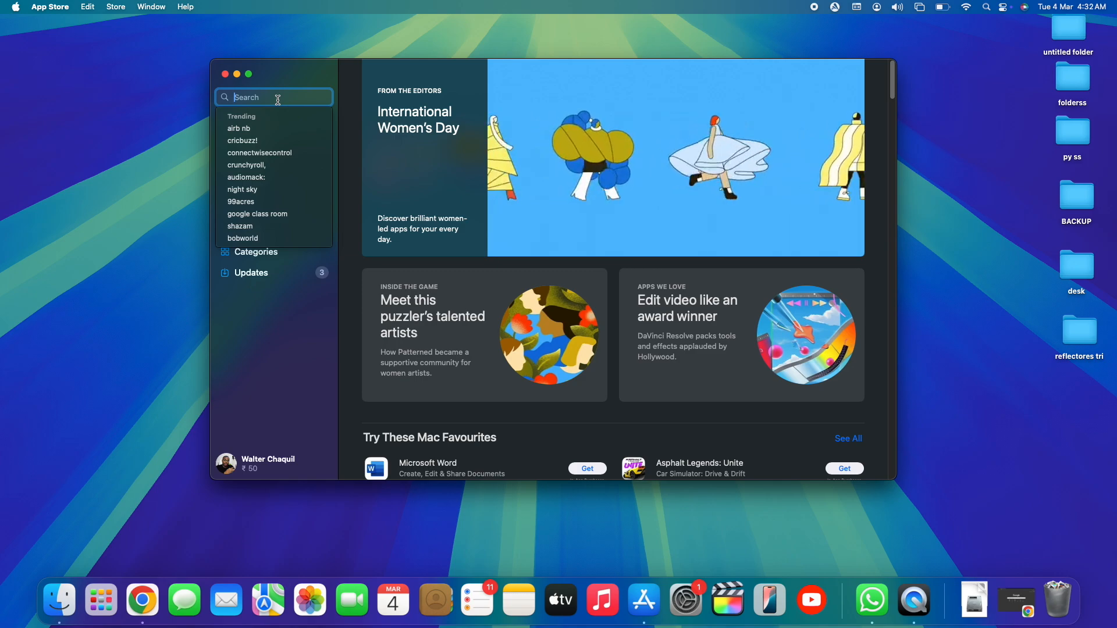
{"action": "type", "text": "izip"}
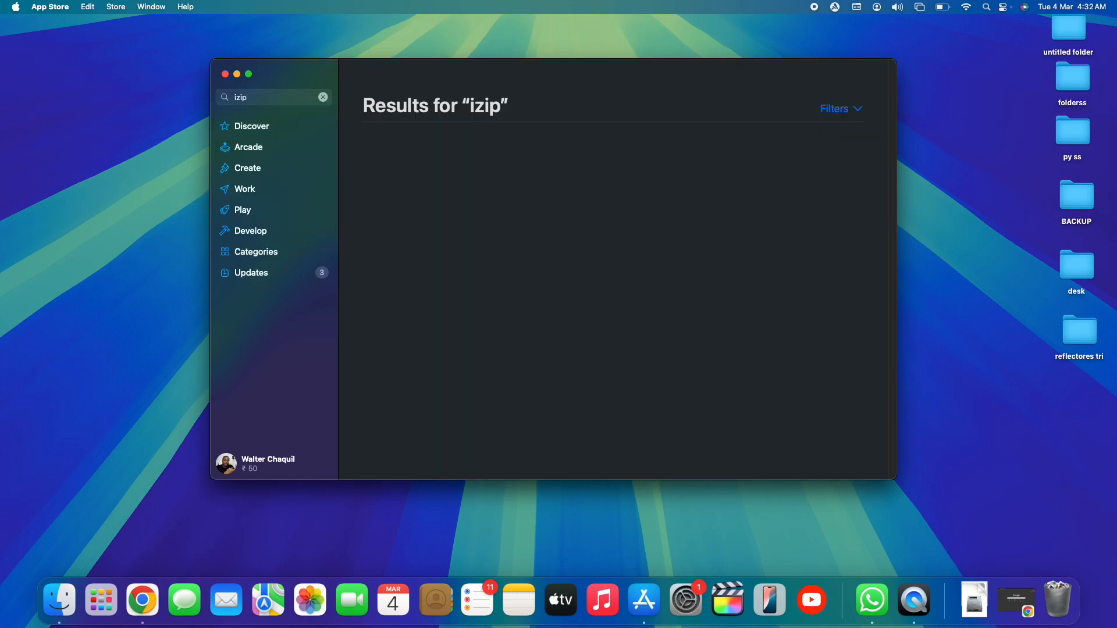
{"action": "mouse_move", "coordinate": [499, 184]}
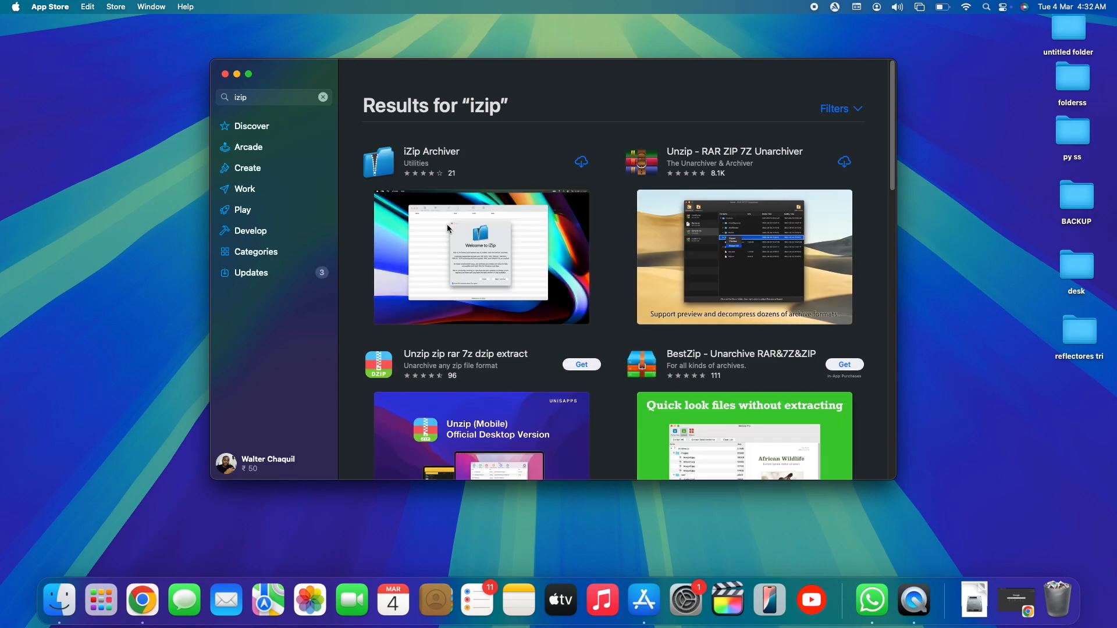
{"action": "mouse_move", "coordinate": [512, 226]}
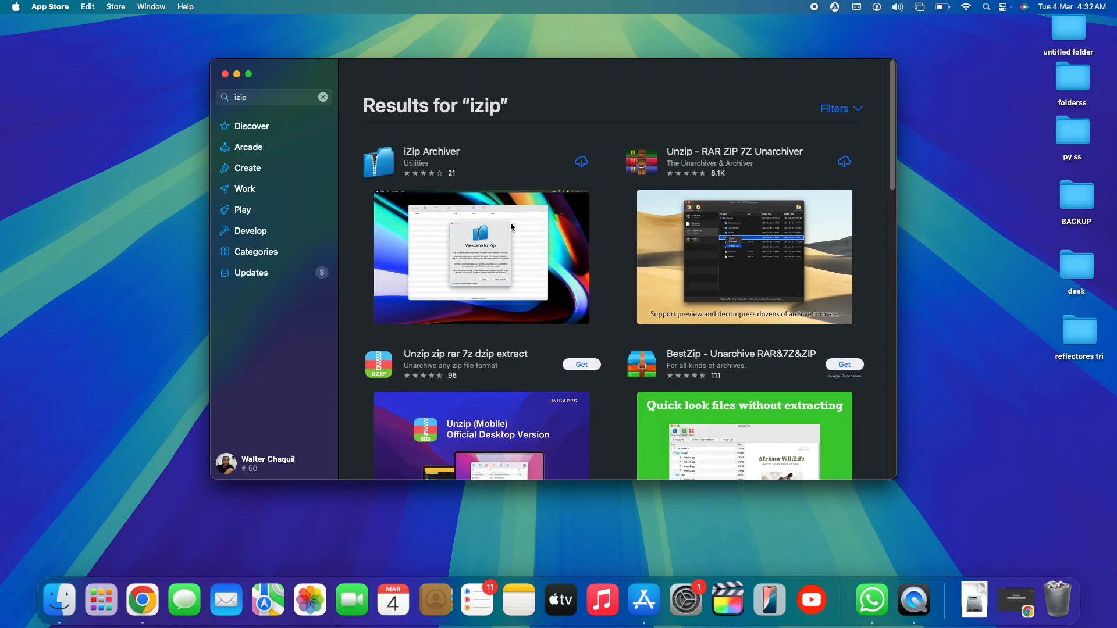
{"action": "mouse_move", "coordinate": [658, 272]}
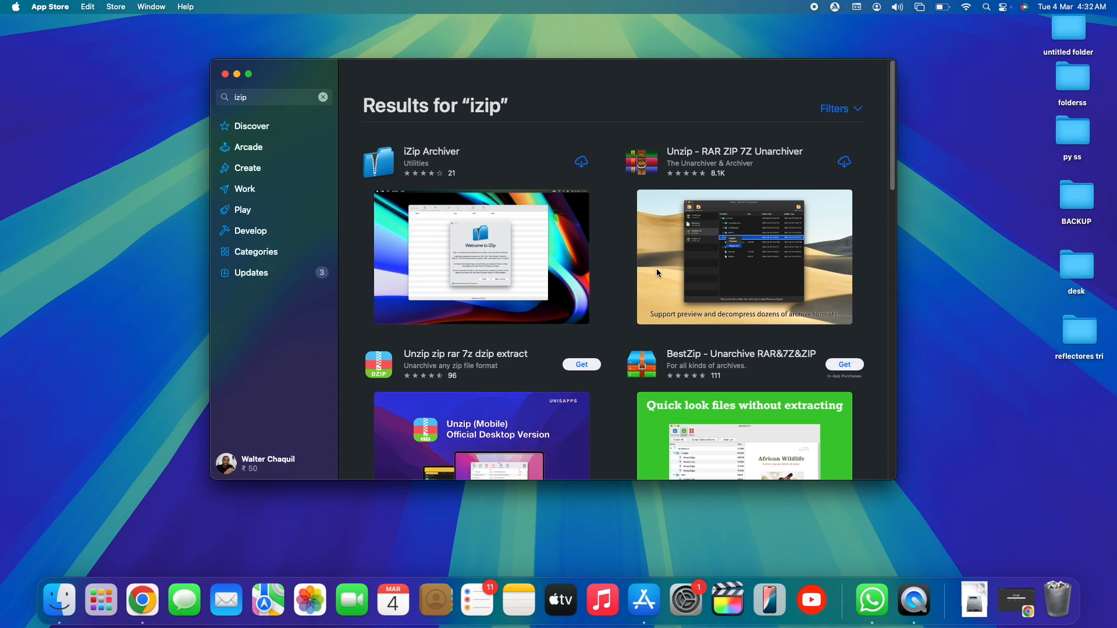
{"action": "mouse_move", "coordinate": [669, 245]}
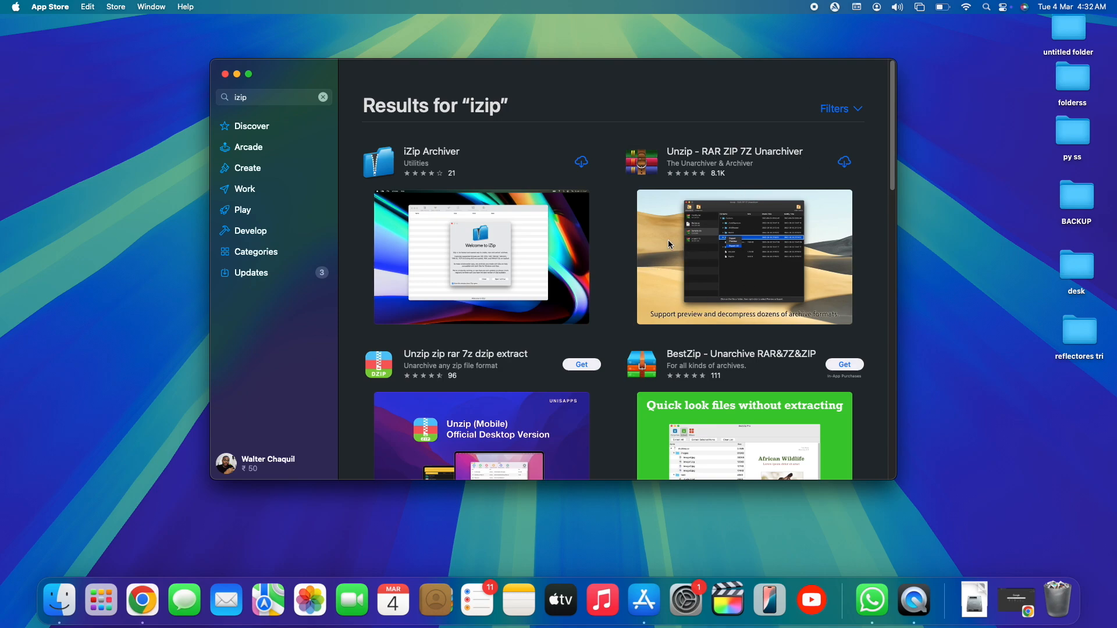
Step: Scroll the 'izip' results and download iZip Archiver again from iCloud
{"action": "scroll", "scroll_direction": "down", "scroll_amount": 3}
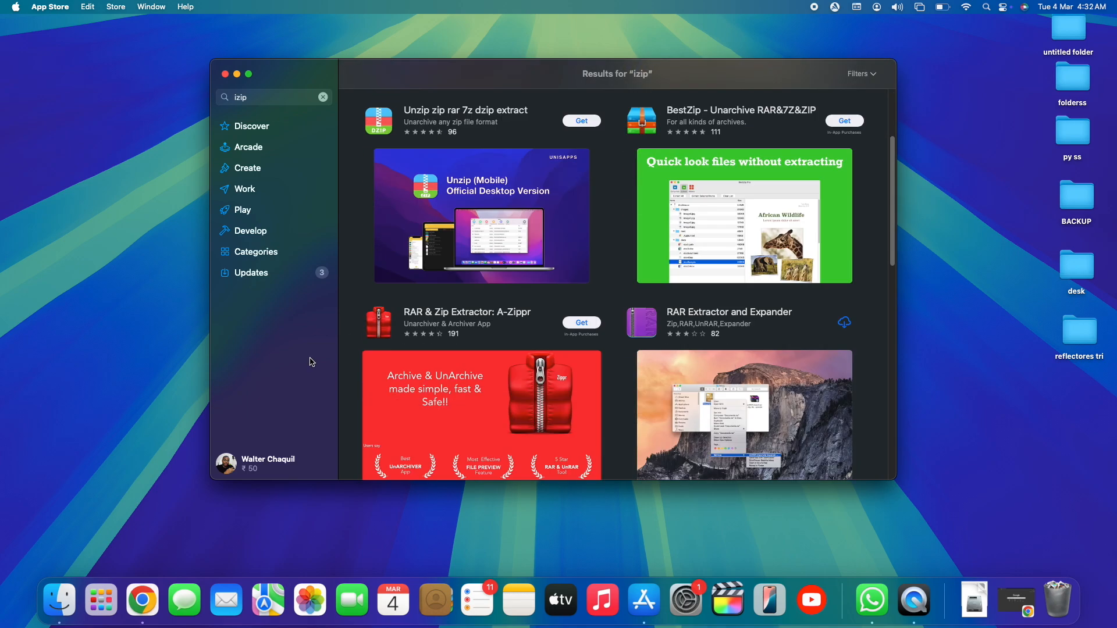
{"action": "scroll", "scroll_direction": "down", "scroll_amount": 3}
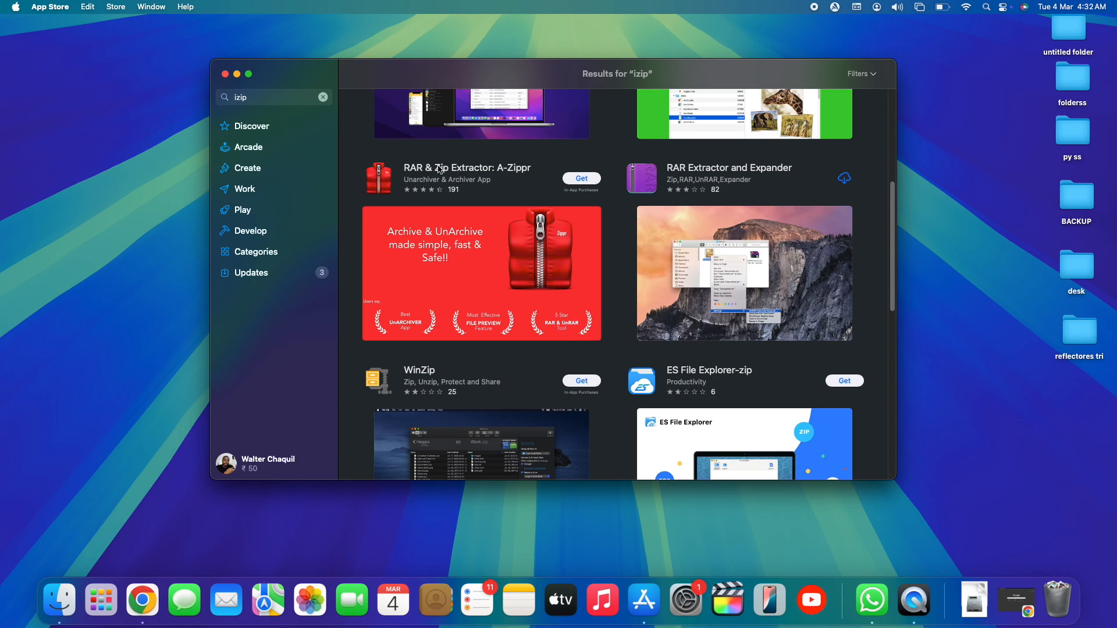
{"action": "mouse_move", "coordinate": [351, 154]}
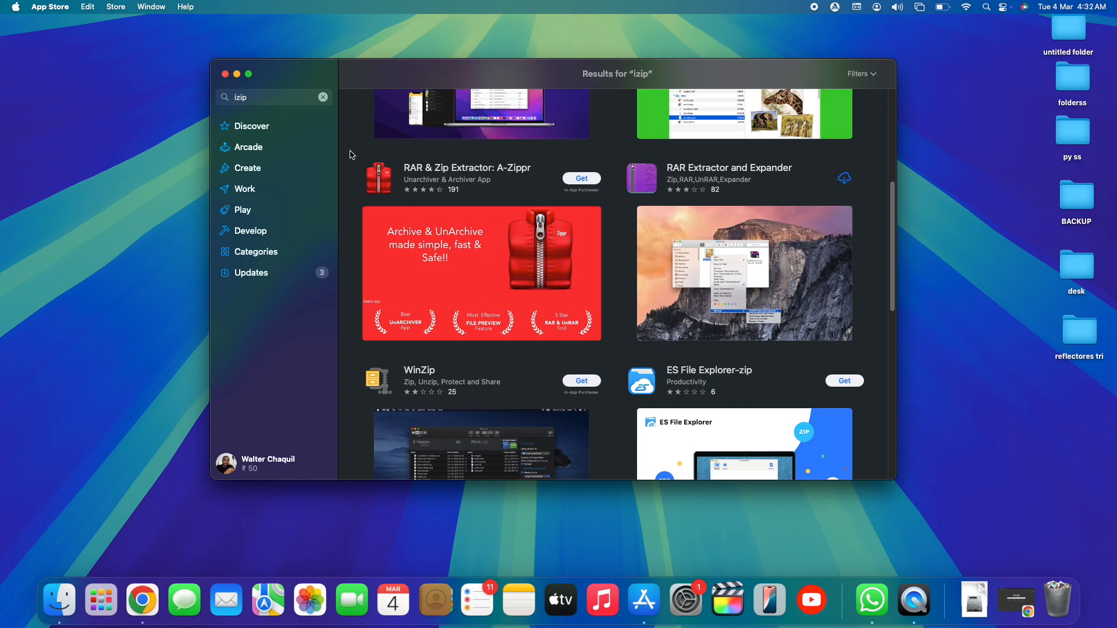
{"action": "mouse_move", "coordinate": [443, 229]}
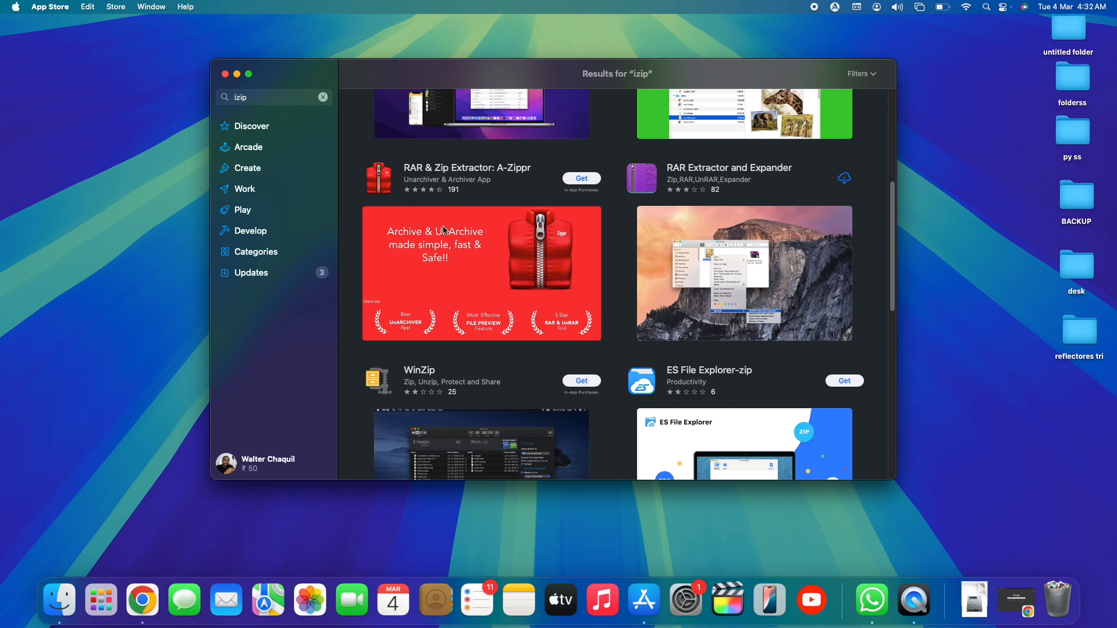
{"action": "mouse_move", "coordinate": [441, 201]}
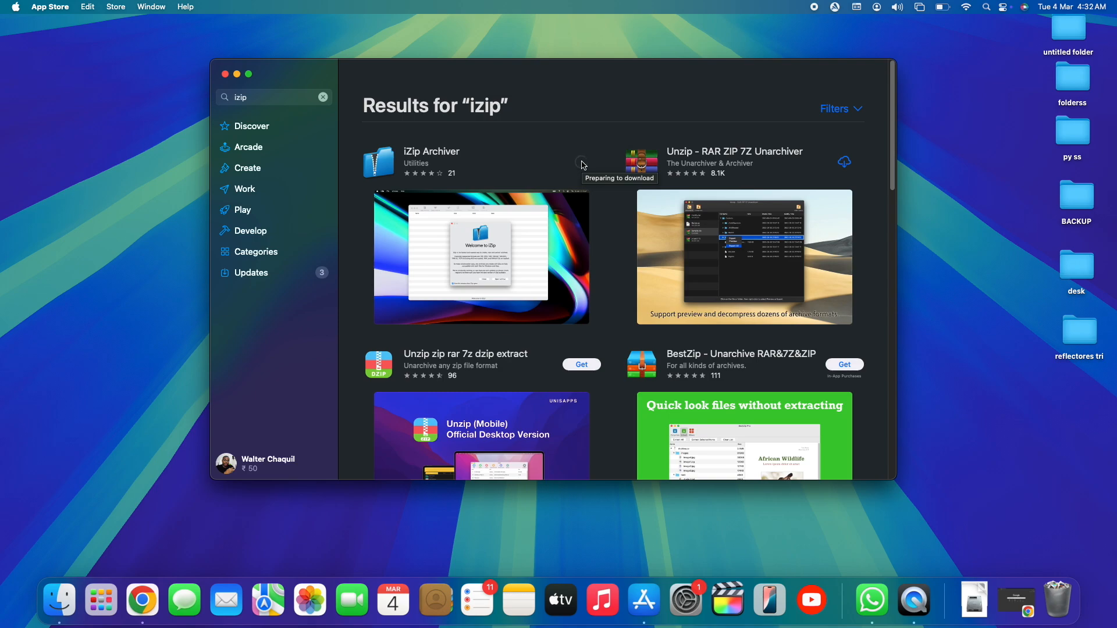
{"action": "left_click", "coordinate": [431, 160]}
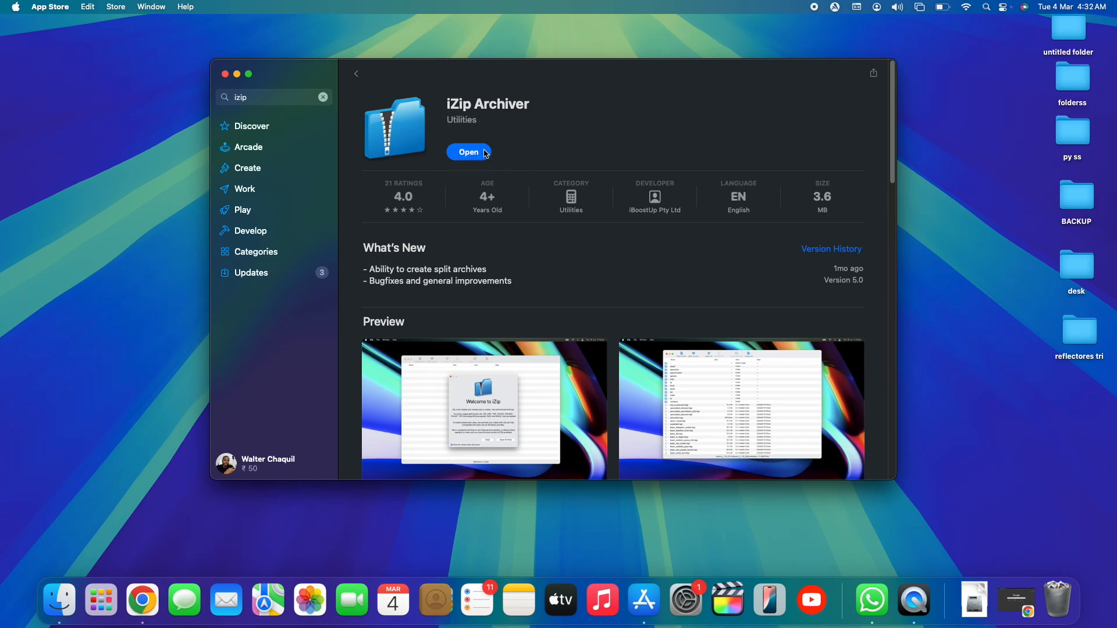
{"action": "mouse_move", "coordinate": [811, 226]}
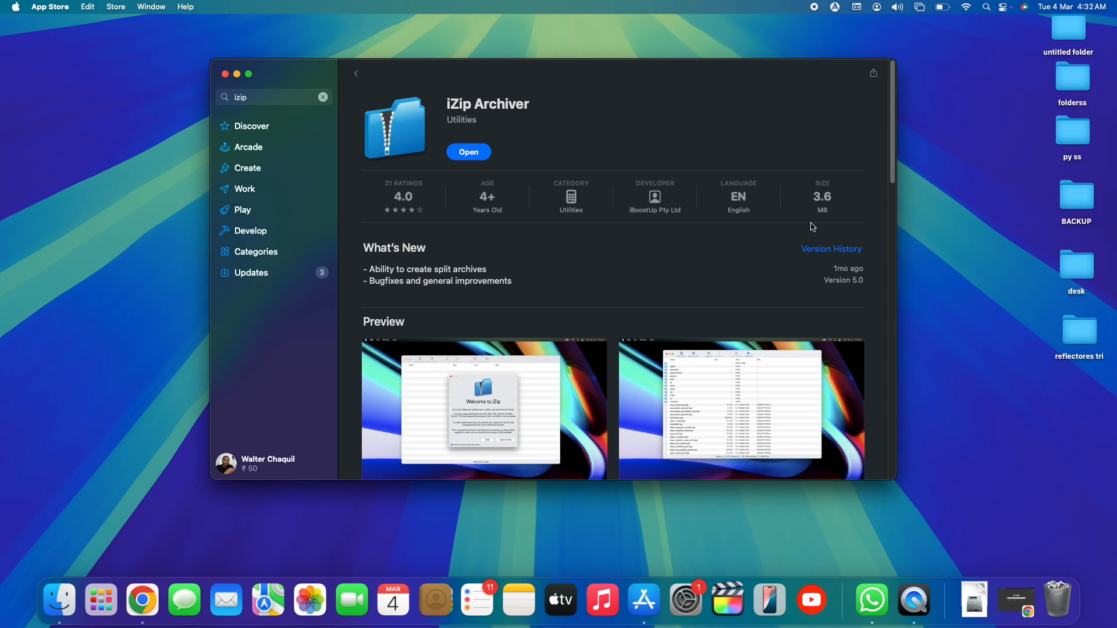
{"action": "mouse_move", "coordinate": [820, 222]}
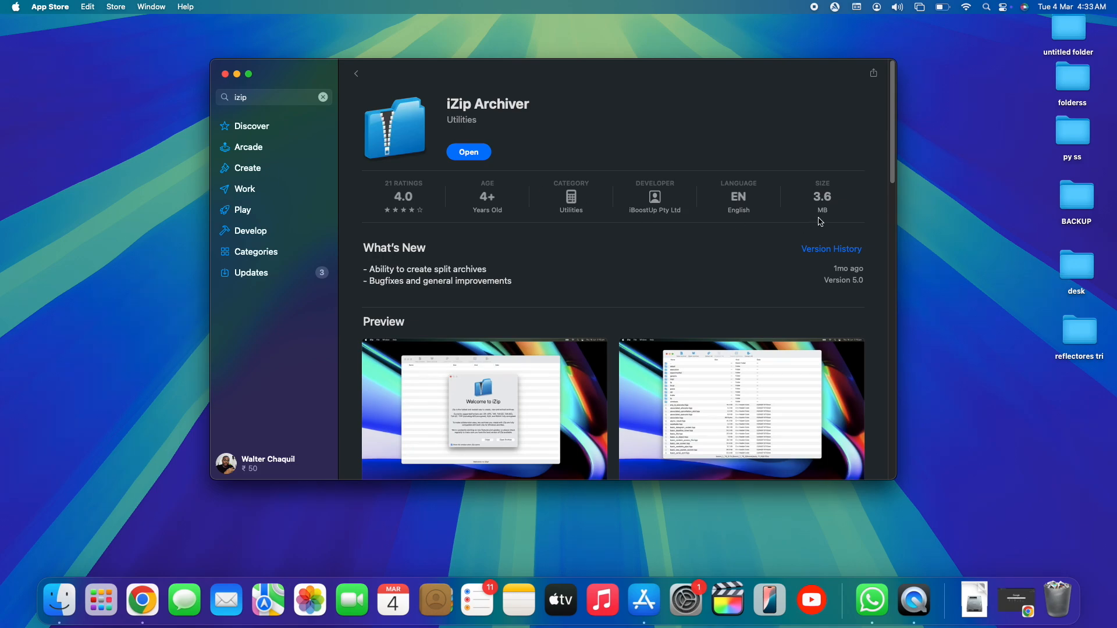
{"action": "mouse_move", "coordinate": [828, 216]}
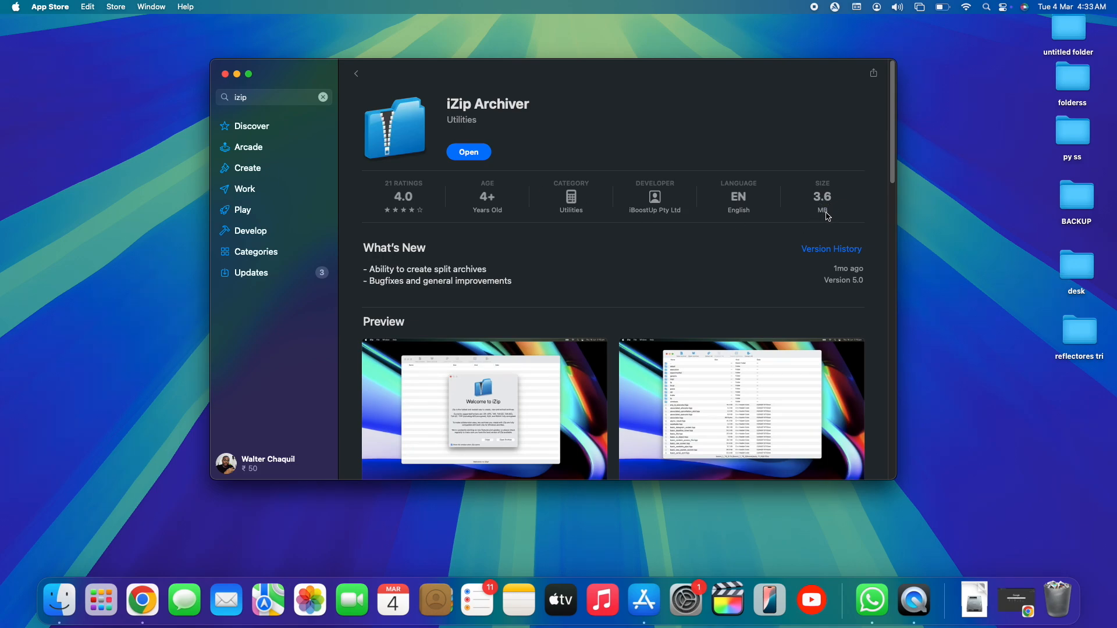
{"action": "mouse_move", "coordinate": [525, 144]}
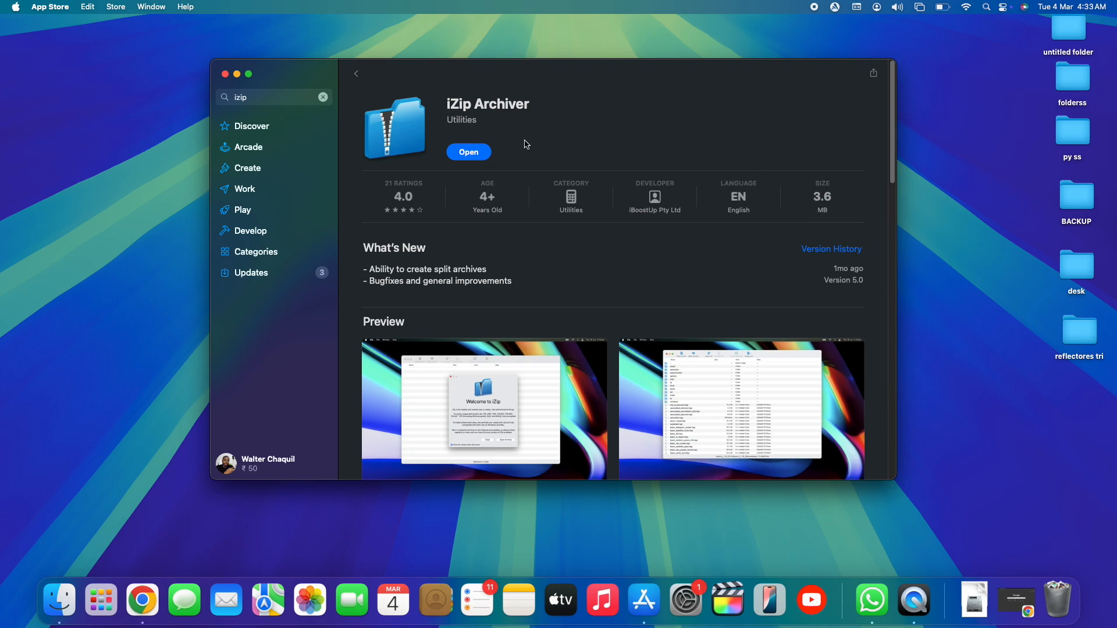
Step: Open iZip Archiver, then close the App Store, welcome message and empty archiver window
{"action": "left_click", "coordinate": [469, 152]}
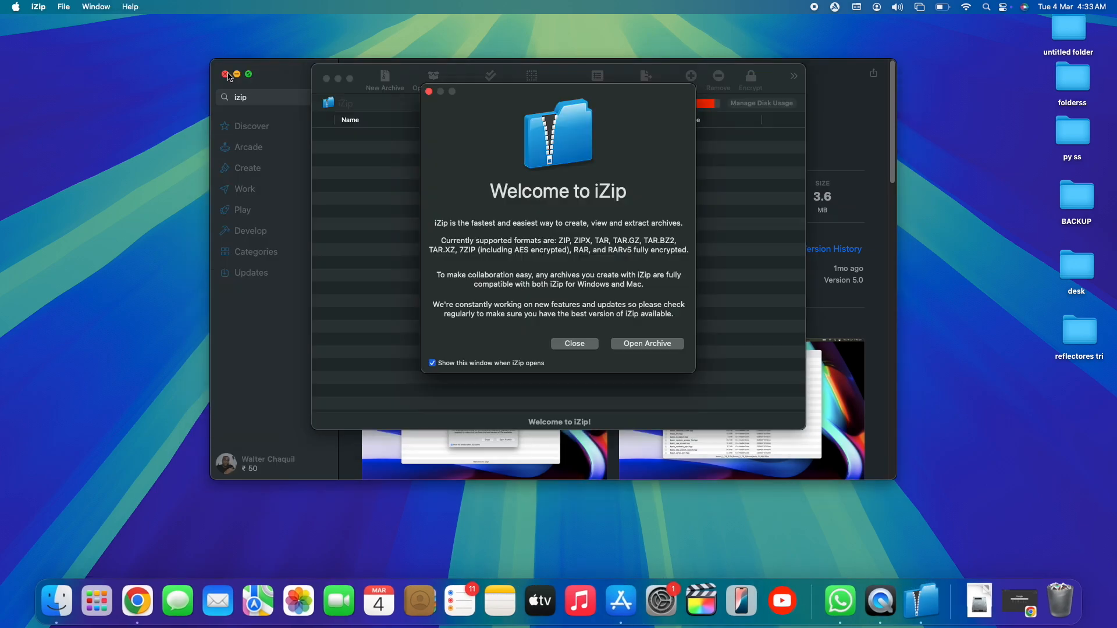
{"action": "left_click", "coordinate": [225, 74]}
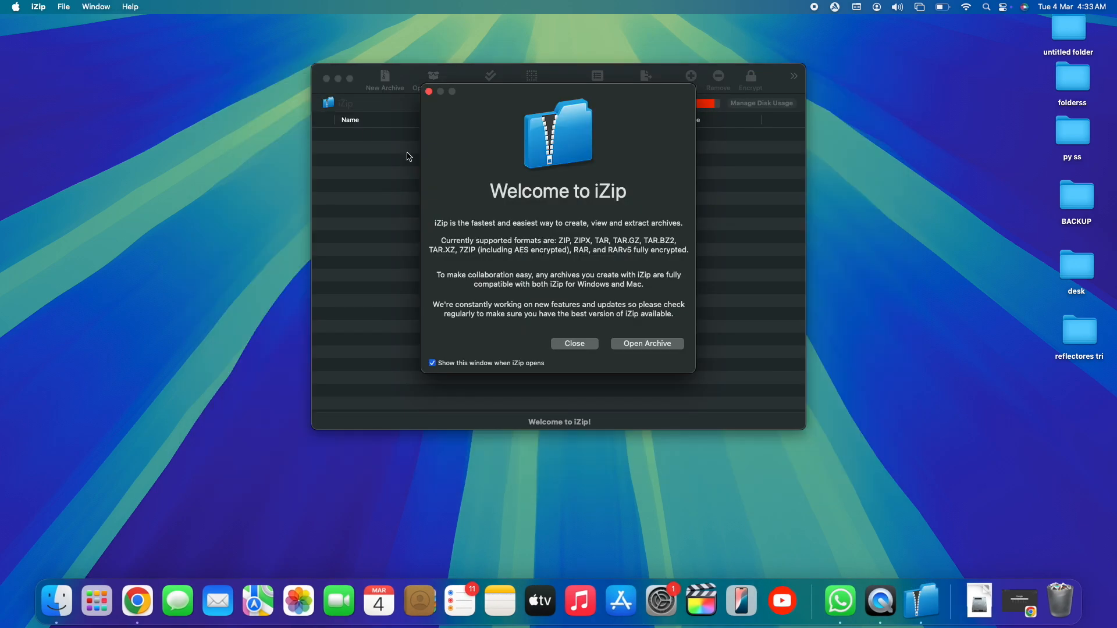
{"action": "left_click", "coordinate": [575, 344]}
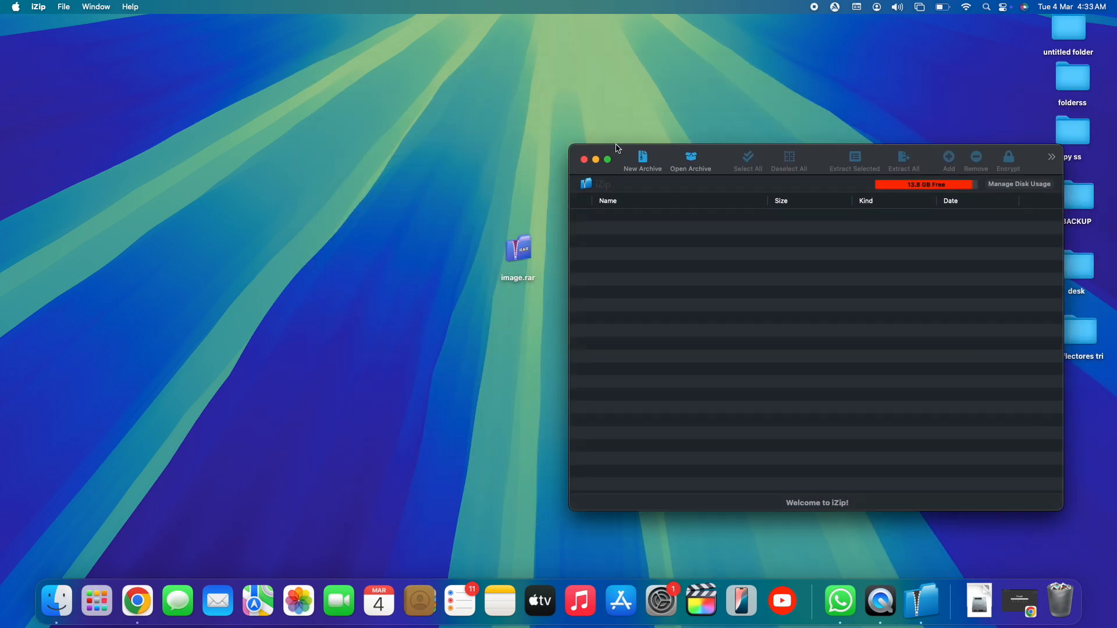
{"action": "left_click", "coordinate": [584, 160]}
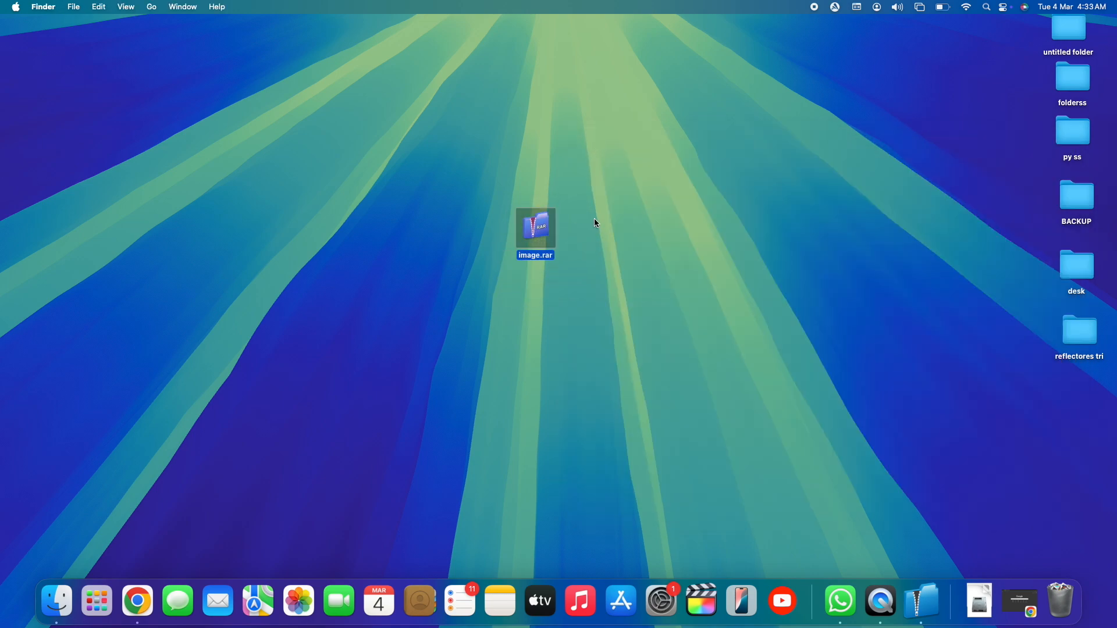
Step: Use Open With > Other… on image.rar and pick iZip from Applications
{"action": "right_click", "coordinate": [536, 228]}
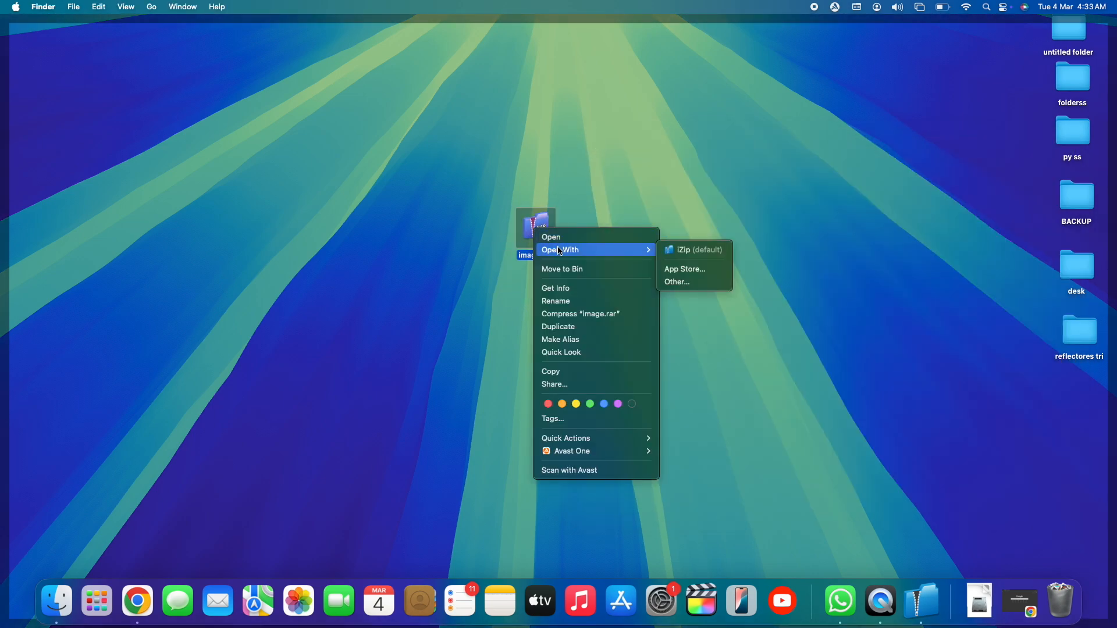
{"action": "mouse_move", "coordinate": [702, 258]}
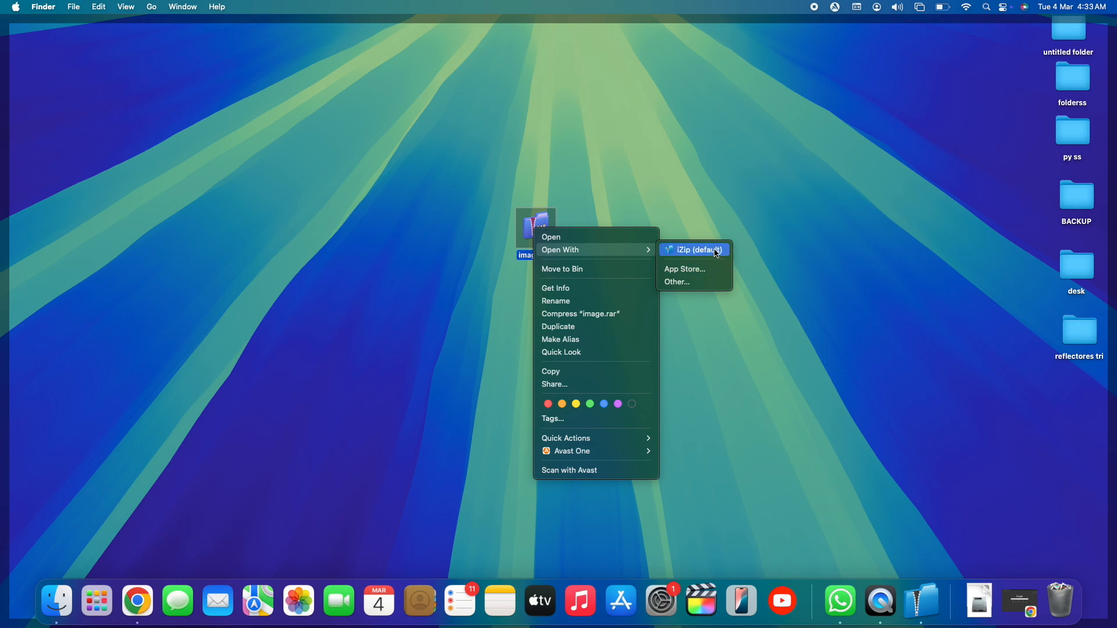
{"action": "mouse_move", "coordinate": [692, 274]}
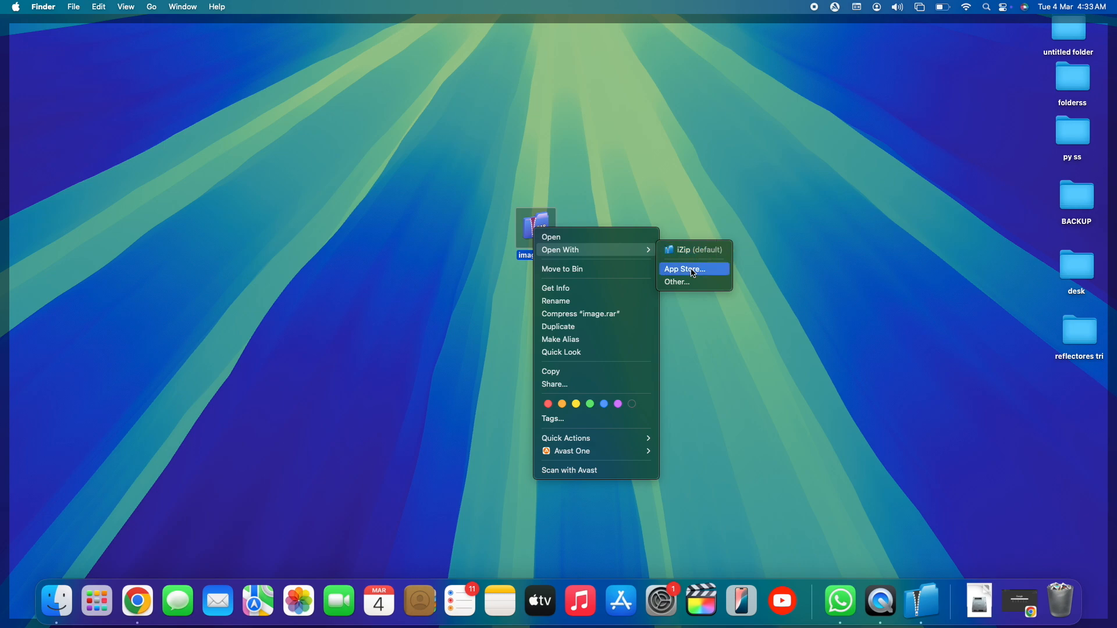
{"action": "left_click", "coordinate": [676, 282]}
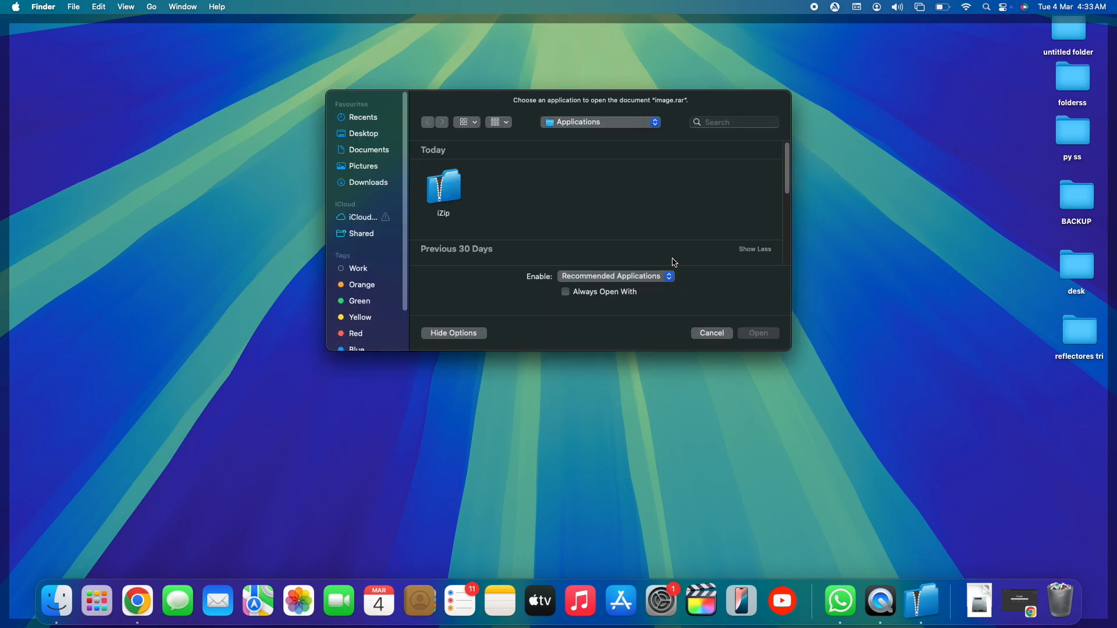
{"action": "mouse_move", "coordinate": [625, 205]}
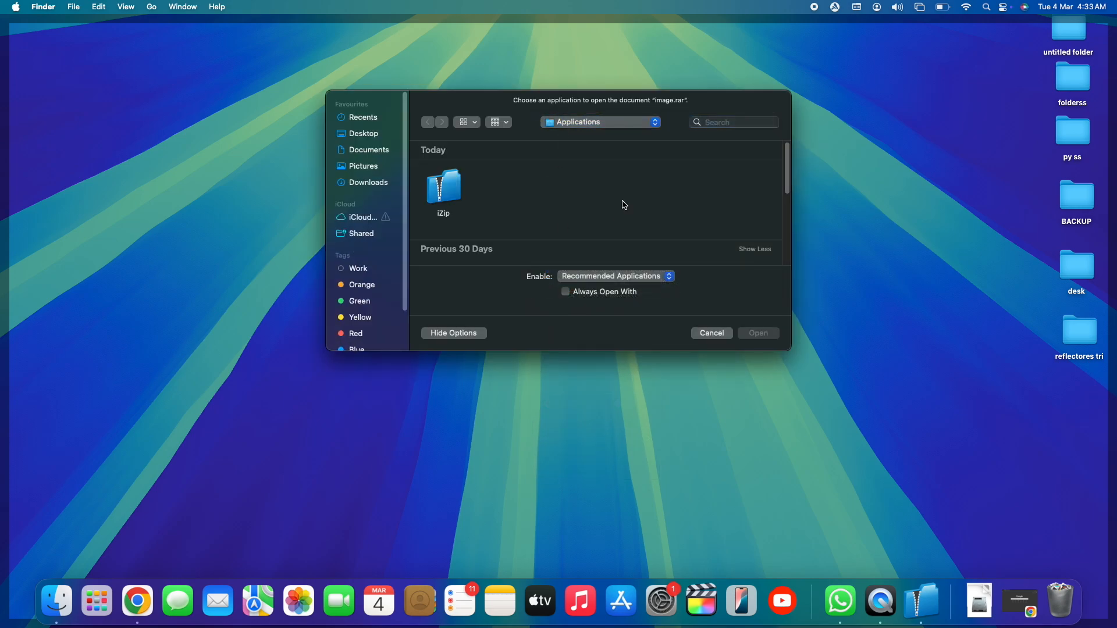
{"action": "scroll", "scroll_direction": "down", "scroll_amount": 3}
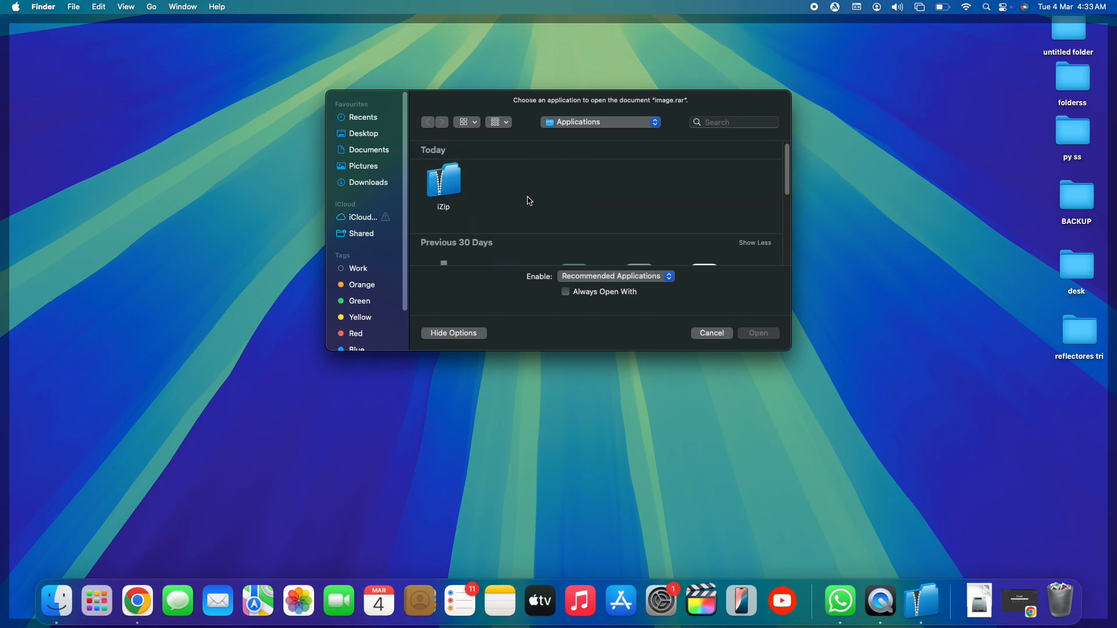
{"action": "left_click", "coordinate": [443, 180]}
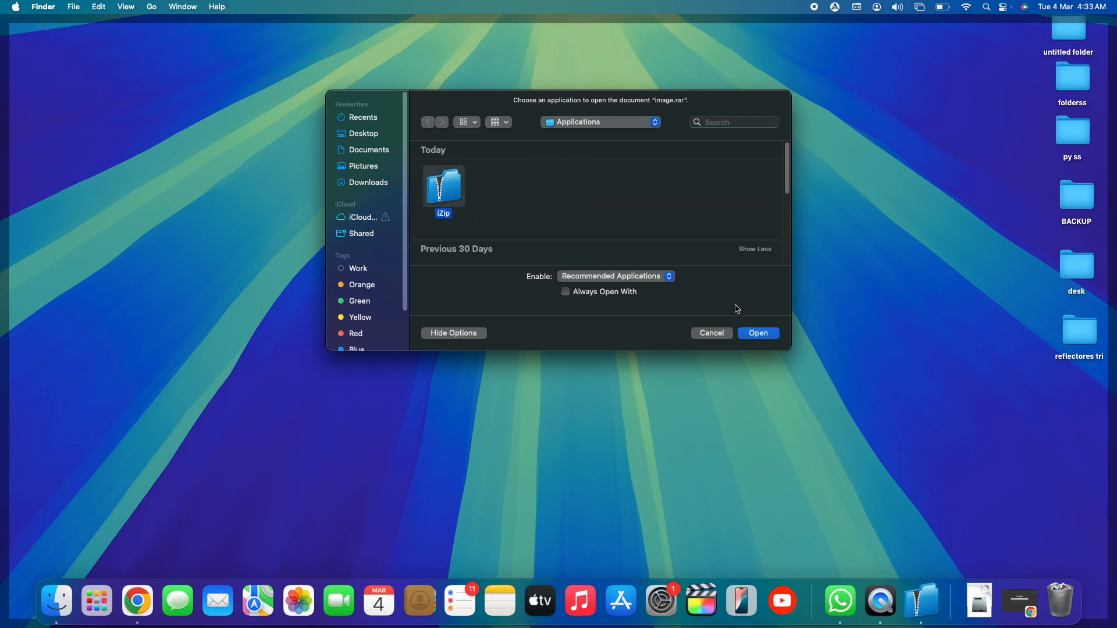
Step: Open image.rar in iZip and select sample-1_1.webp (353.2 KB) in the archive
{"action": "left_click", "coordinate": [758, 333]}
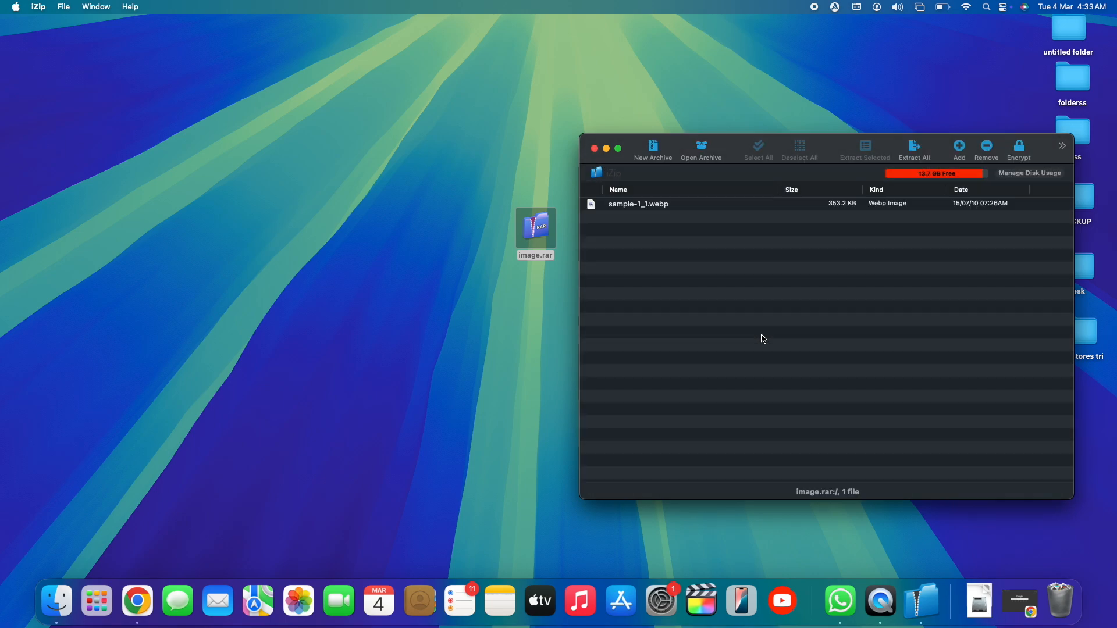
{"action": "mouse_move", "coordinate": [697, 178]}
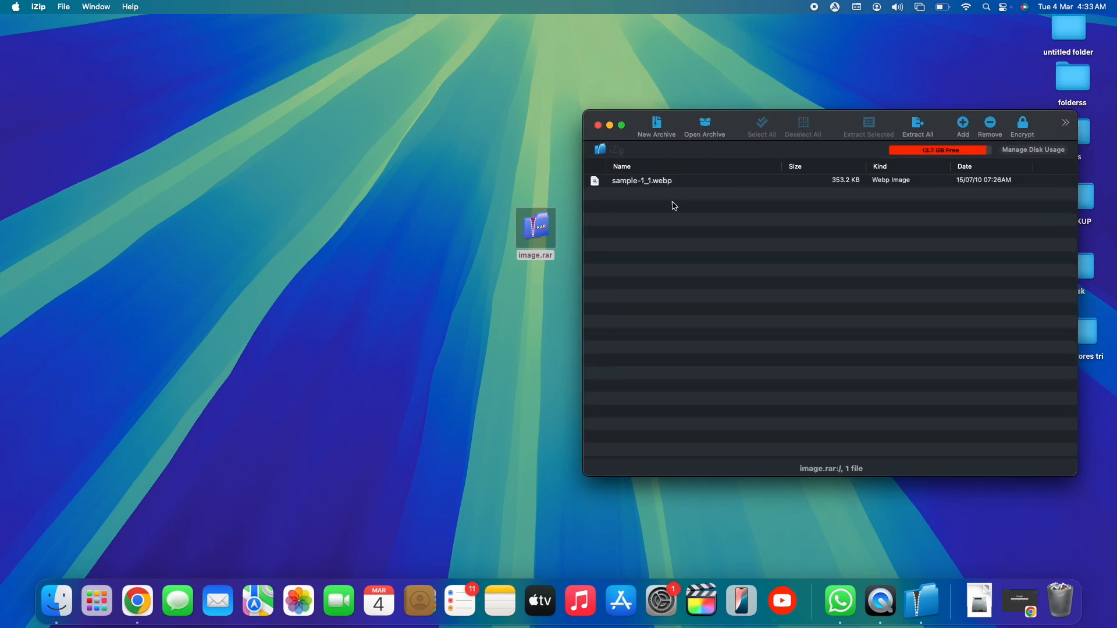
{"action": "mouse_move", "coordinate": [636, 199]}
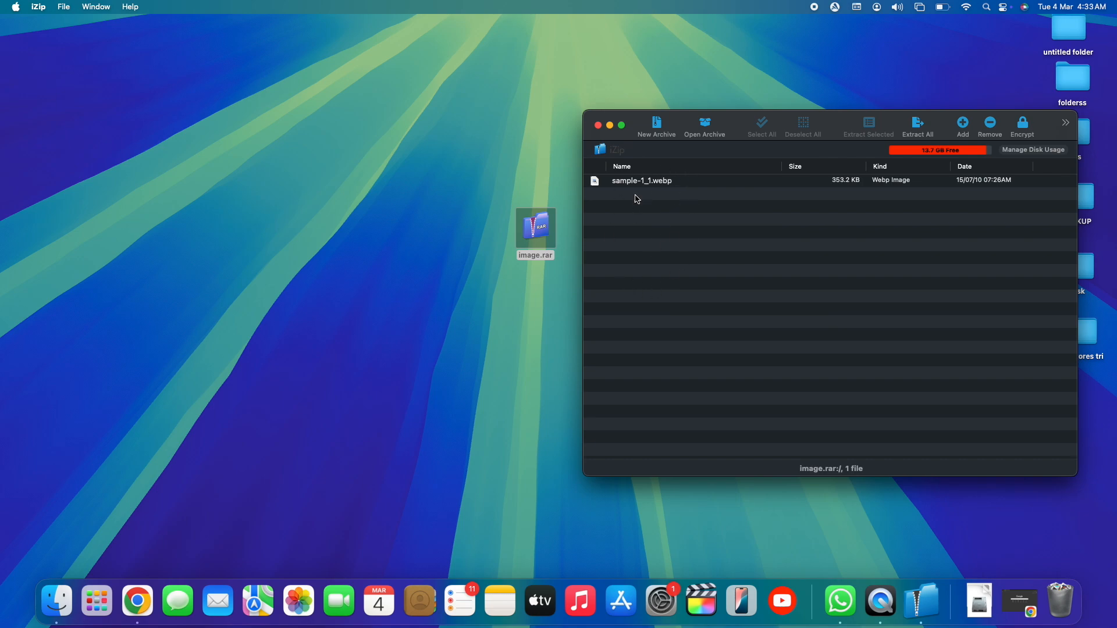
{"action": "mouse_move", "coordinate": [713, 254]}
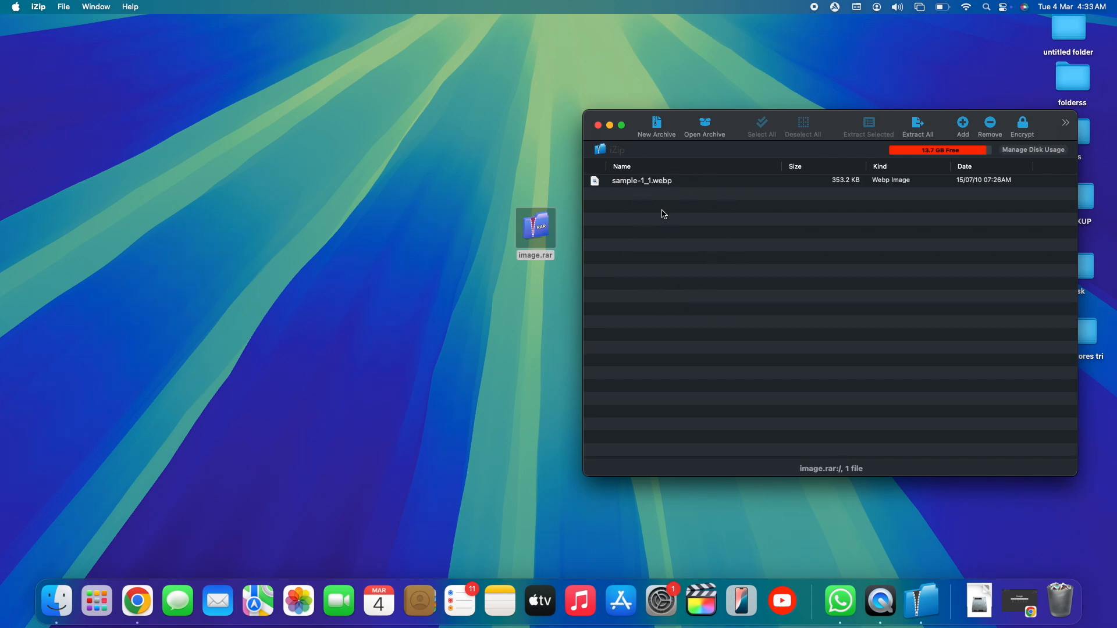
{"action": "left_click", "coordinate": [641, 181]}
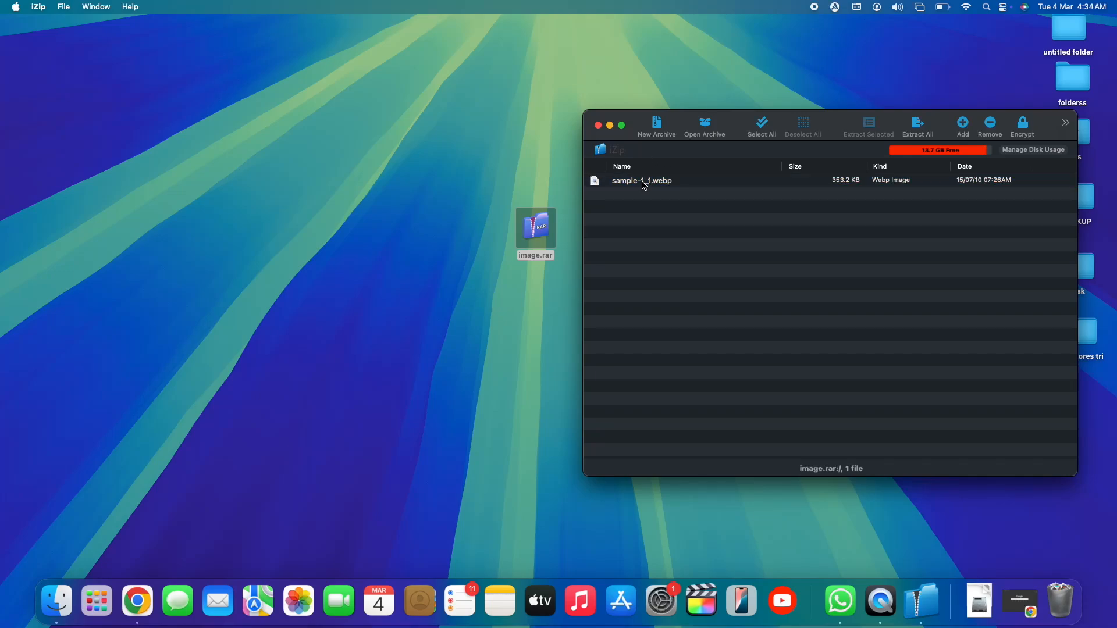
{"action": "mouse_move", "coordinate": [634, 227]}
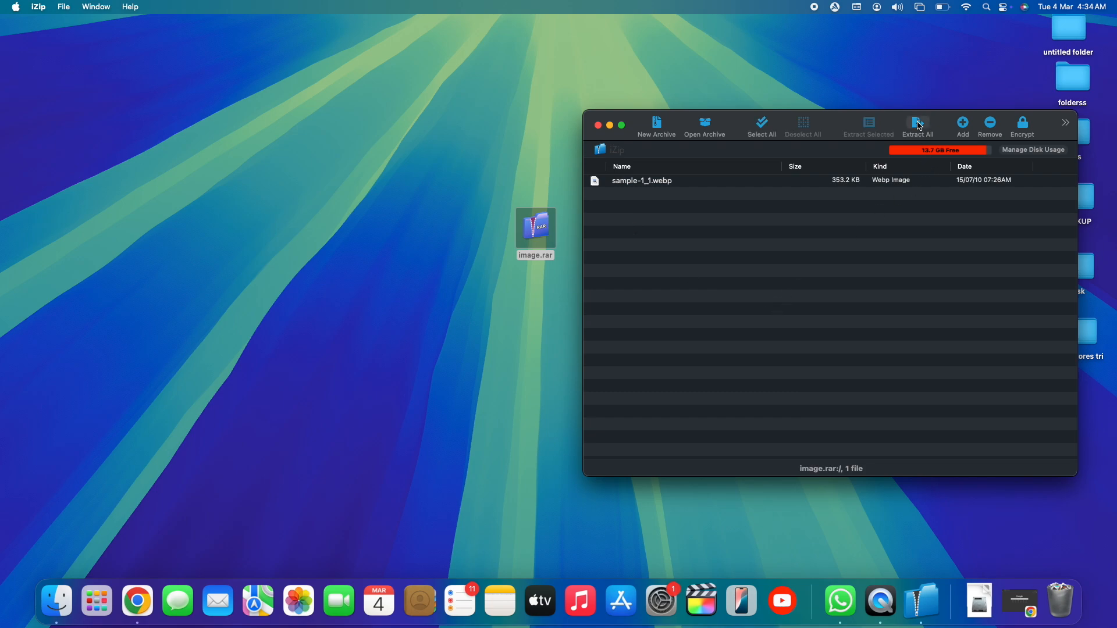
{"action": "left_click", "coordinate": [642, 181]}
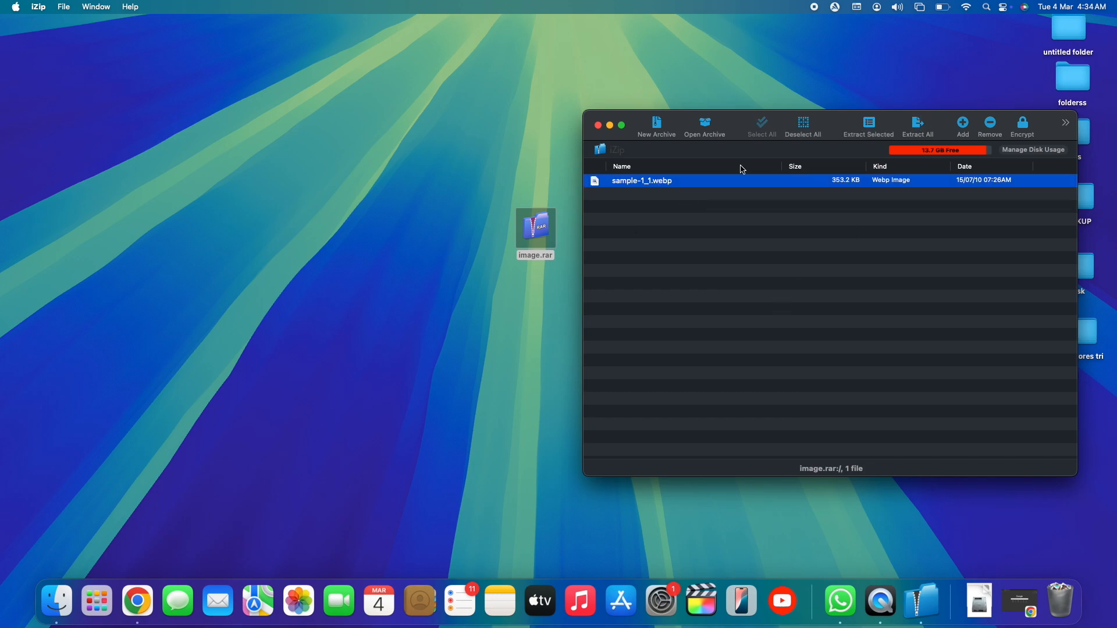
{"action": "mouse_move", "coordinate": [630, 230]}
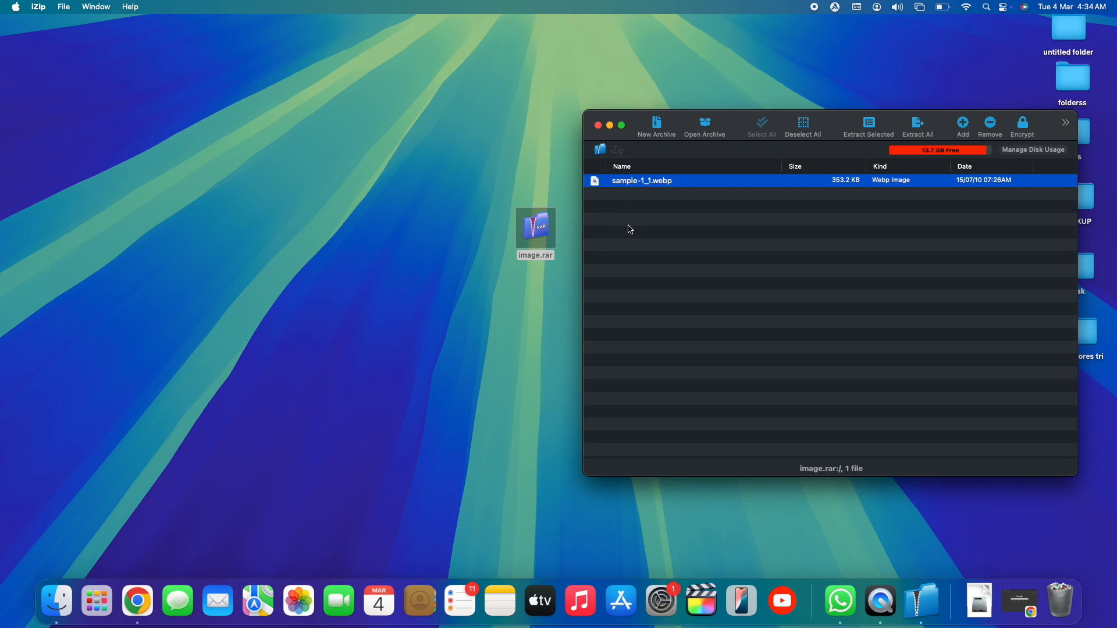
{"action": "mouse_move", "coordinate": [623, 198]}
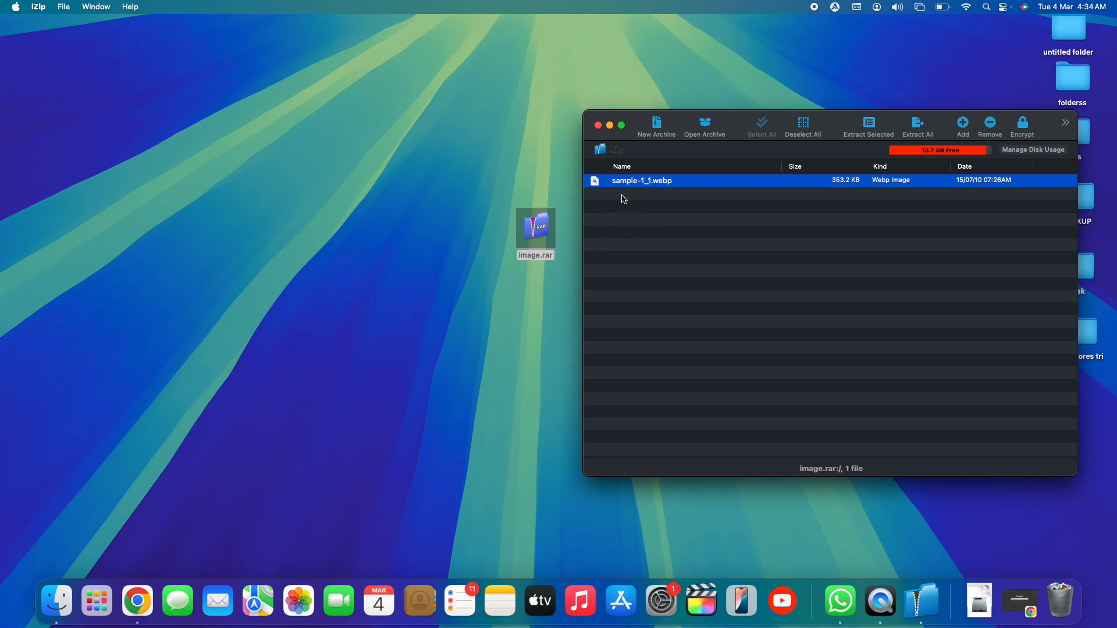
{"action": "mouse_move", "coordinate": [630, 197]}
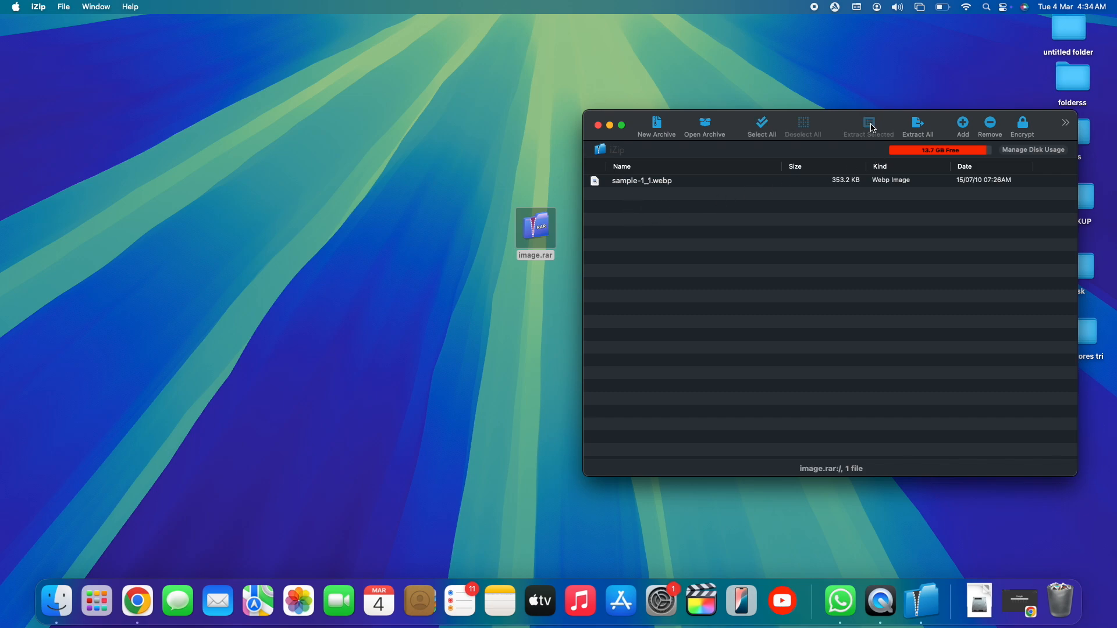
{"action": "mouse_move", "coordinate": [669, 203]}
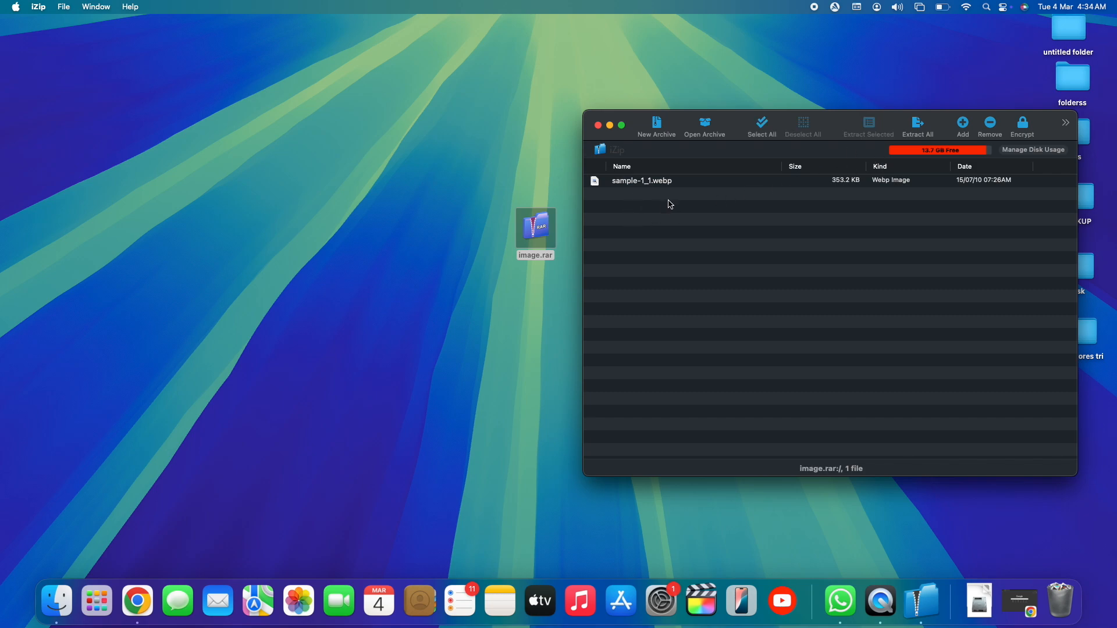
{"action": "mouse_move", "coordinate": [675, 185]}
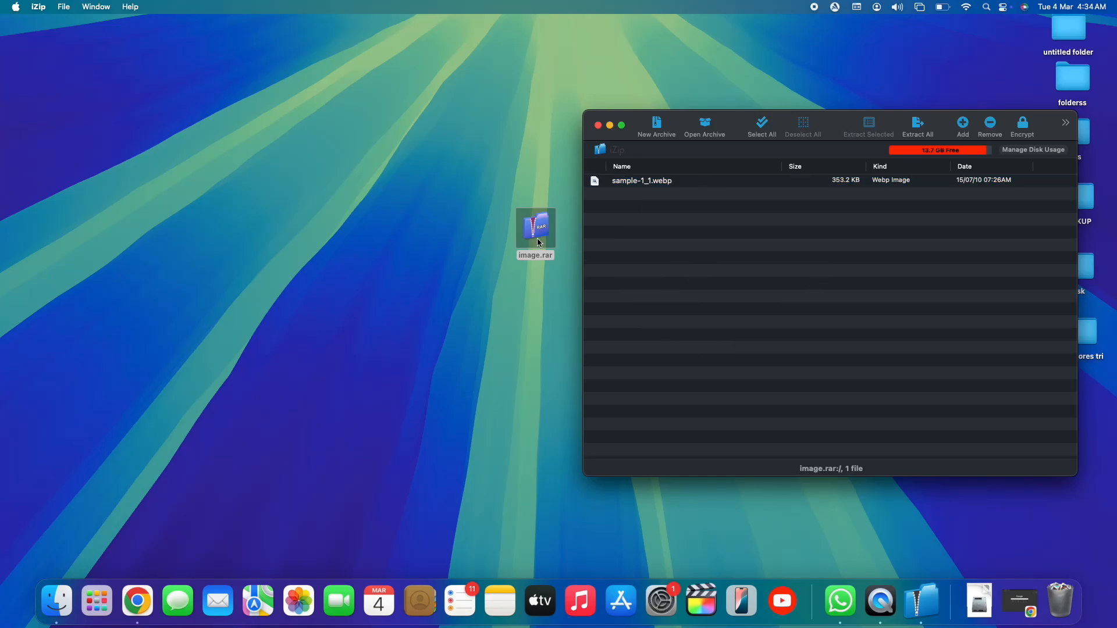
{"action": "mouse_move", "coordinate": [546, 237]}
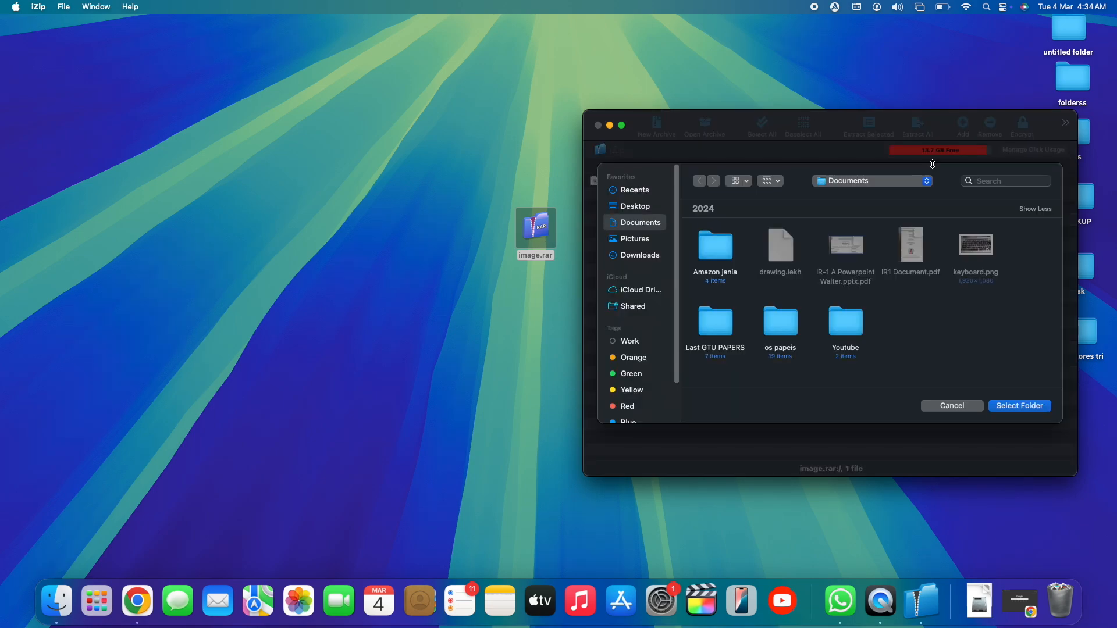
{"action": "mouse_move", "coordinate": [794, 274]}
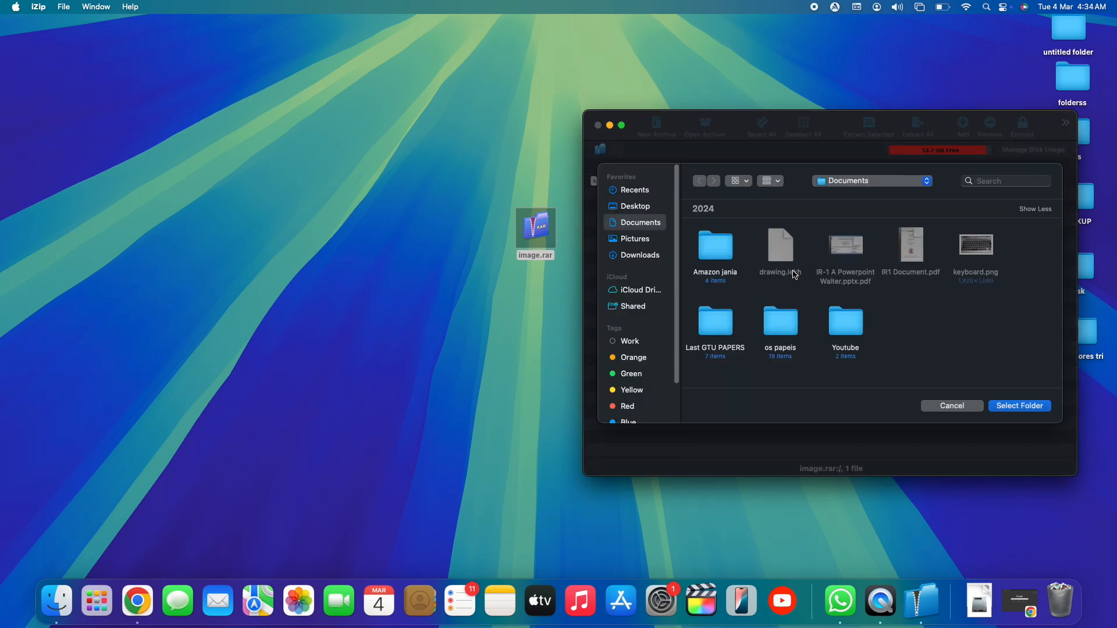
Step: Extract sample-1_1.webp to the desktop and close the iZip window
{"action": "left_click", "coordinate": [634, 206]}
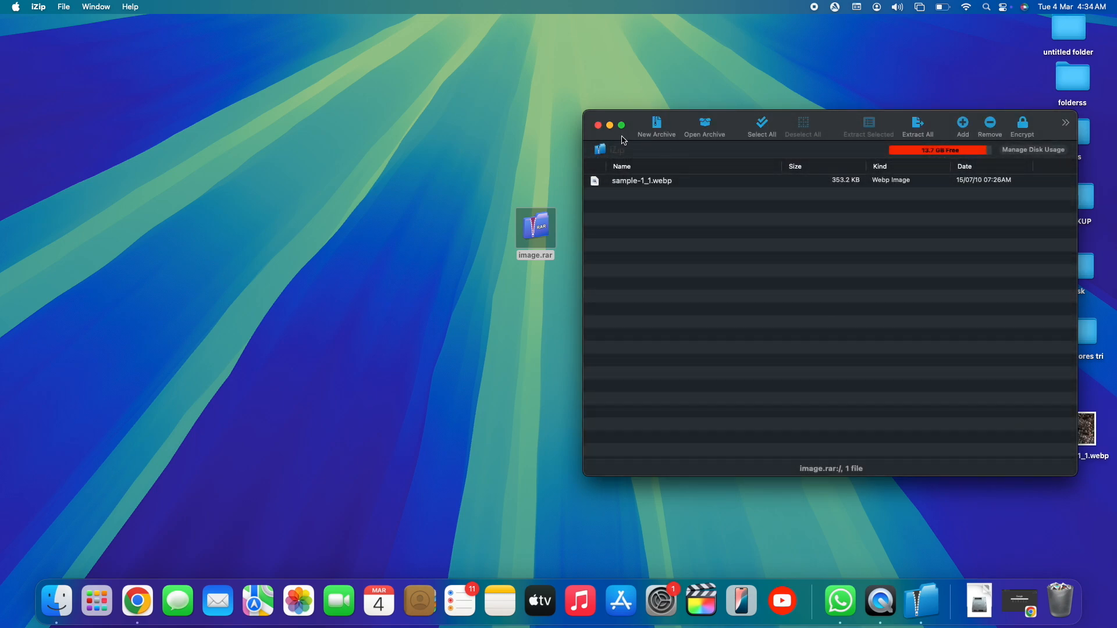
{"action": "left_click", "coordinate": [609, 125]}
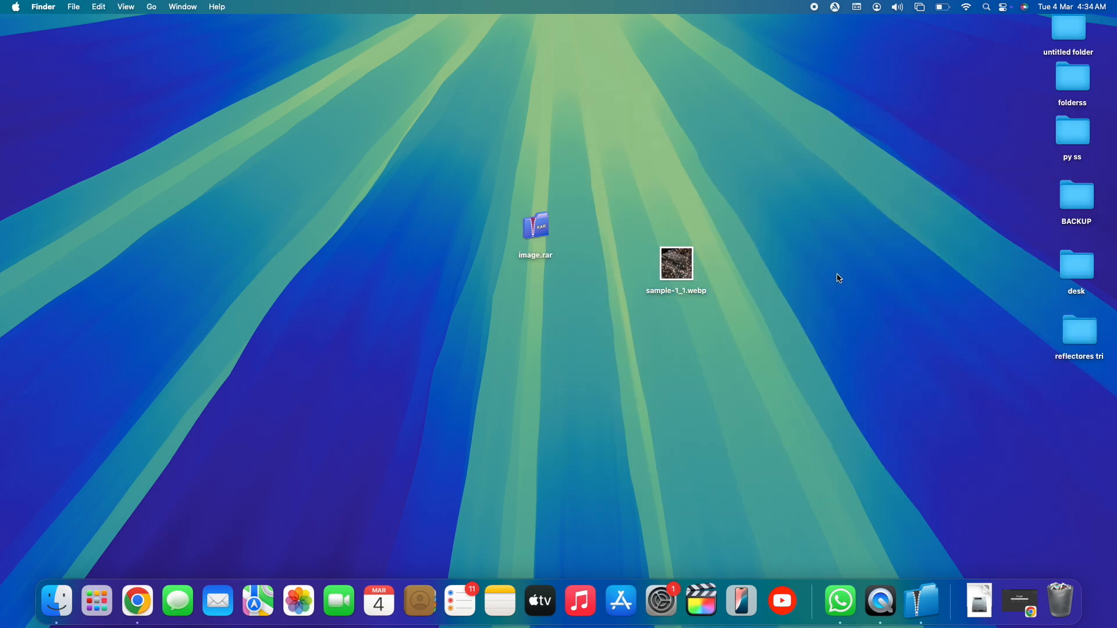
{"action": "mouse_move", "coordinate": [702, 224]}
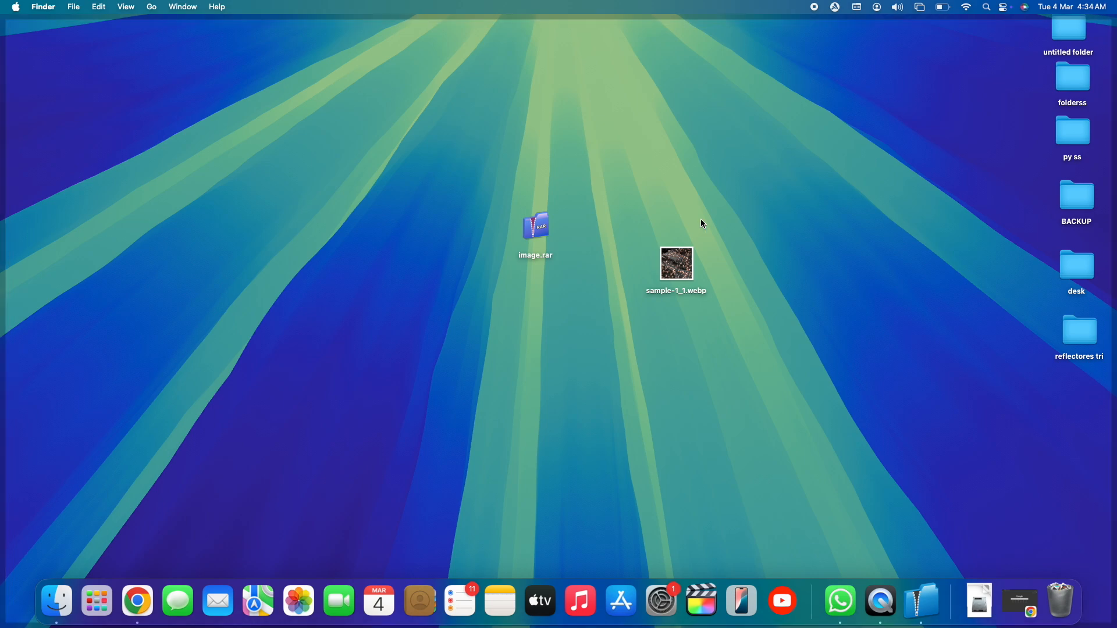
Step: Open sample-1_1.webp in Preview, then close it and return to the desktop
{"action": "double_click", "coordinate": [675, 263]}
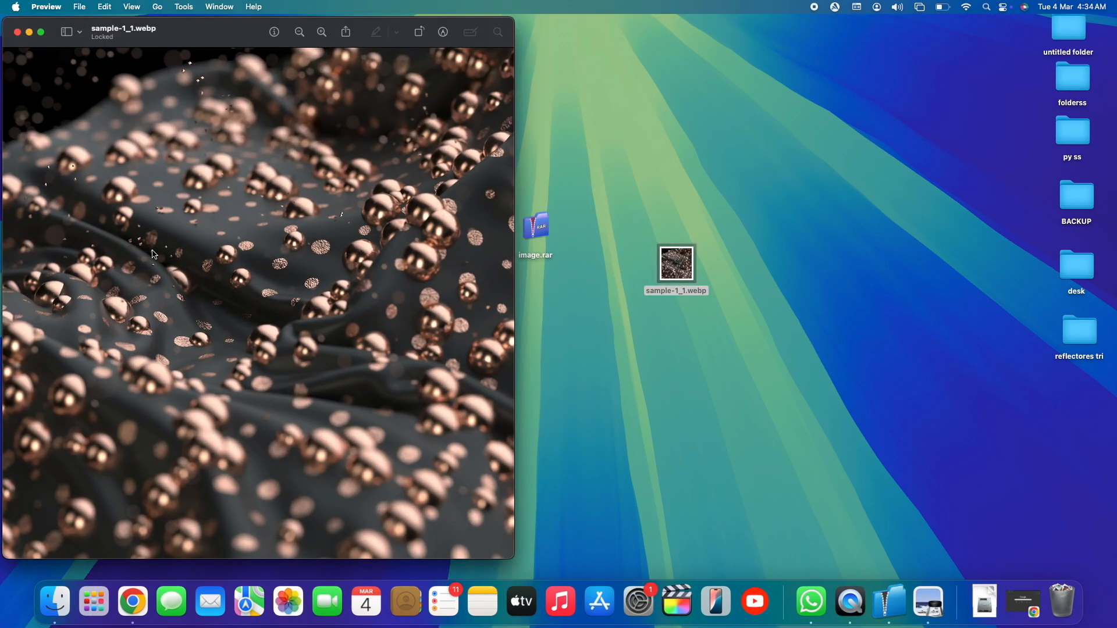
{"action": "mouse_move", "coordinate": [299, 274]}
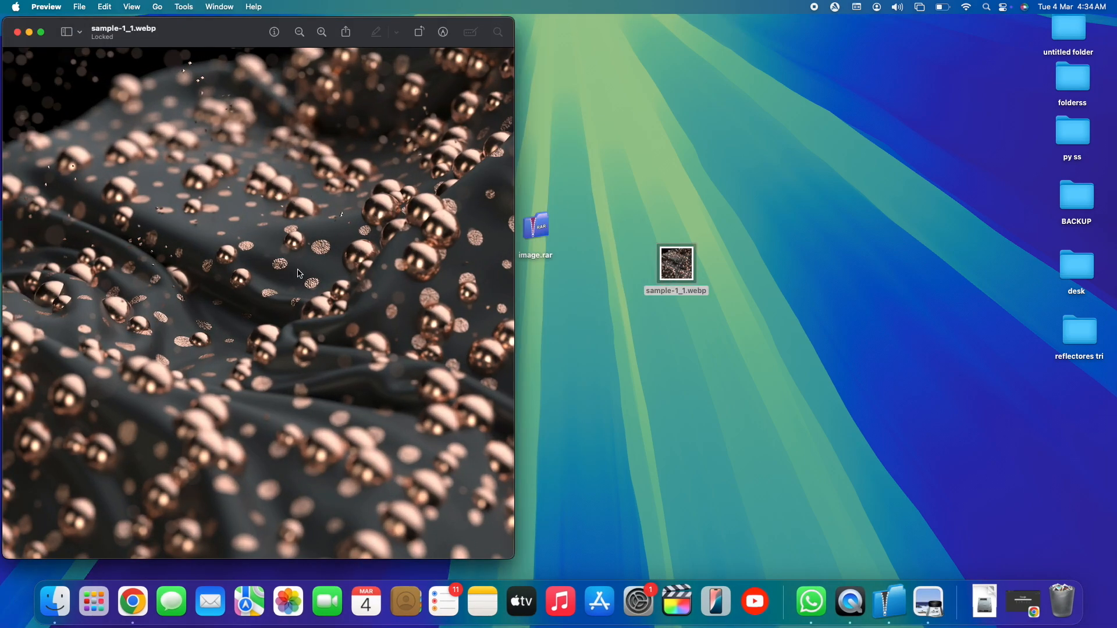
{"action": "mouse_move", "coordinate": [43, 48]}
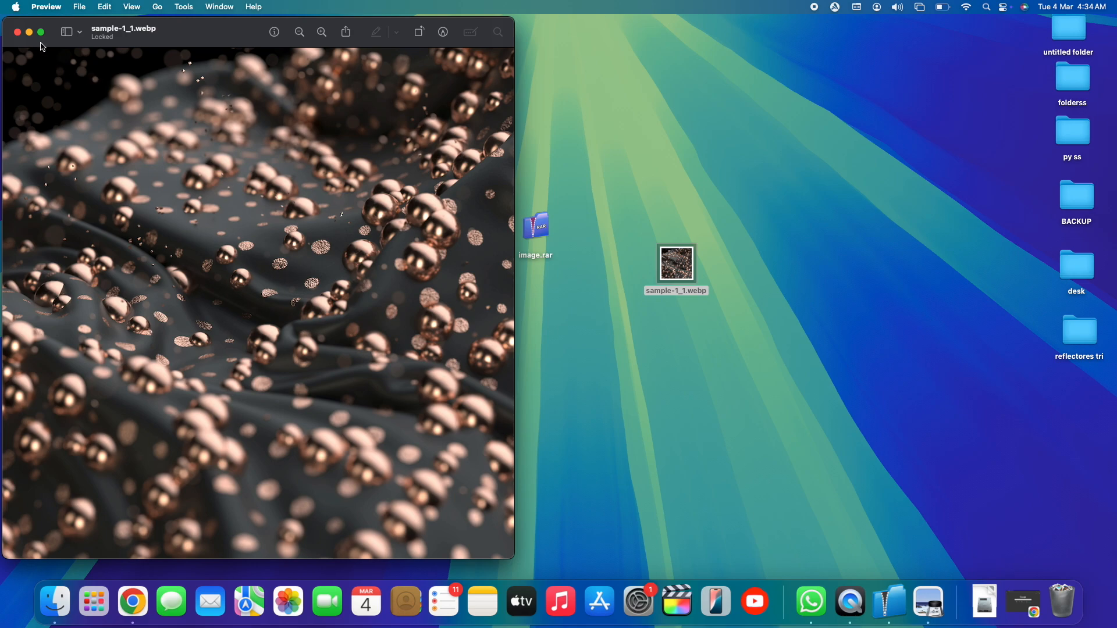
{"action": "left_click", "coordinate": [19, 32]}
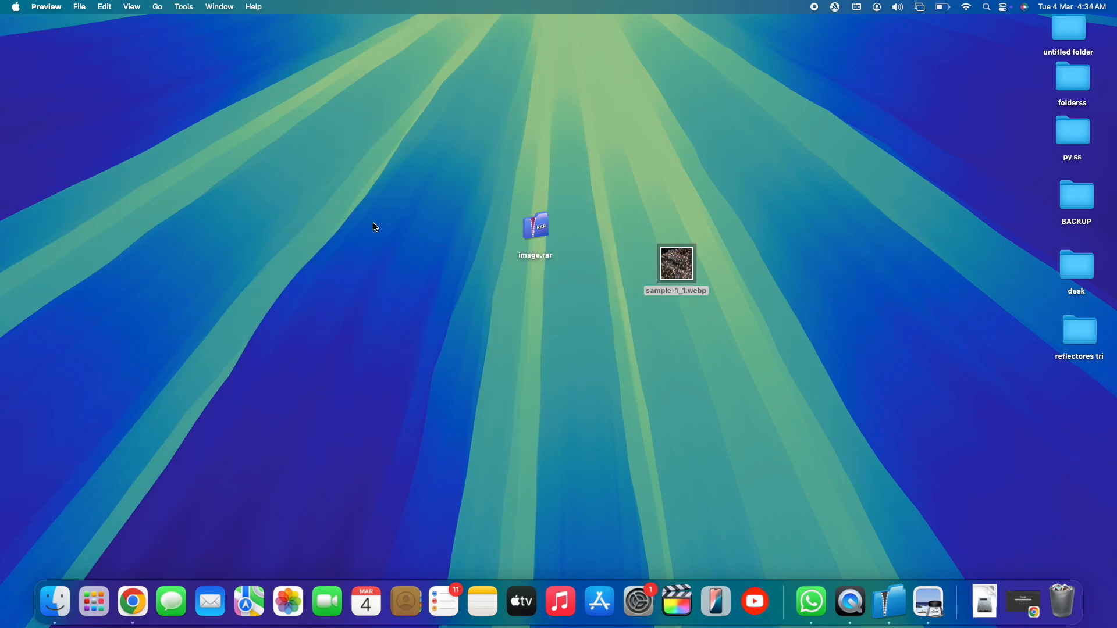
{"action": "left_click", "coordinate": [561, 344]}
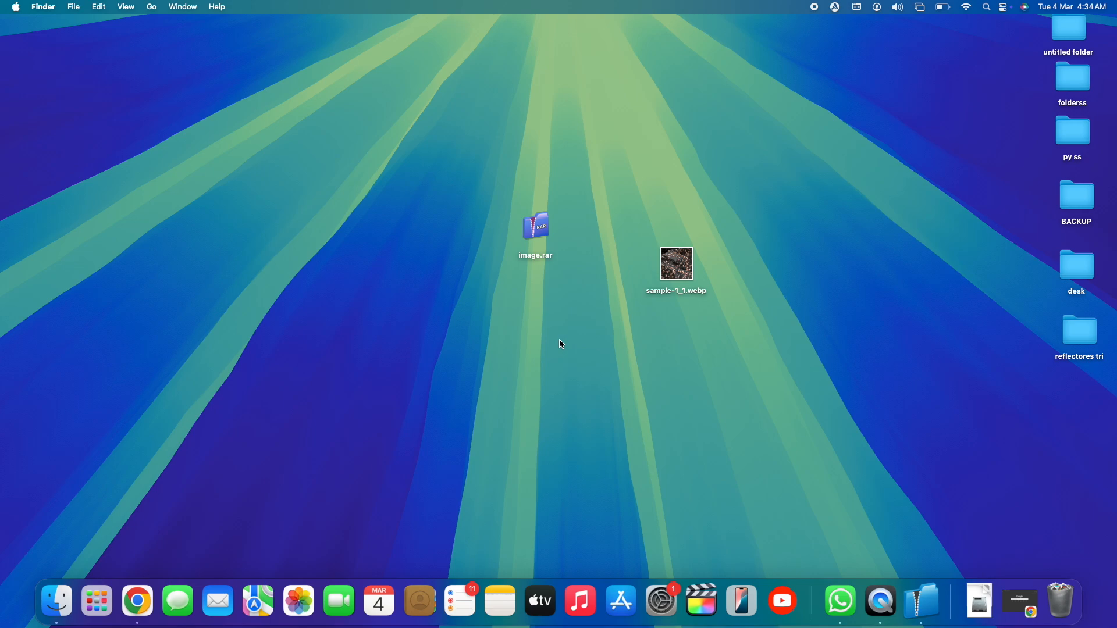
{"action": "mouse_move", "coordinate": [621, 608]}
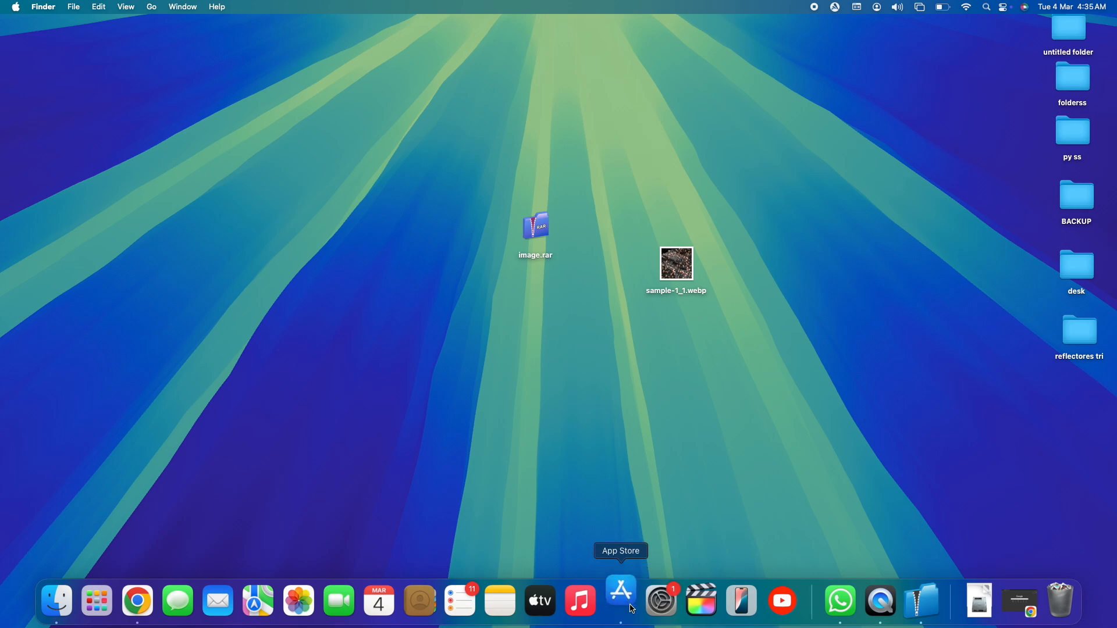
Step: Close the App Store and dismiss the warning that iZip is still open
{"action": "left_click", "coordinate": [620, 601]}
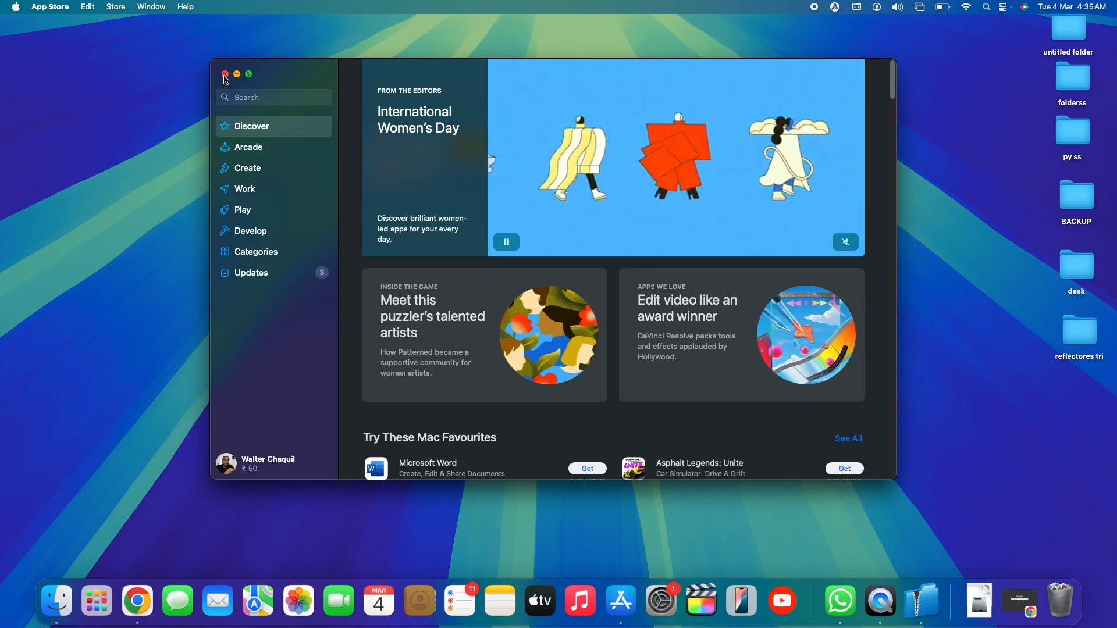
{"action": "left_click", "coordinate": [225, 74]}
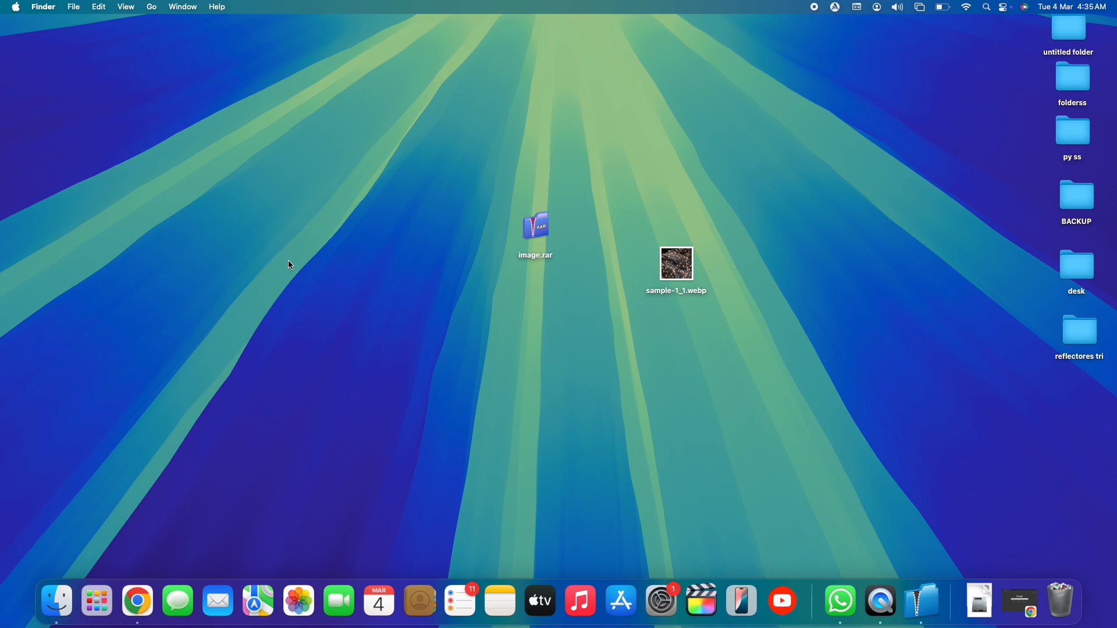
{"action": "mouse_move", "coordinate": [752, 4]}
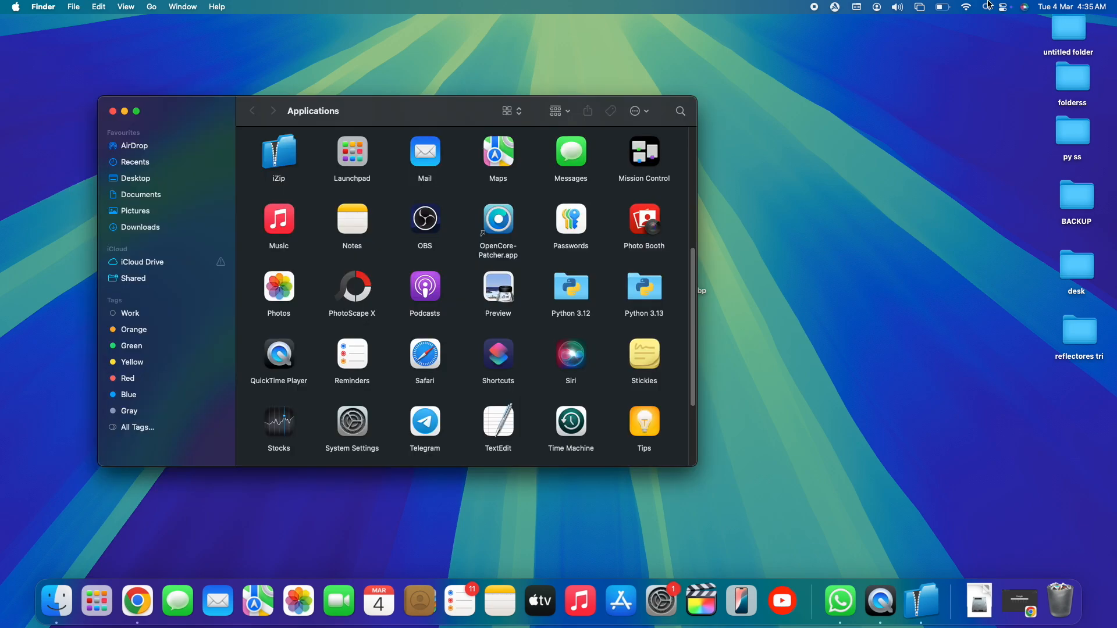
{"action": "scroll", "scroll_direction": "down", "scroll_amount": 3}
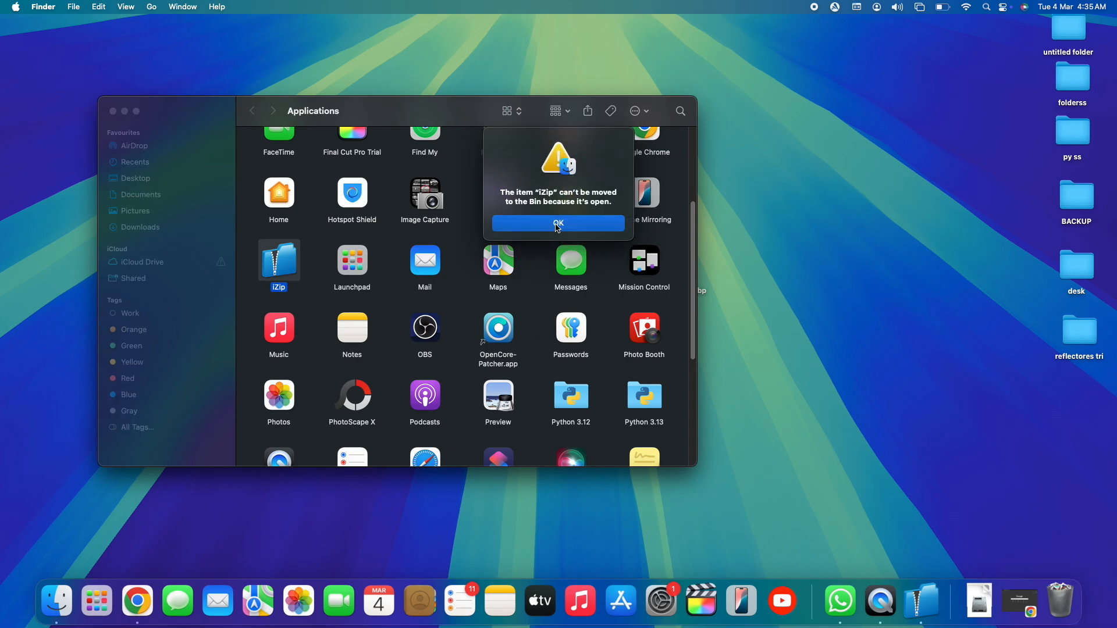
{"action": "left_click", "coordinate": [558, 223]}
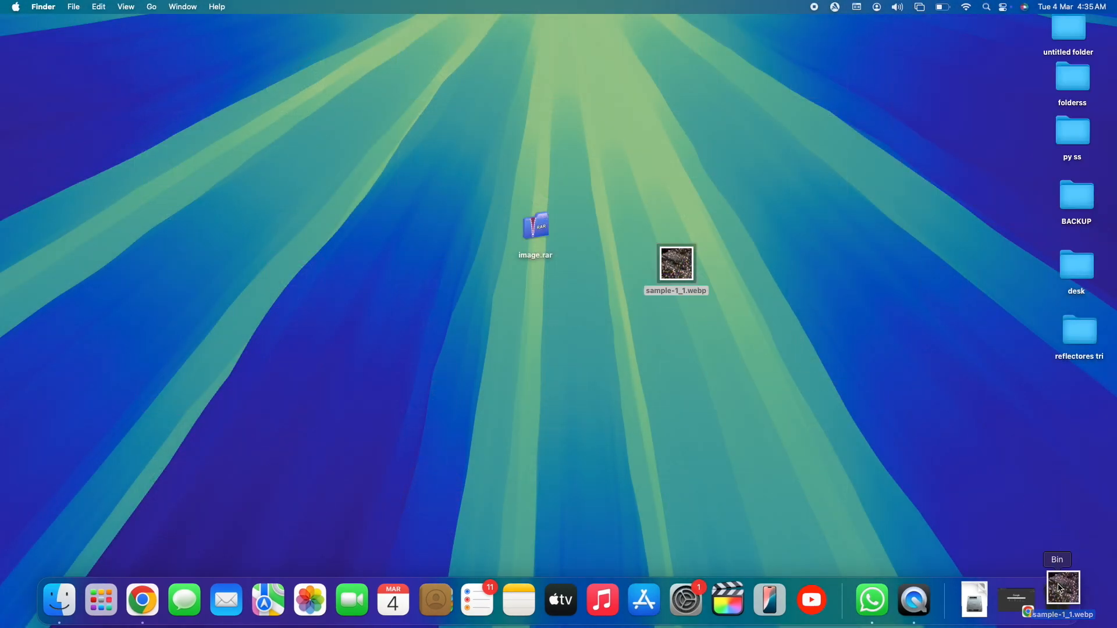
Step: Search Google in Chrome for 'izip mac'
{"action": "left_click", "coordinate": [141, 599]}
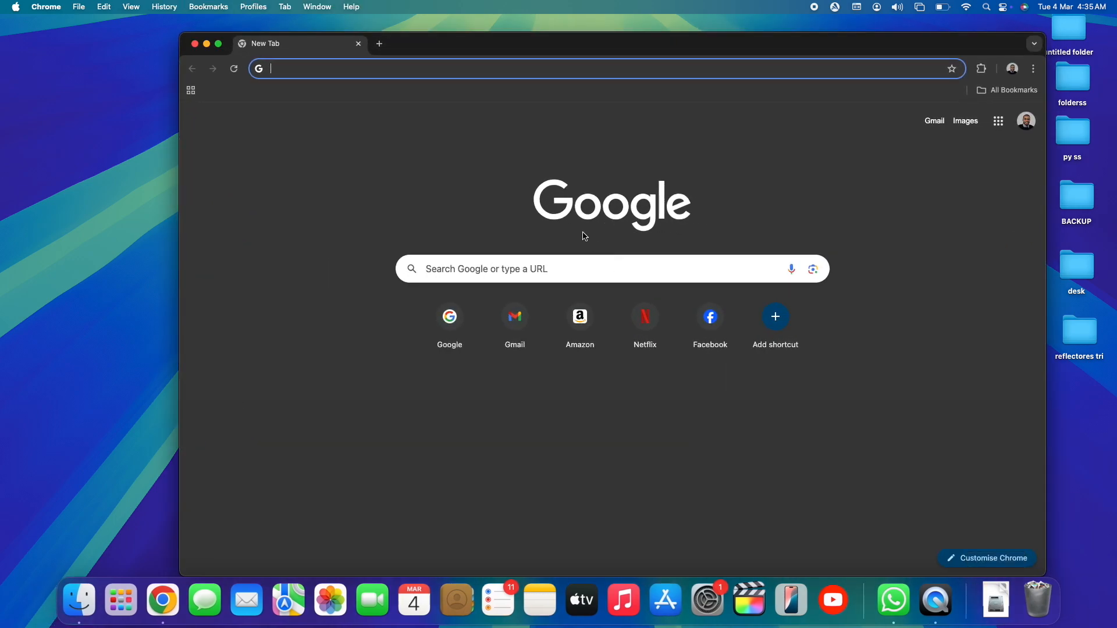
{"action": "mouse_move", "coordinate": [549, 161]}
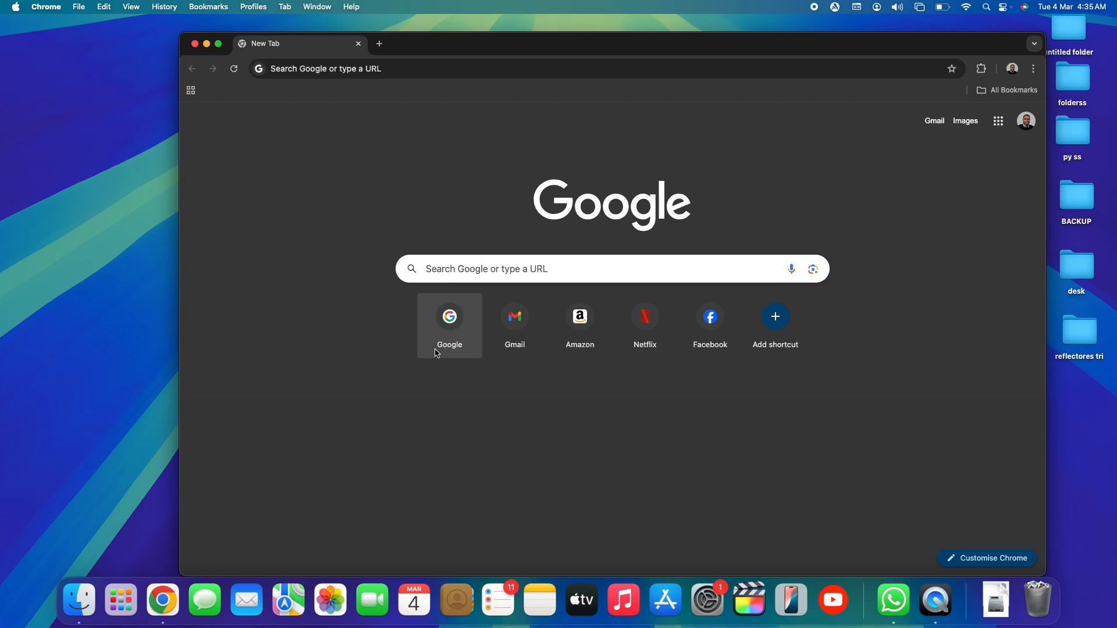
{"action": "left_click", "coordinate": [450, 316]}
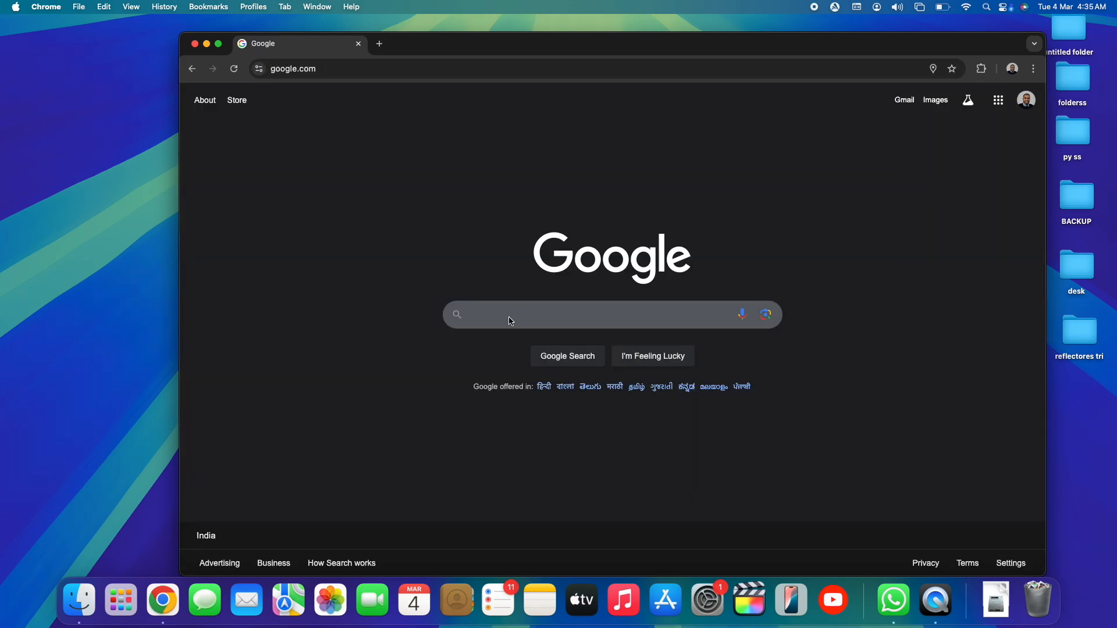
{"action": "type", "text": "izip mac"}
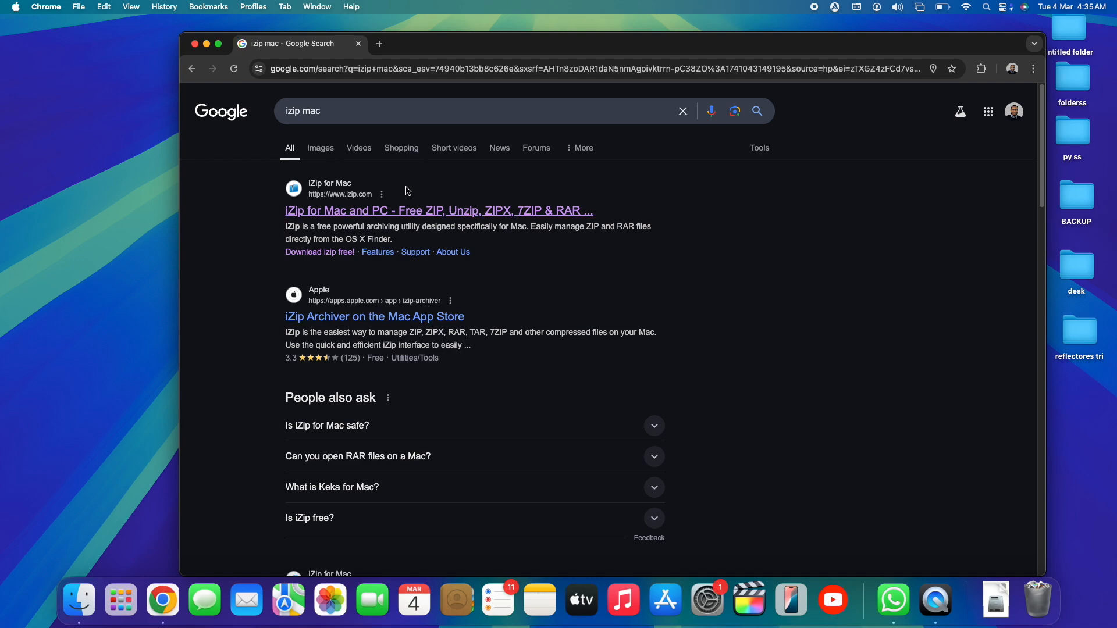
{"action": "mouse_move", "coordinate": [351, 201]}
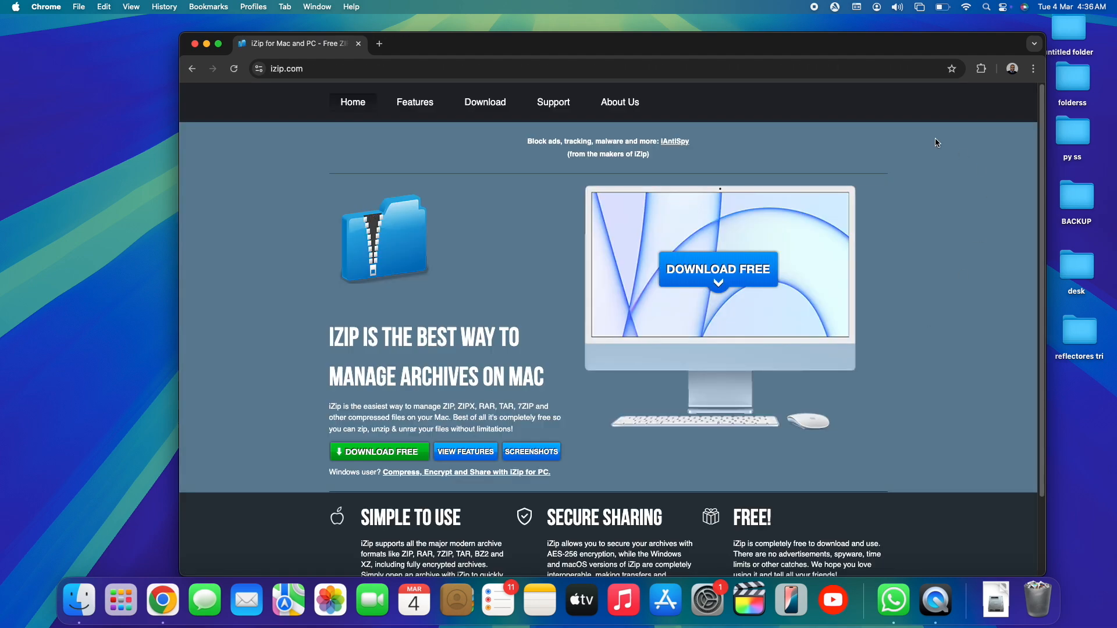
{"action": "mouse_move", "coordinate": [713, 384]}
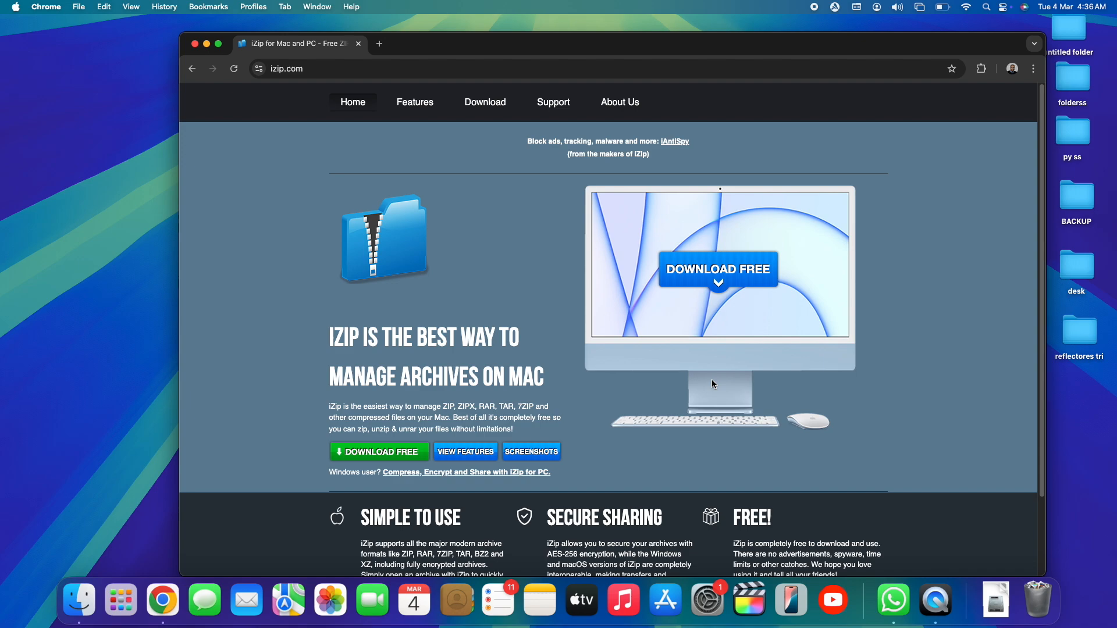
Step: Download iZip for macOS Catalina (10.15) from izip.com and open the disk image
{"action": "scroll", "scroll_direction": "down", "scroll_amount": 3}
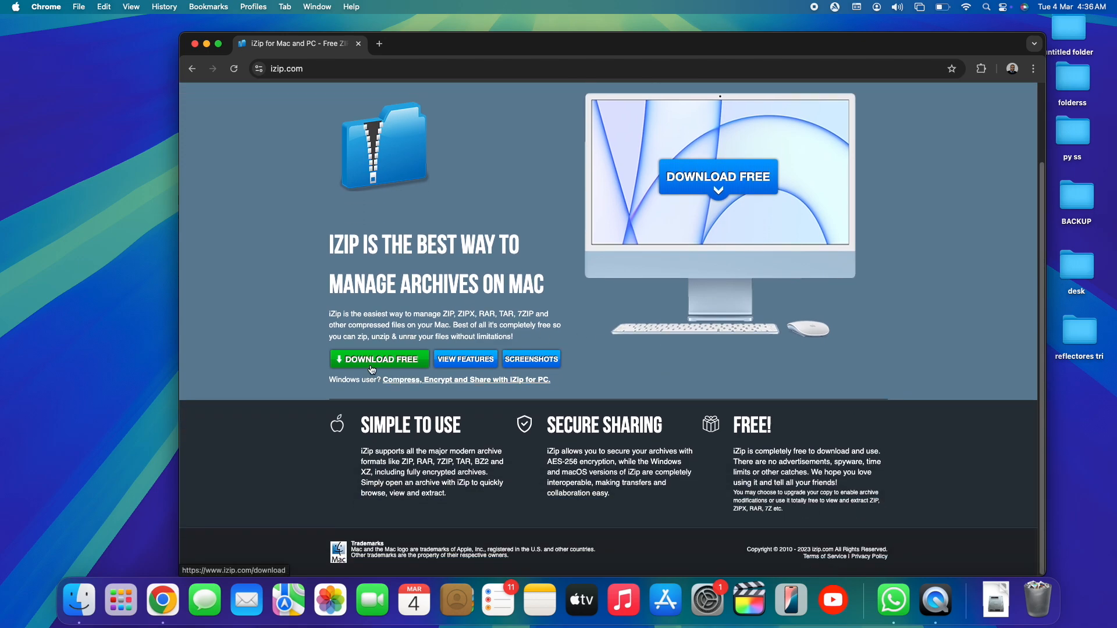
{"action": "left_click", "coordinate": [379, 359]}
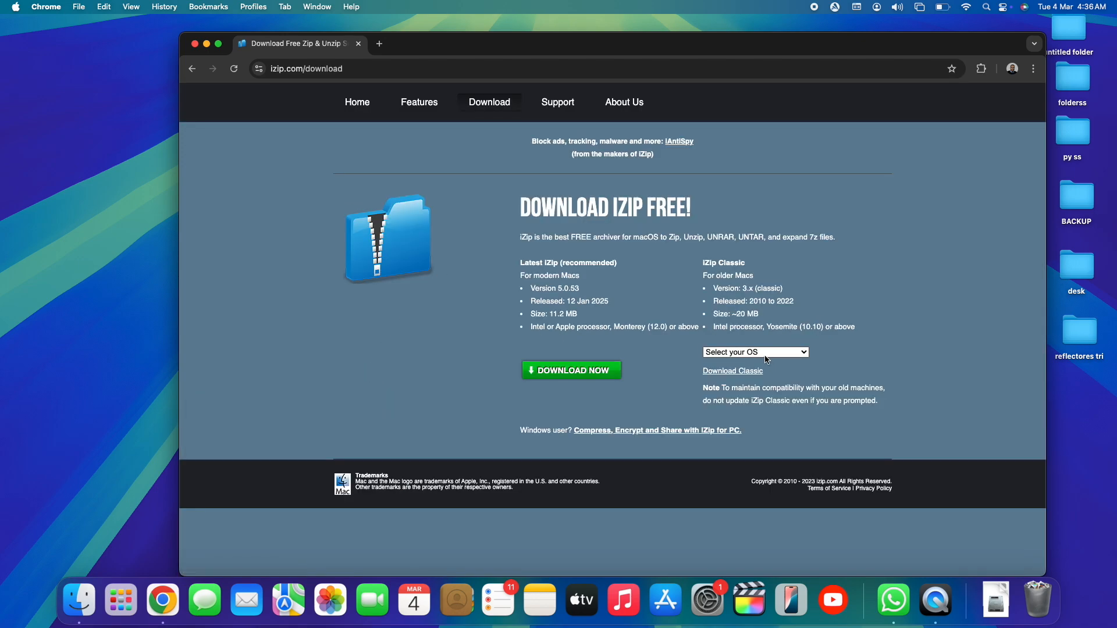
{"action": "left_click", "coordinate": [755, 352]}
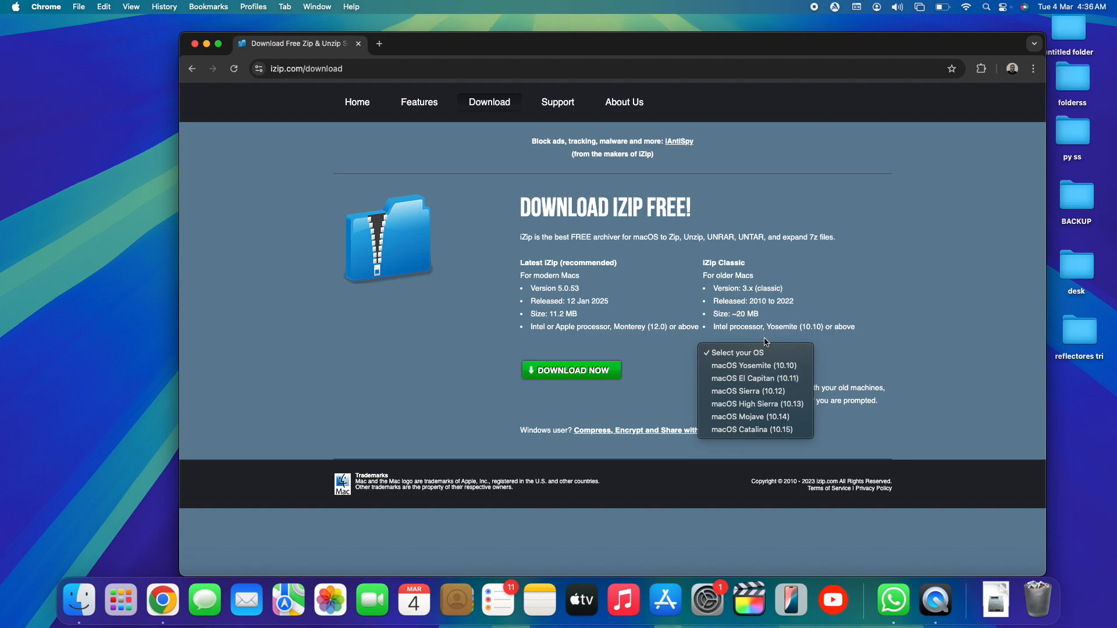
{"action": "mouse_move", "coordinate": [780, 434]}
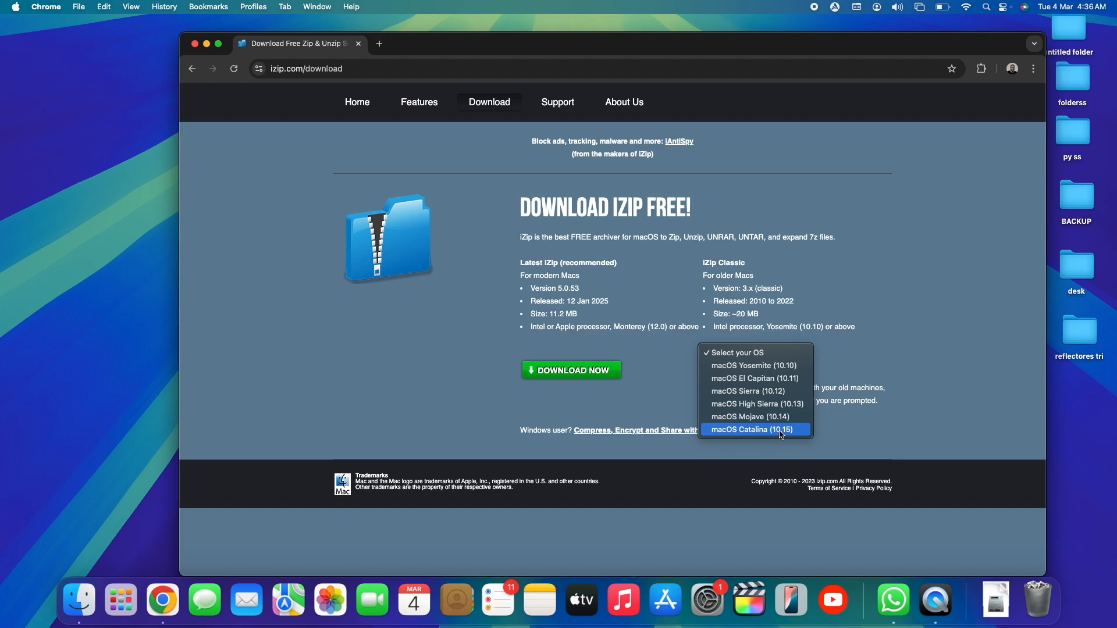
{"action": "mouse_move", "coordinate": [770, 367]}
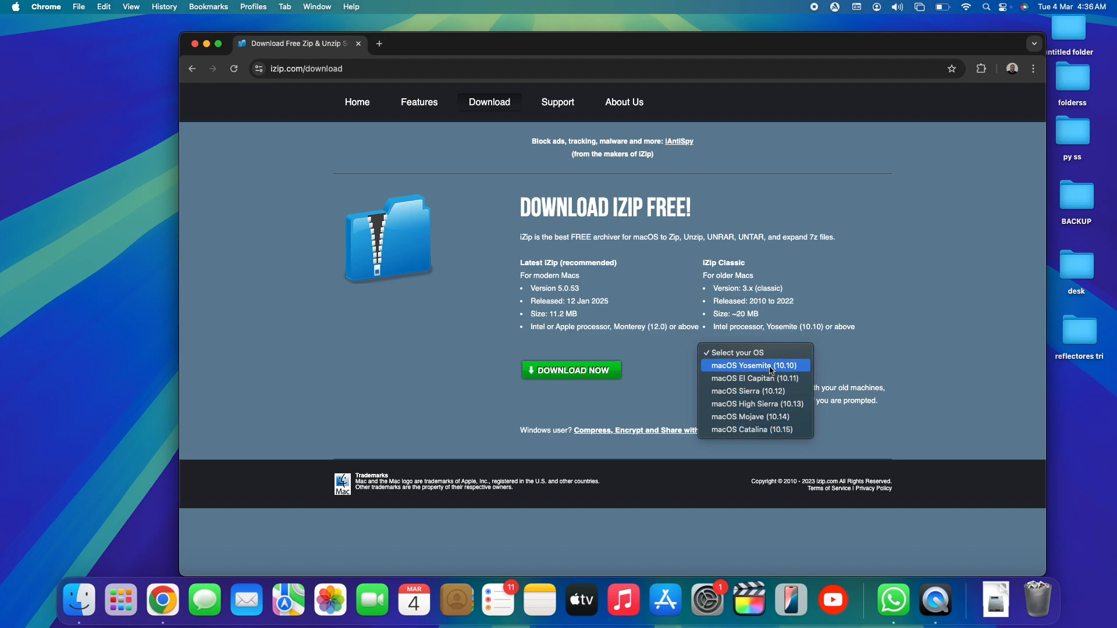
{"action": "mouse_move", "coordinate": [784, 433]}
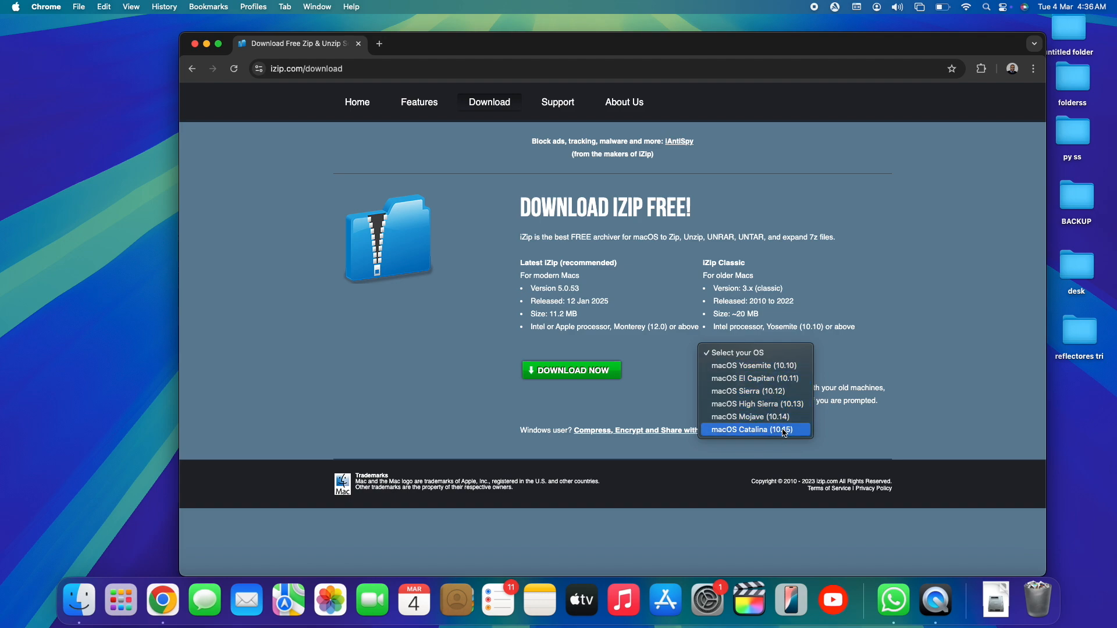
{"action": "left_click", "coordinate": [781, 429]}
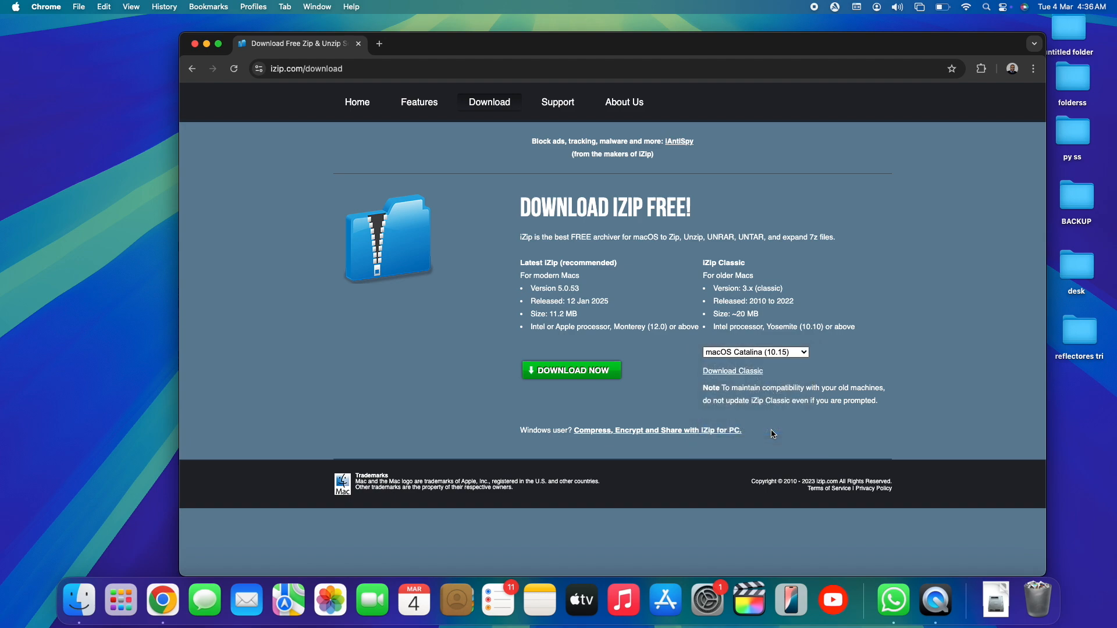
{"action": "mouse_move", "coordinate": [766, 305]}
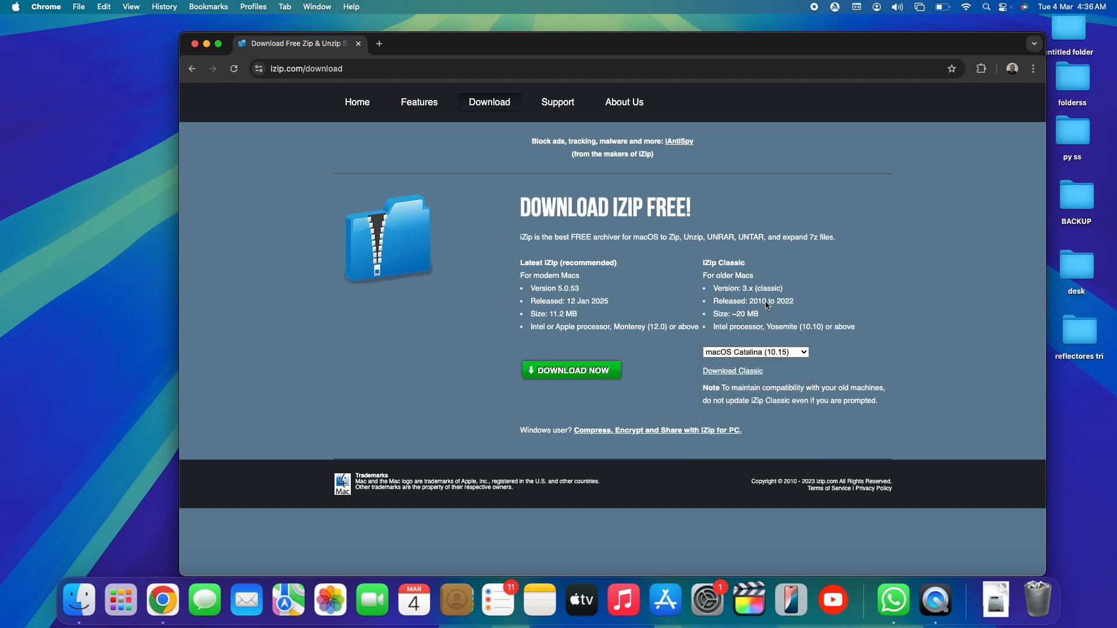
{"action": "left_click", "coordinate": [571, 370]}
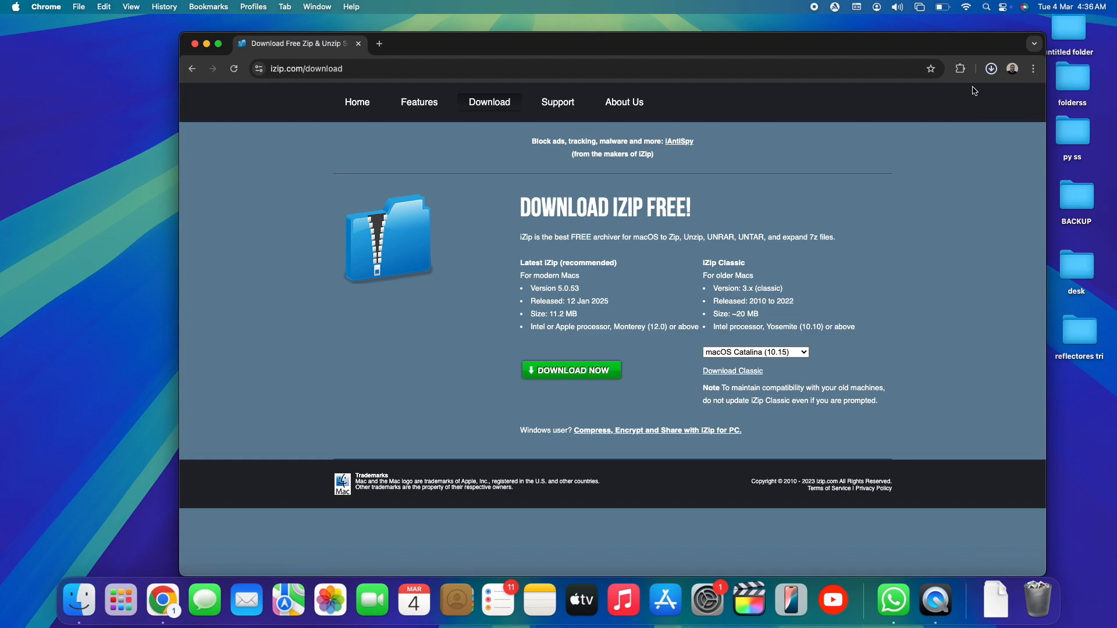
{"action": "left_click", "coordinate": [571, 370]}
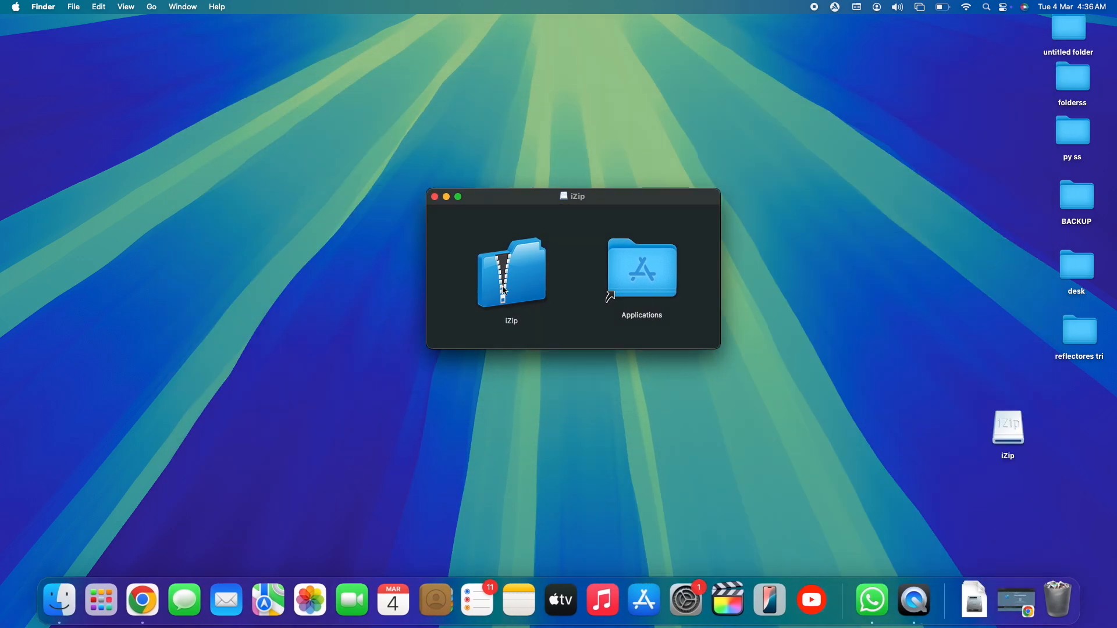
Step: Copy iZip from the mounted installer into the Applications folder
{"action": "left_click", "coordinate": [511, 275]}
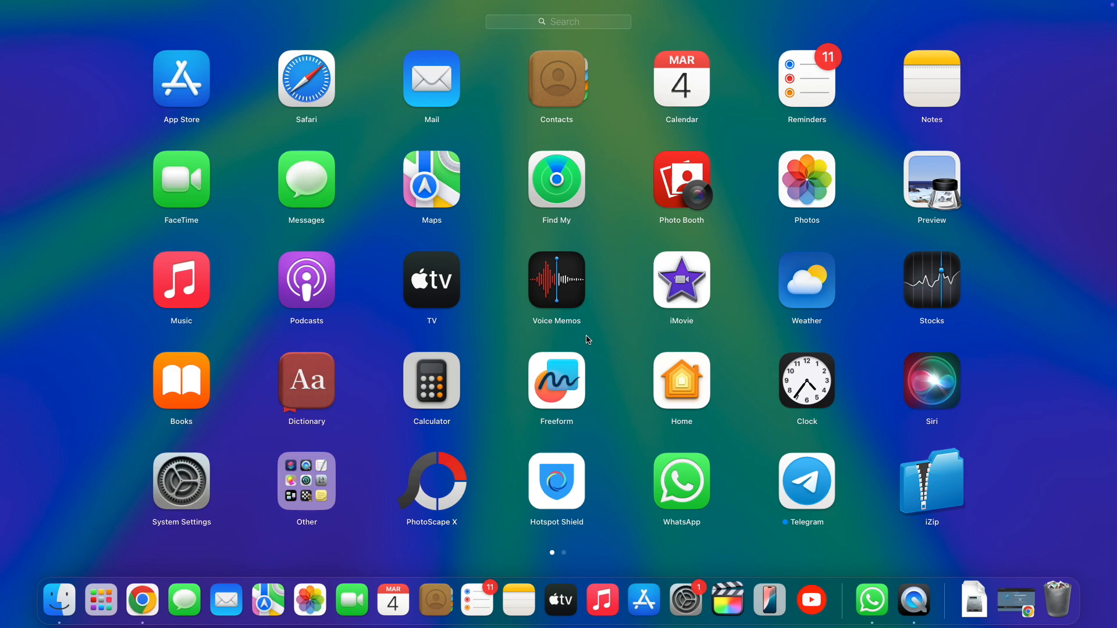
{"action": "mouse_move", "coordinate": [935, 432]}
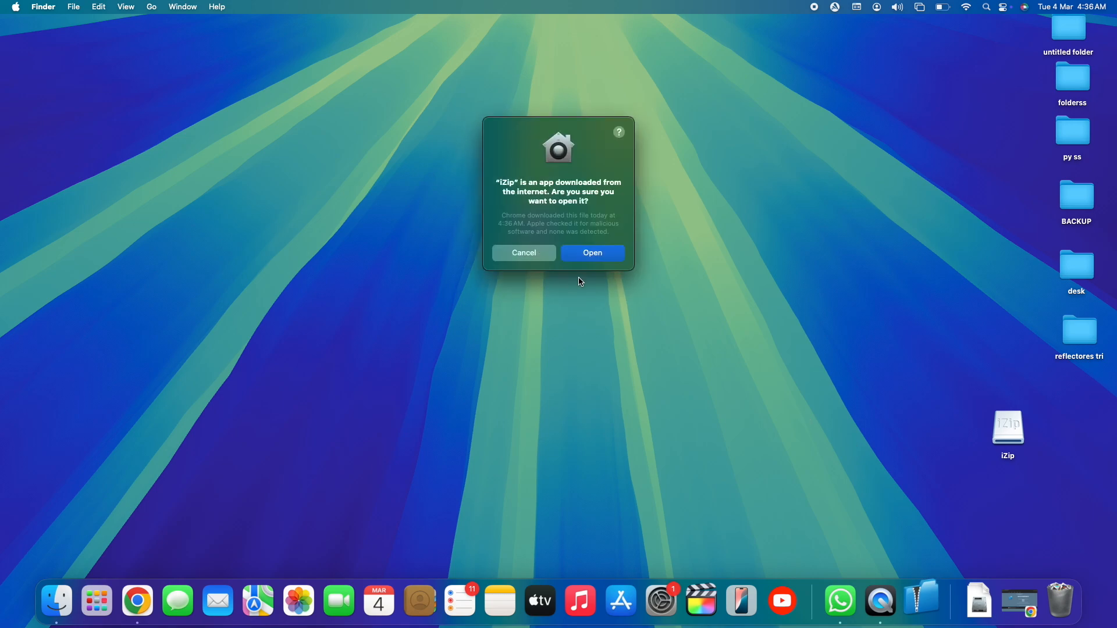
Step: Confirm launching iZip, open image.rar in it, and extract sample-1_1.webp to the desktop
{"action": "left_click", "coordinate": [592, 253]}
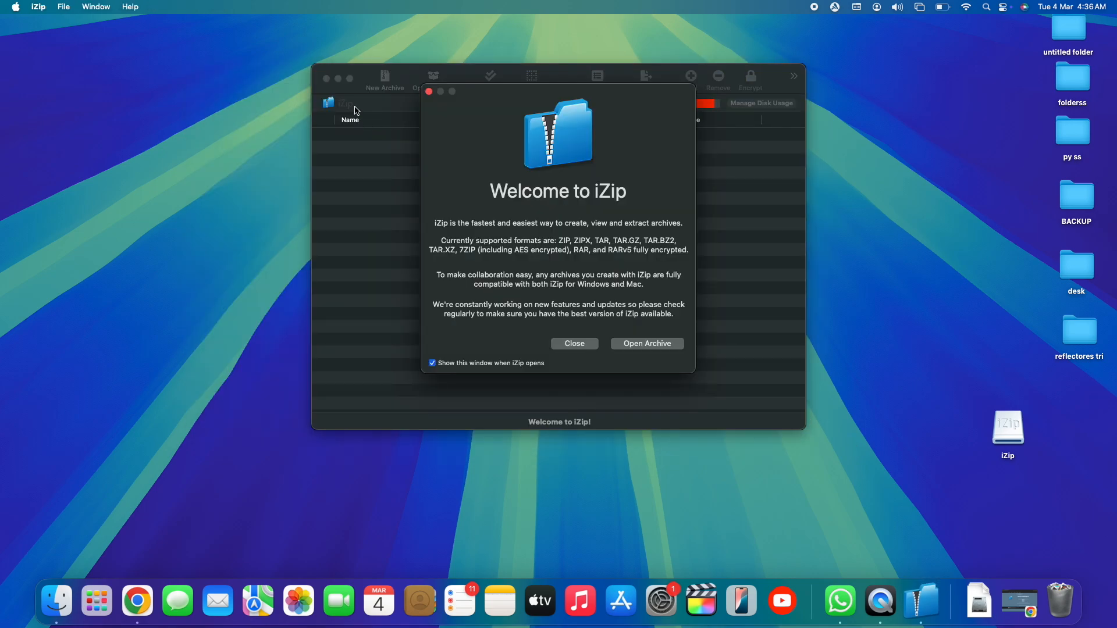
{"action": "left_click", "coordinate": [574, 343]}
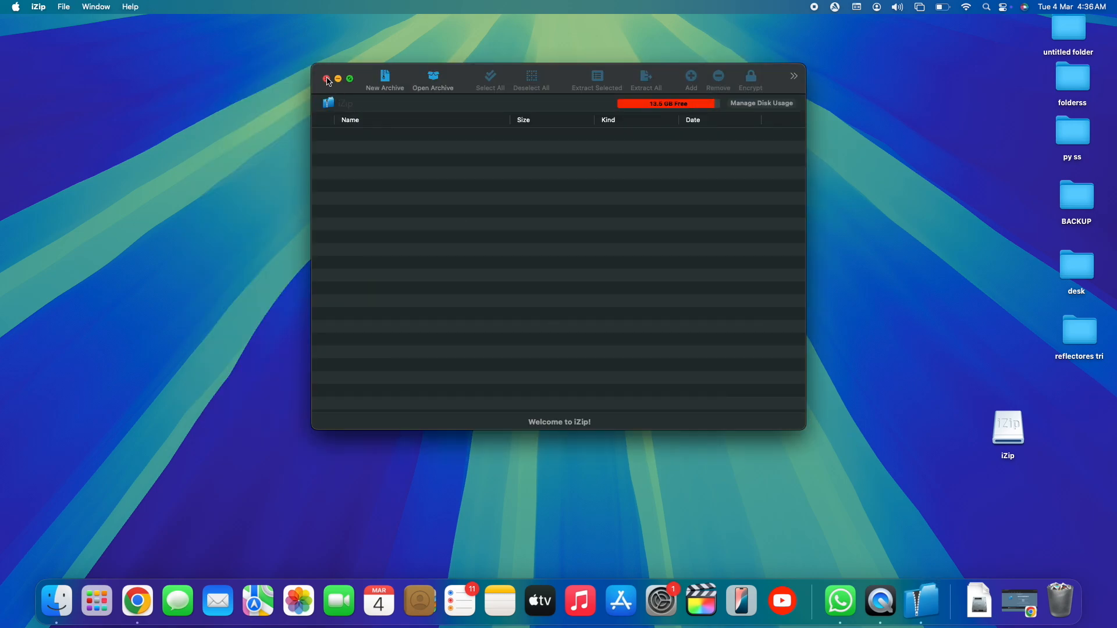
{"action": "left_click", "coordinate": [327, 77]}
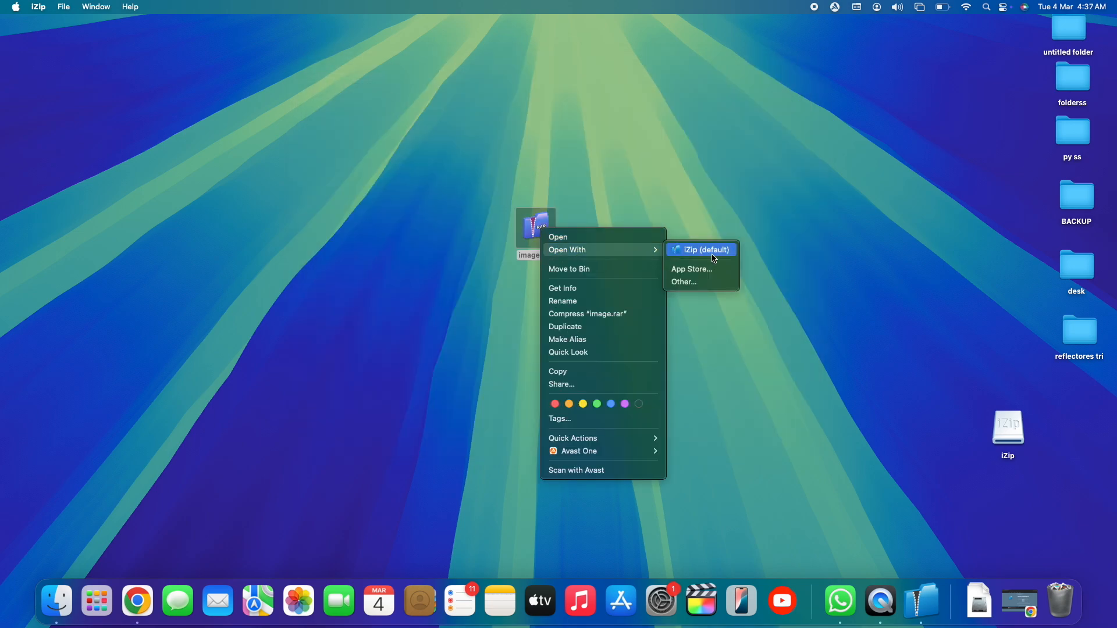
{"action": "left_click", "coordinate": [707, 250]}
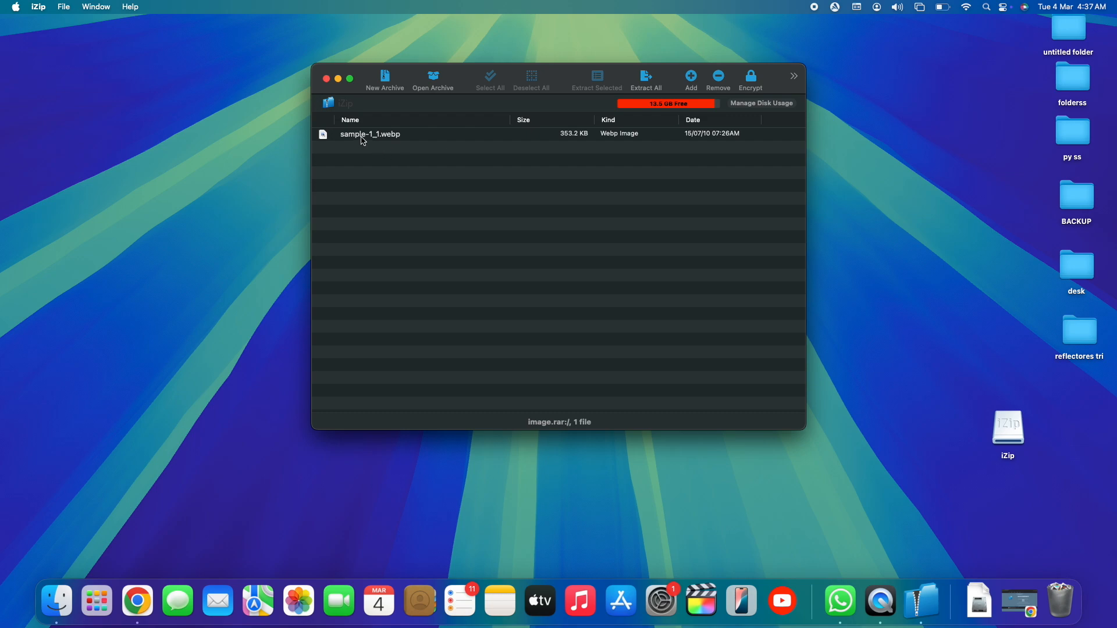
{"action": "left_click_drag", "start_coordinate": [370, 133], "coordinate": [303, 160]}
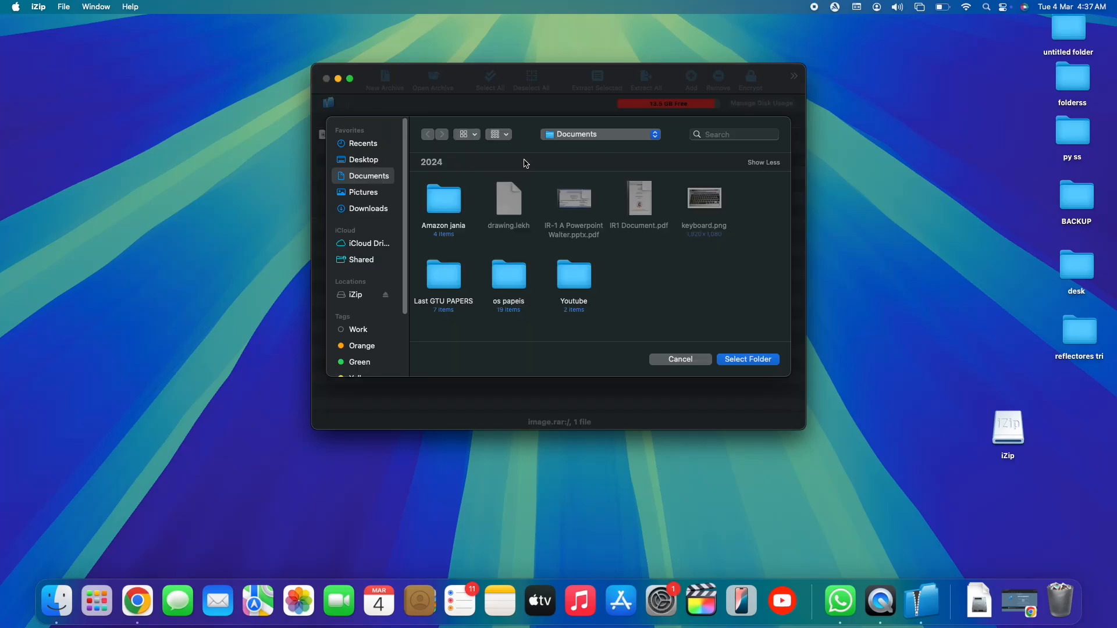
{"action": "left_click", "coordinate": [747, 359]}
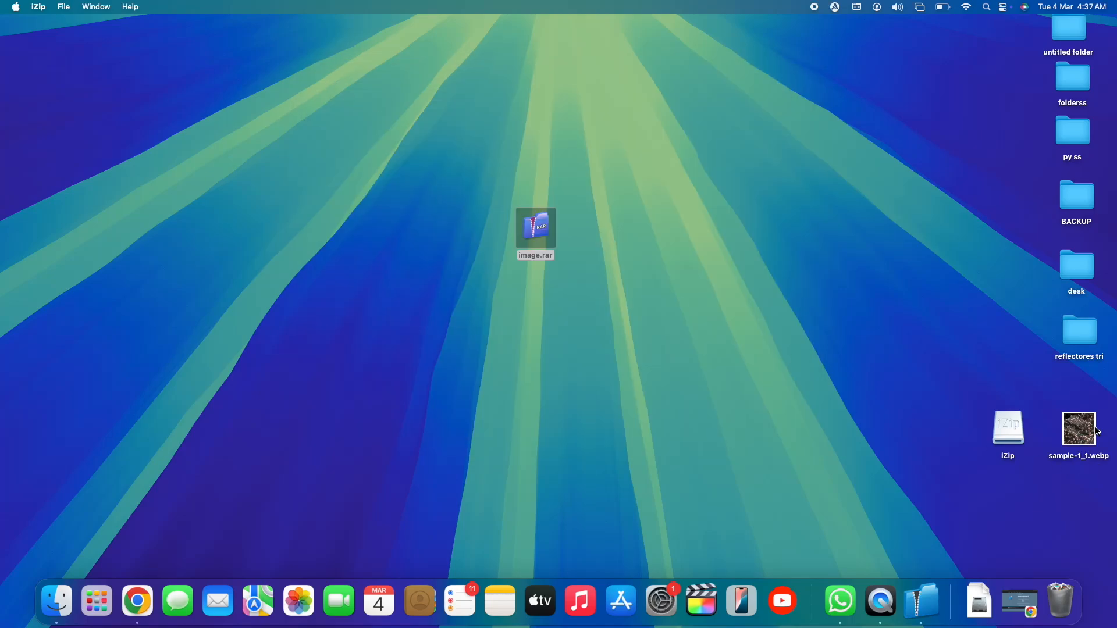
{"action": "double_click", "coordinate": [1079, 429]}
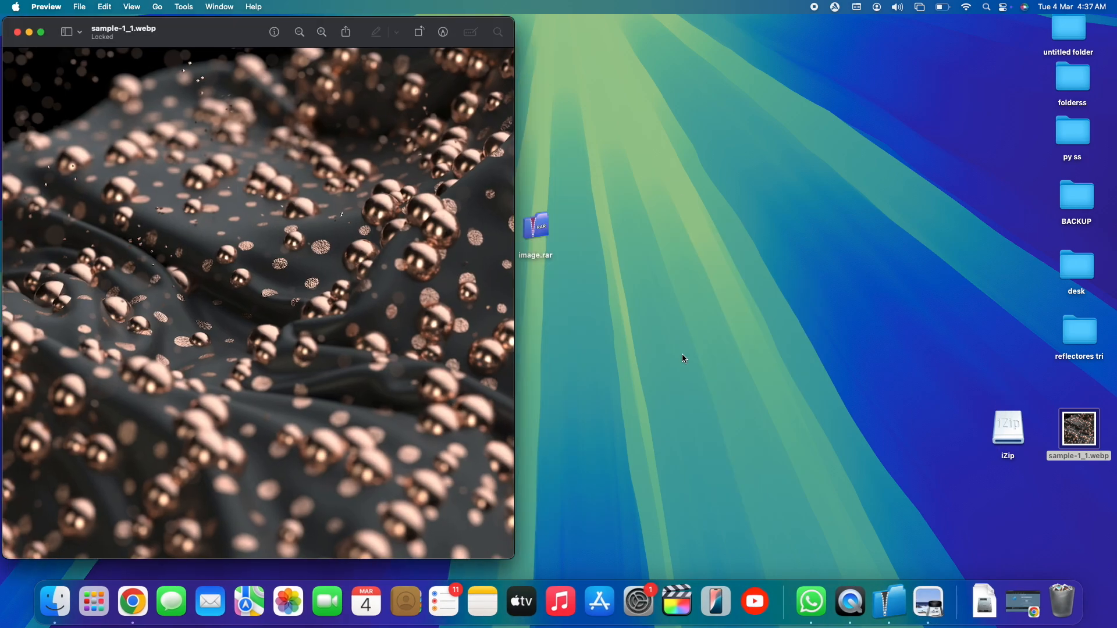
{"action": "mouse_move", "coordinate": [17, 32]}
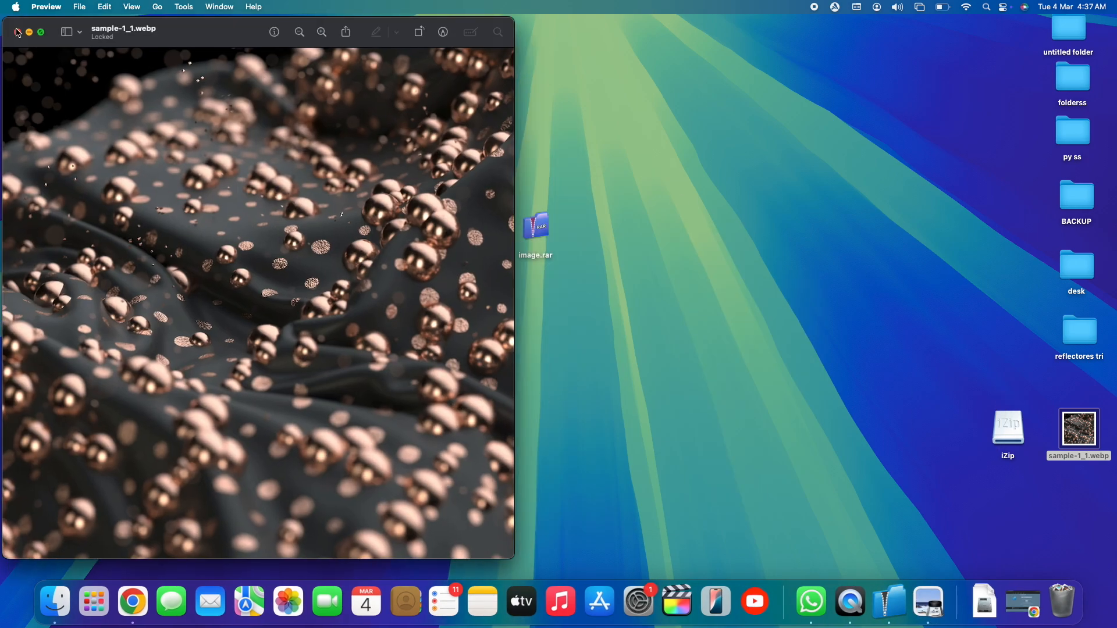
{"action": "left_click", "coordinate": [16, 32]}
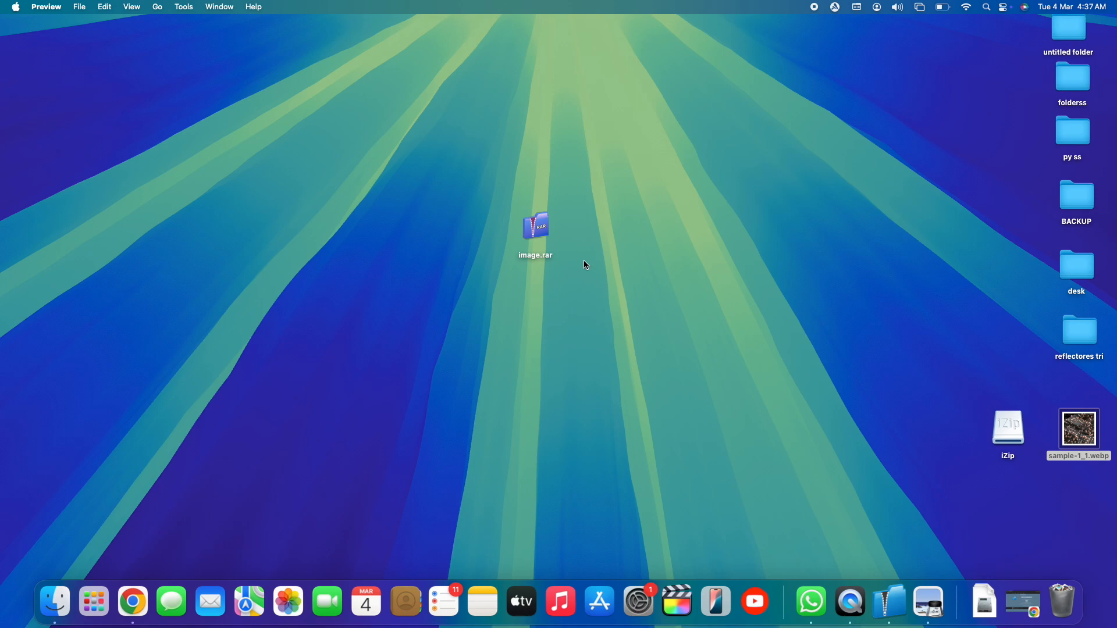
{"action": "mouse_move", "coordinate": [545, 266]}
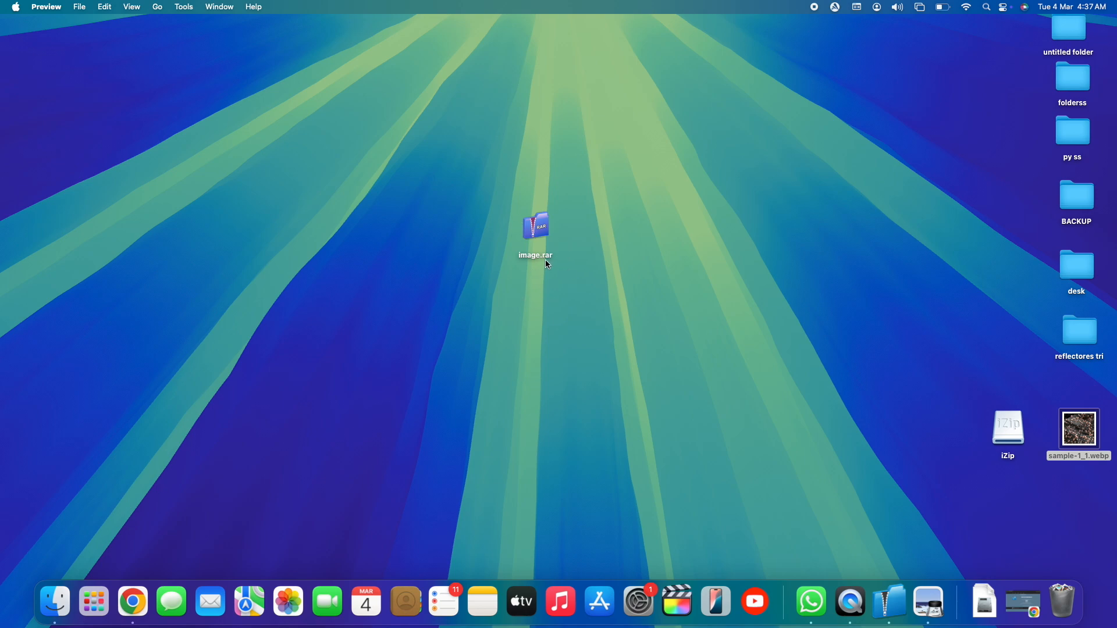
Step: Reopen image.rar in iZip, move its window right, and cancel a new archive
{"action": "double_click", "coordinate": [536, 226]}
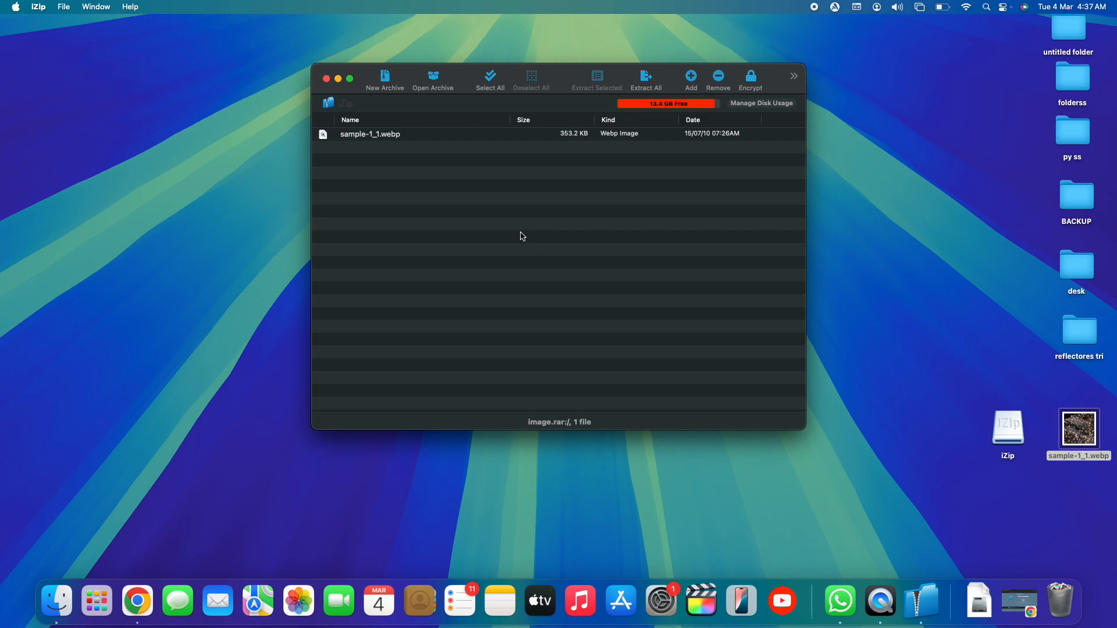
{"action": "mouse_move", "coordinate": [589, 256]}
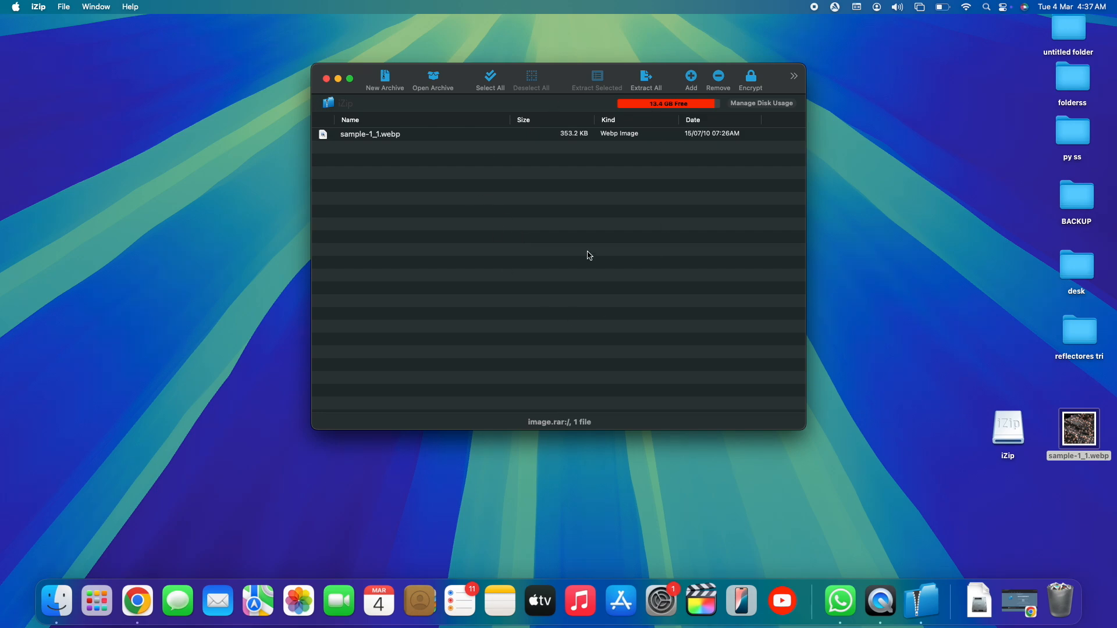
{"action": "mouse_move", "coordinate": [597, 229]}
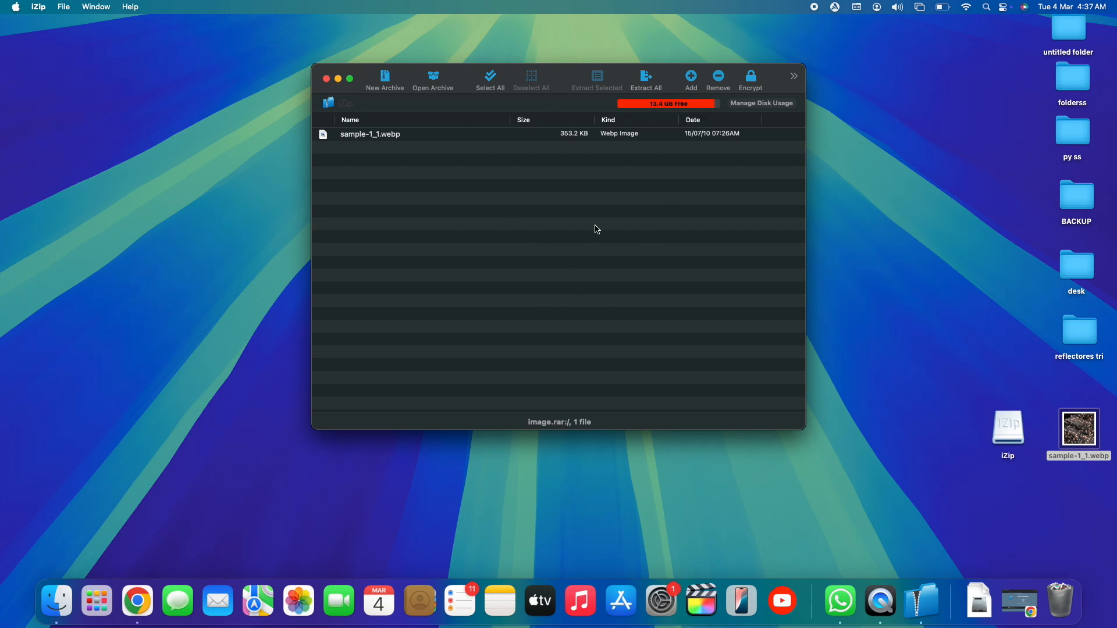
{"action": "left_click_drag", "start_coordinate": [559, 76], "coordinate": [810, 150]}
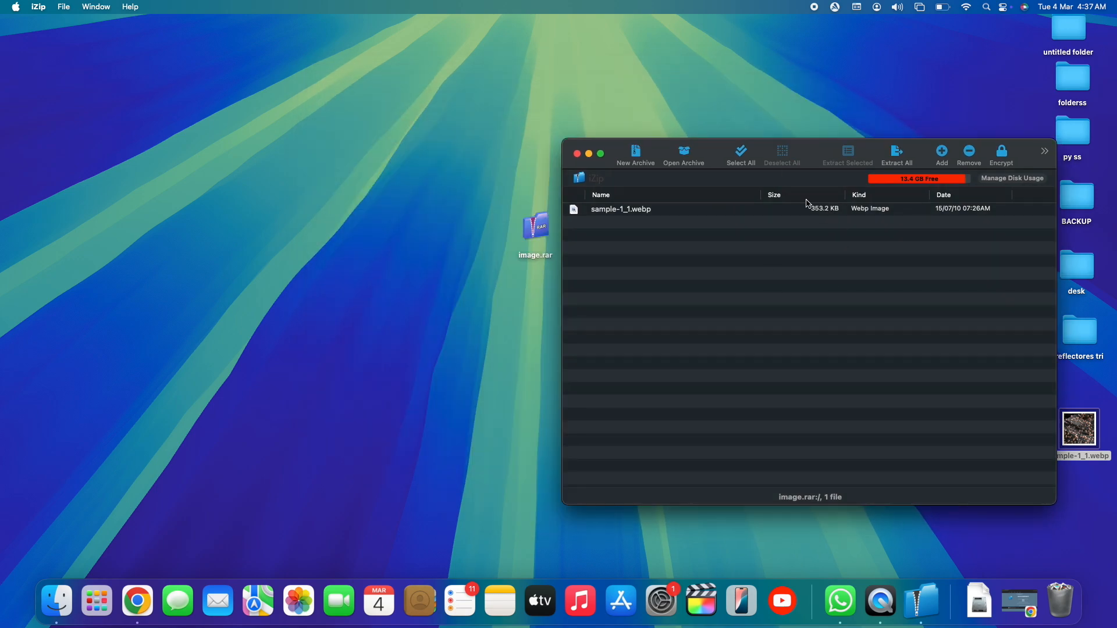
{"action": "left_click", "coordinate": [635, 152]}
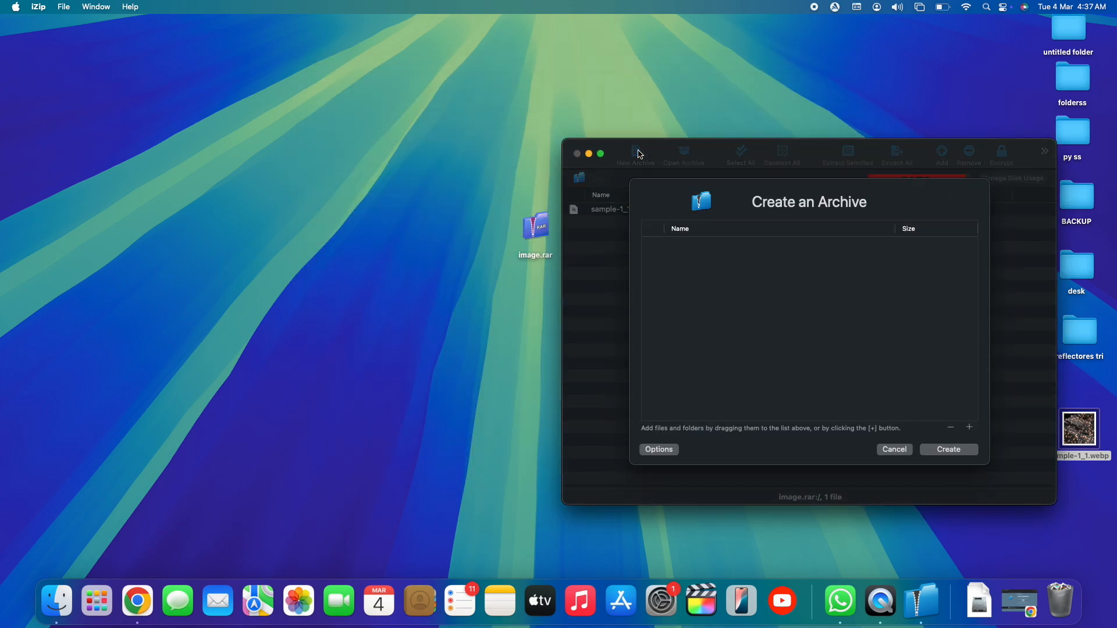
{"action": "left_click", "coordinate": [969, 427]}
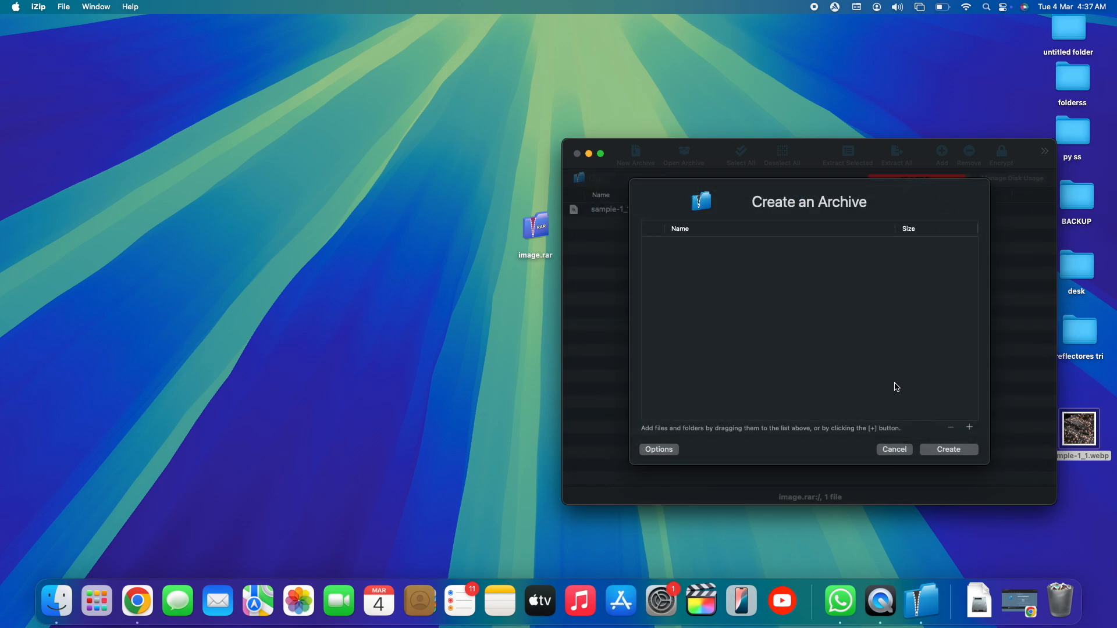
{"action": "left_click", "coordinate": [894, 449]}
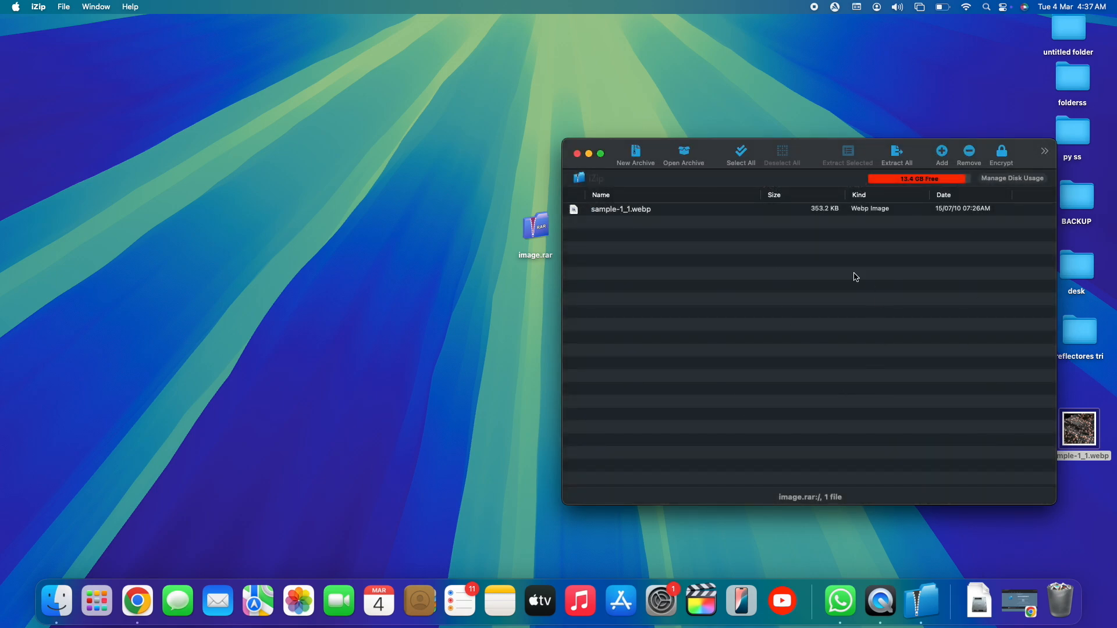
{"action": "mouse_move", "coordinate": [733, 299]}
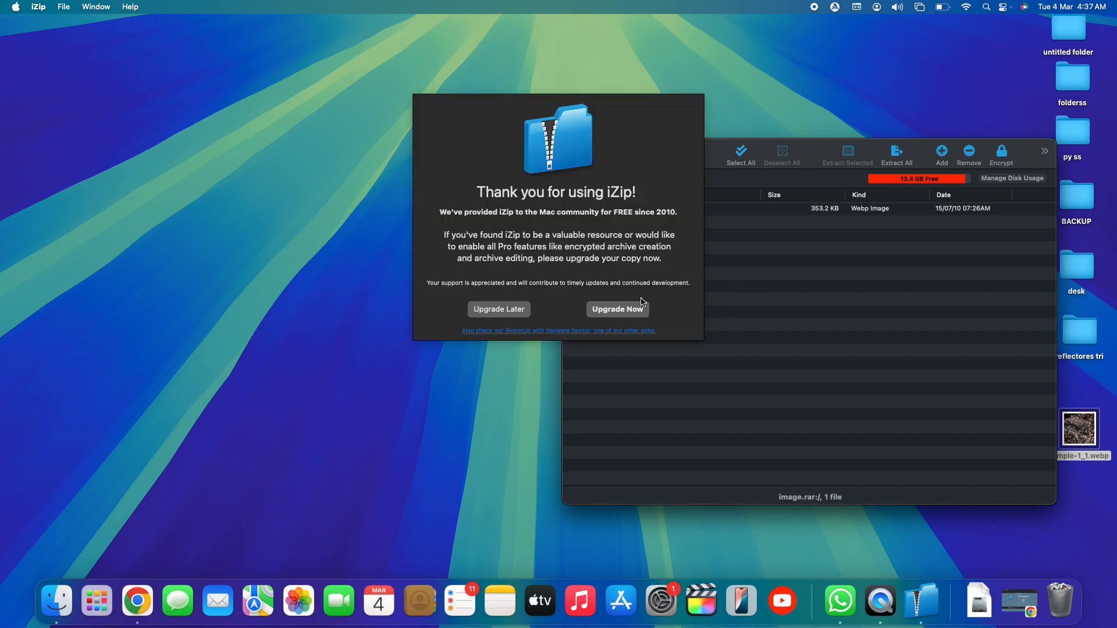
{"action": "mouse_move", "coordinate": [651, 201]}
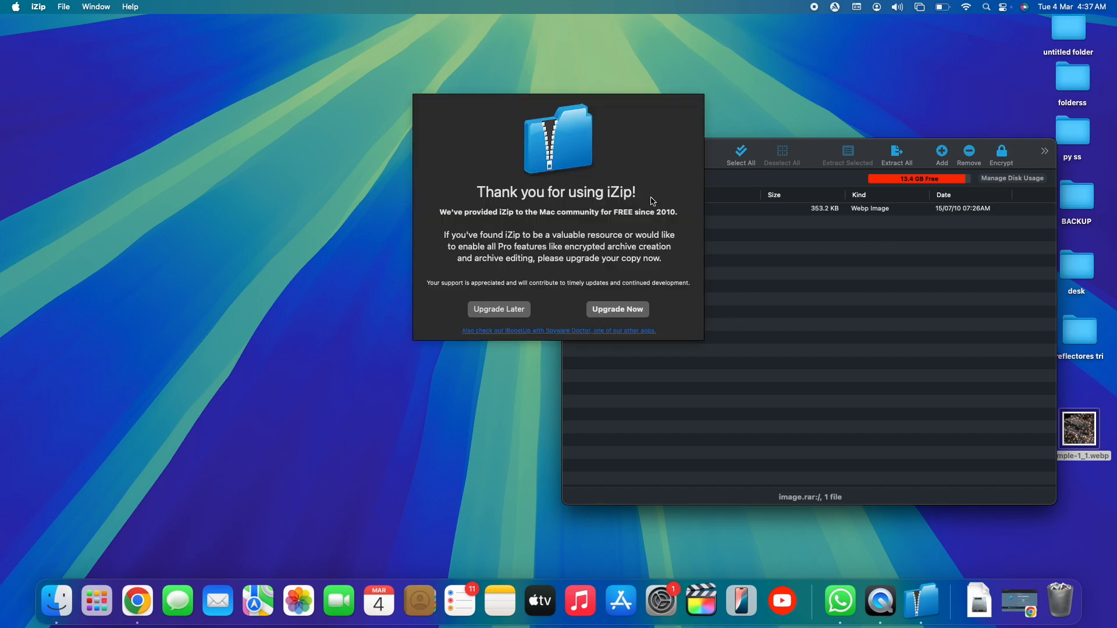
{"action": "mouse_move", "coordinate": [1010, 260]}
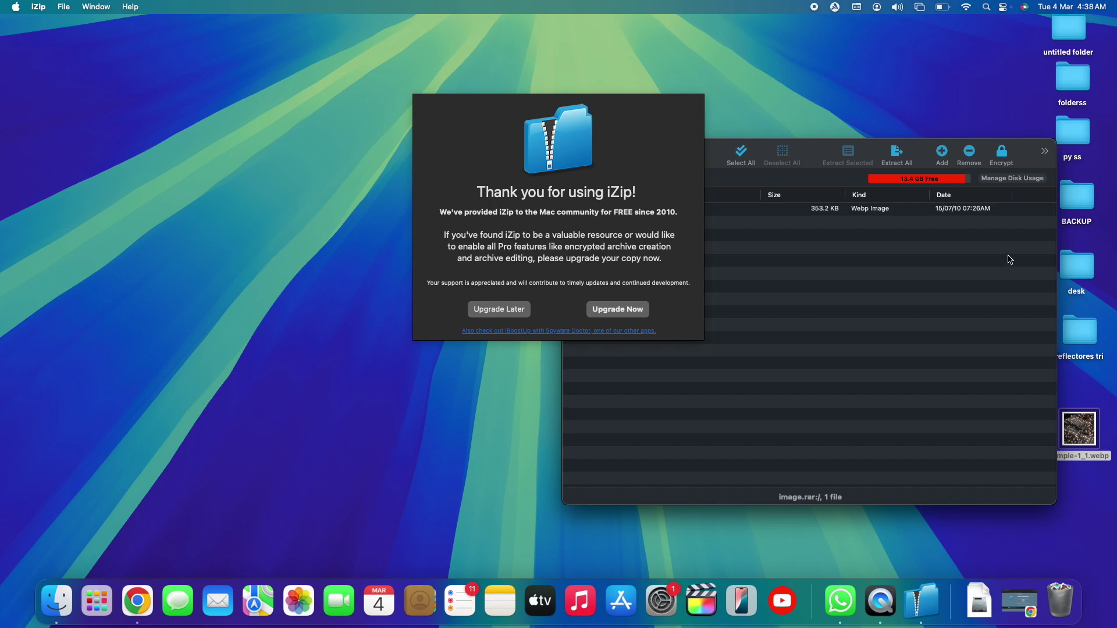
{"action": "mouse_move", "coordinate": [879, 601]}
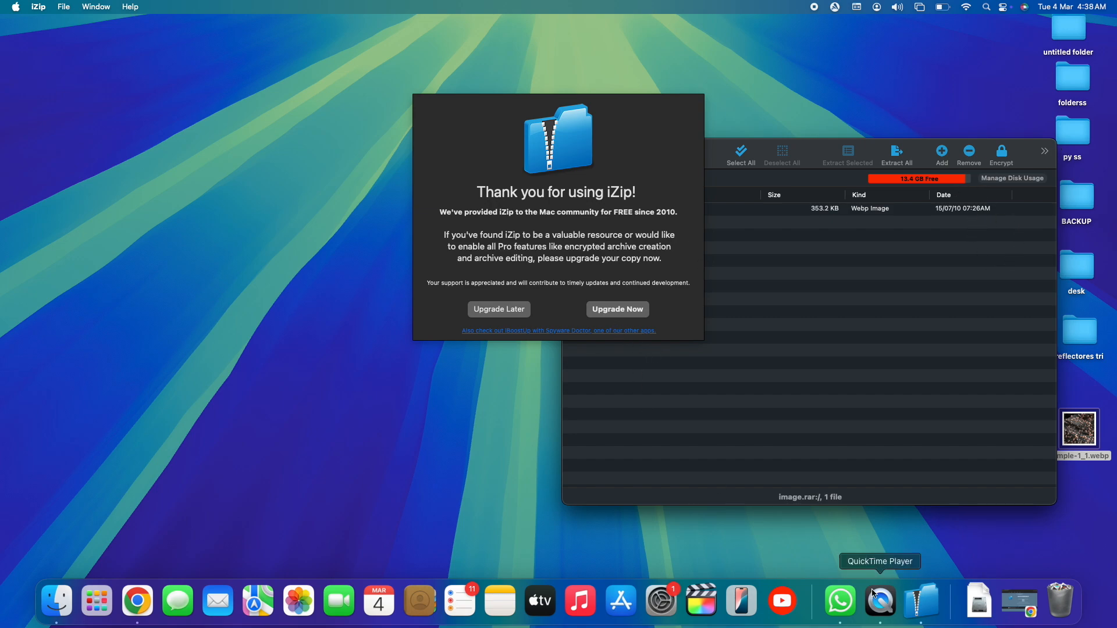
{"action": "mouse_move", "coordinate": [538, 117]}
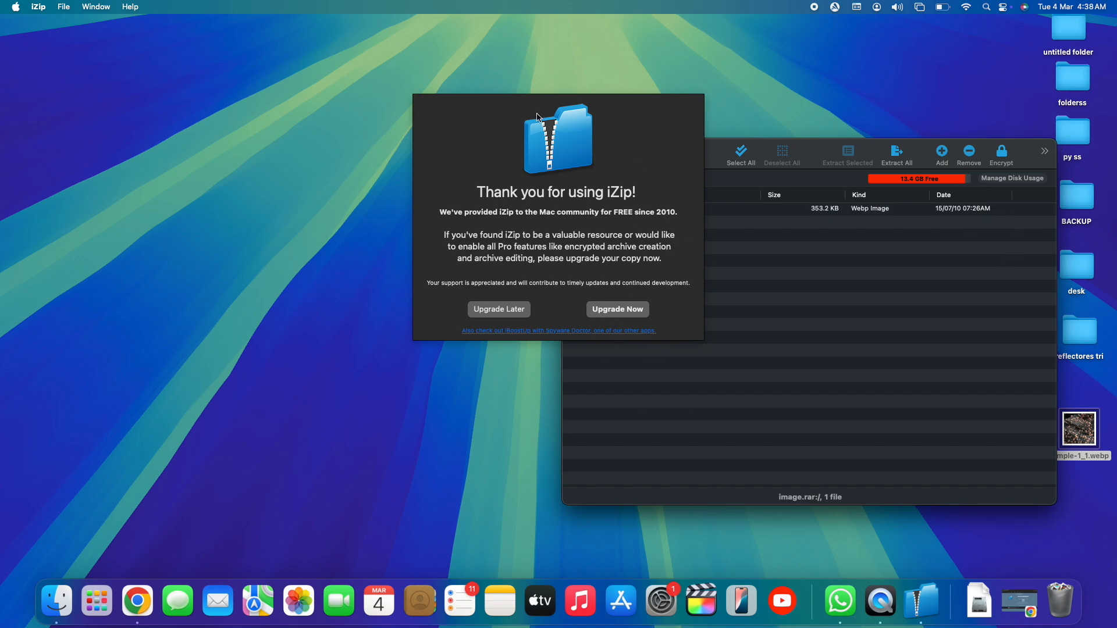
{"action": "mouse_move", "coordinate": [920, 602]}
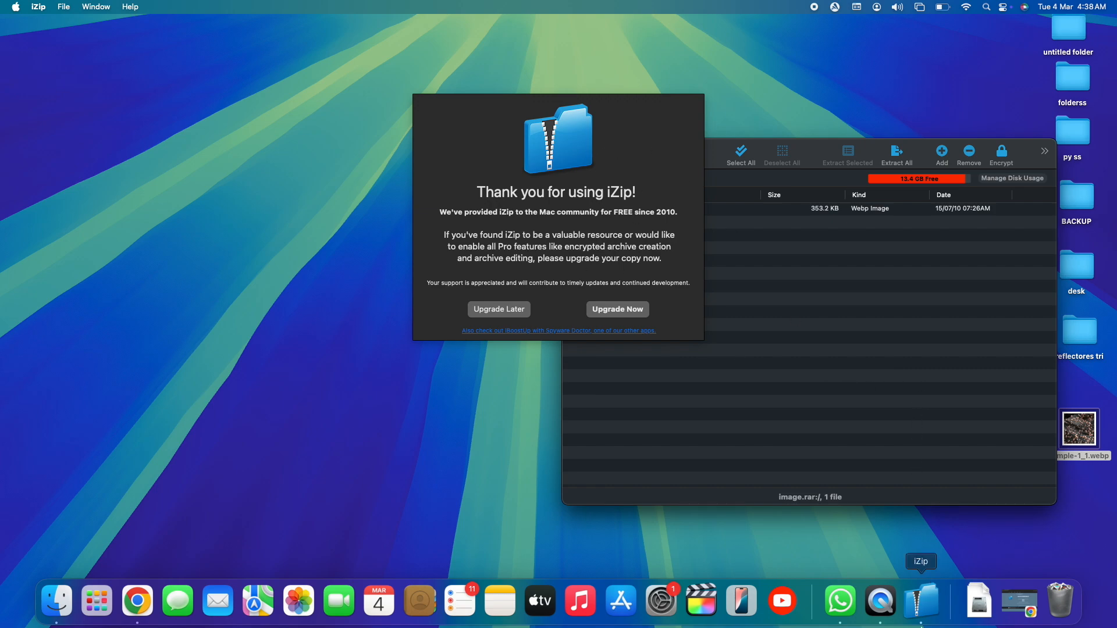
Step: Quit iZip from its Dock icon menu
{"action": "right_click", "coordinate": [921, 602]}
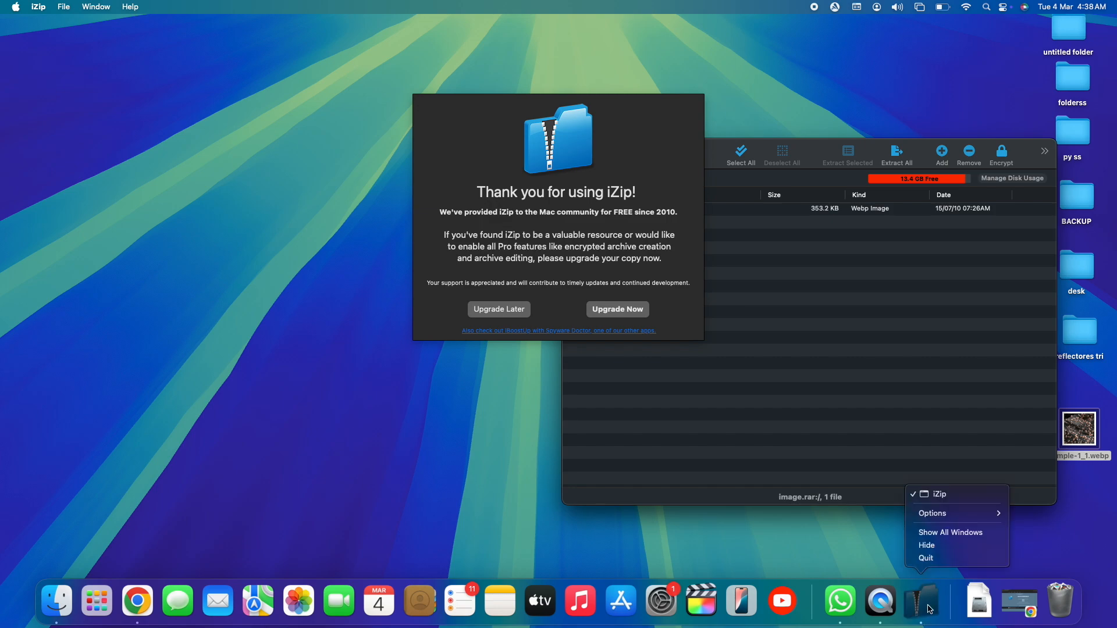
{"action": "left_click", "coordinate": [926, 558]}
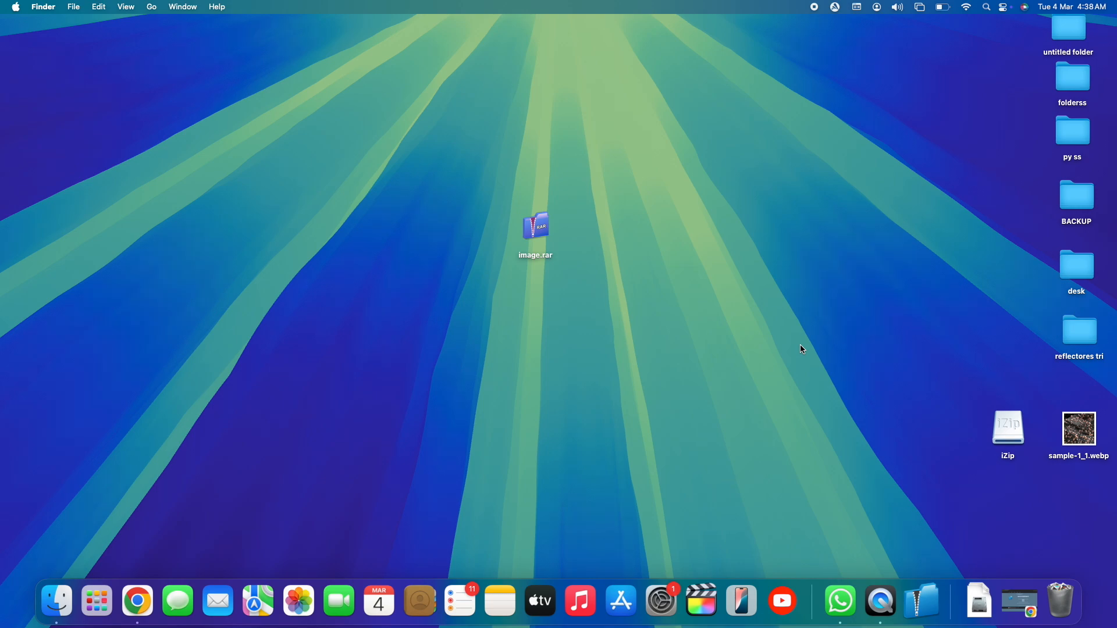
{"action": "mouse_move", "coordinate": [895, 149]}
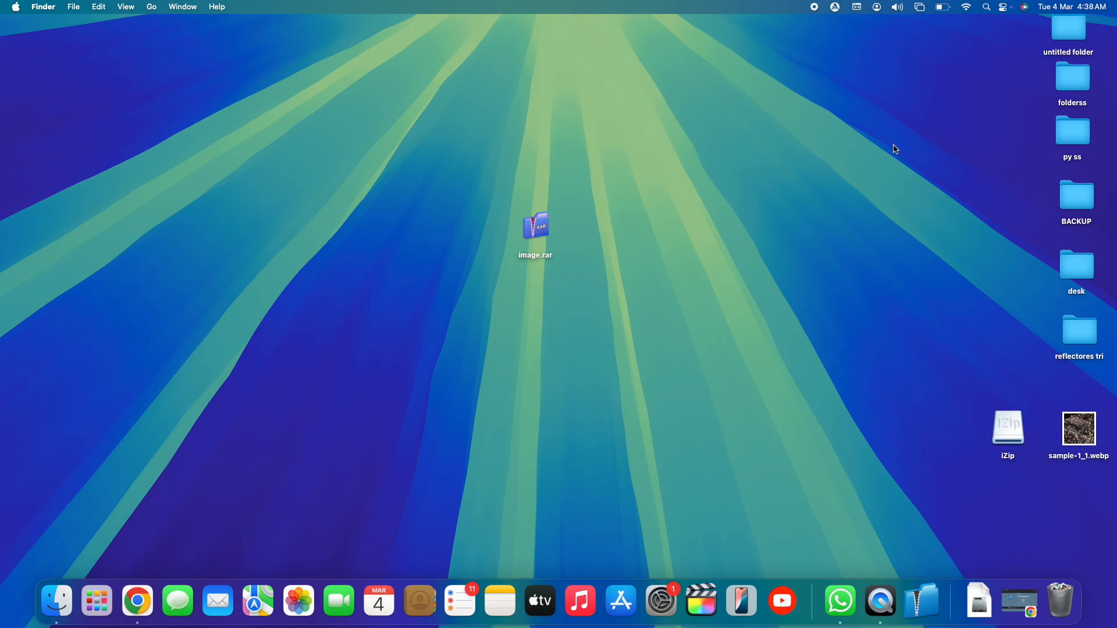